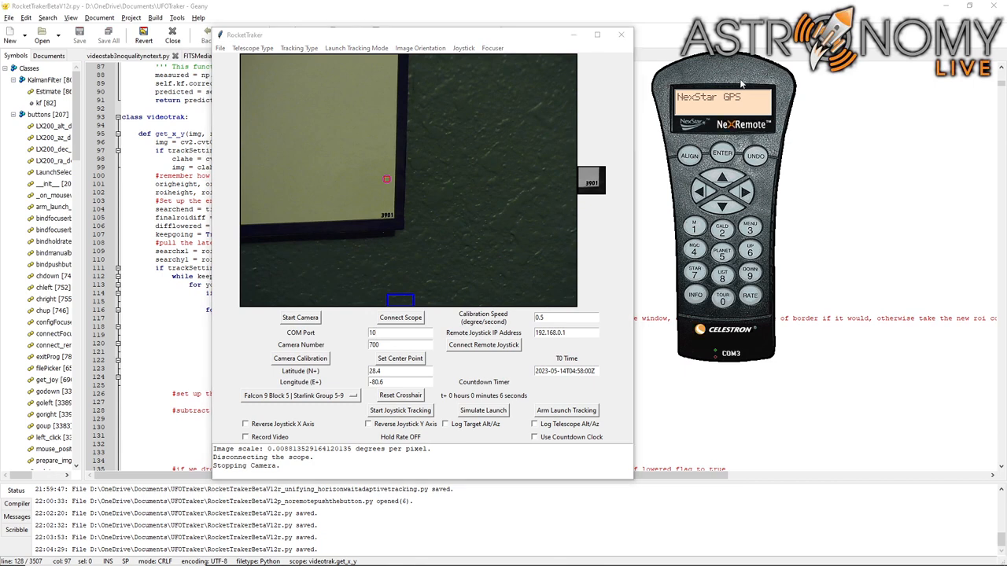
mouse_move(734, 69)
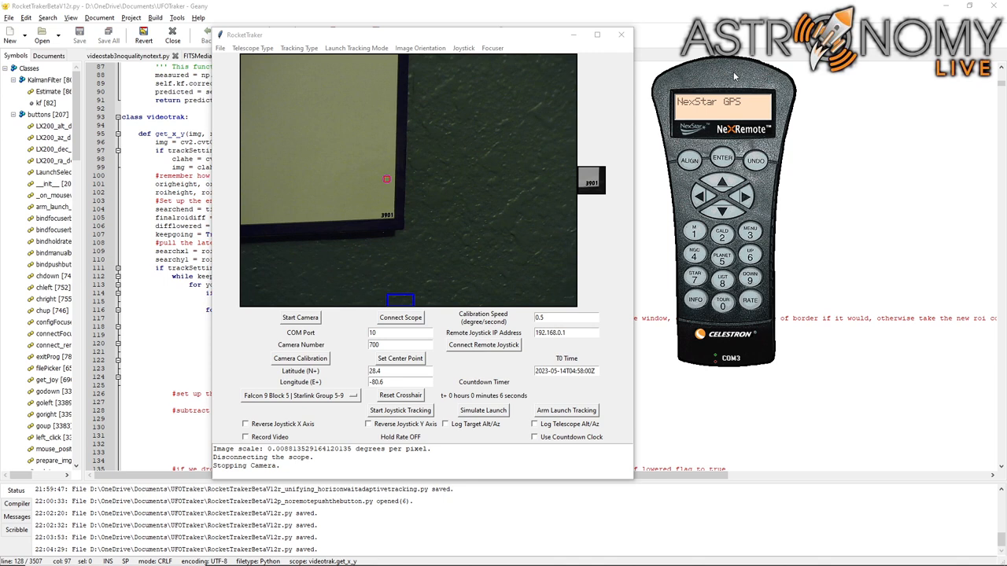
Open the Launch Tracking Mode menu listing Regular Predictive, Adaptive Predictive and Slew to Horizon and Wait.
left_click(351, 47)
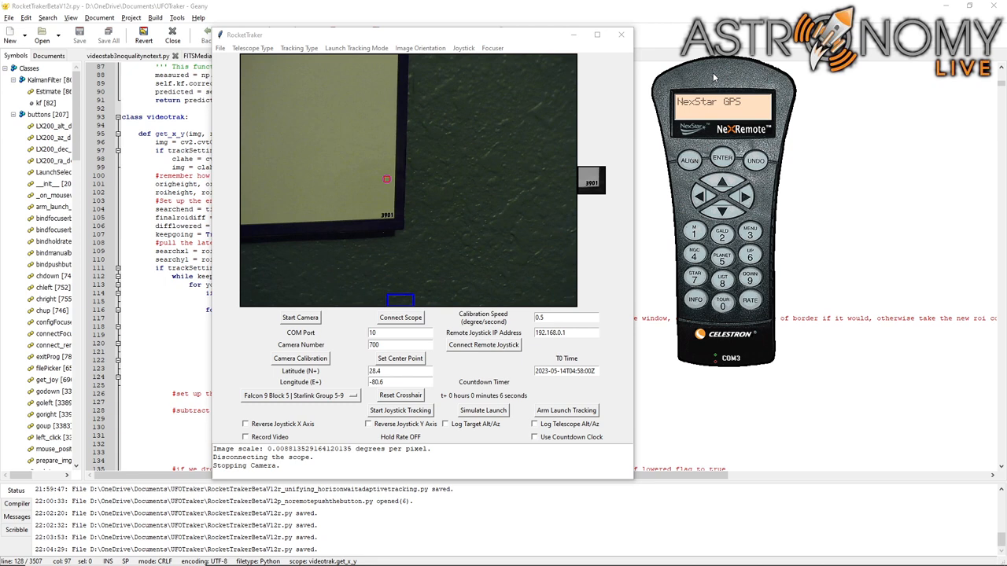
left_click(356, 47)
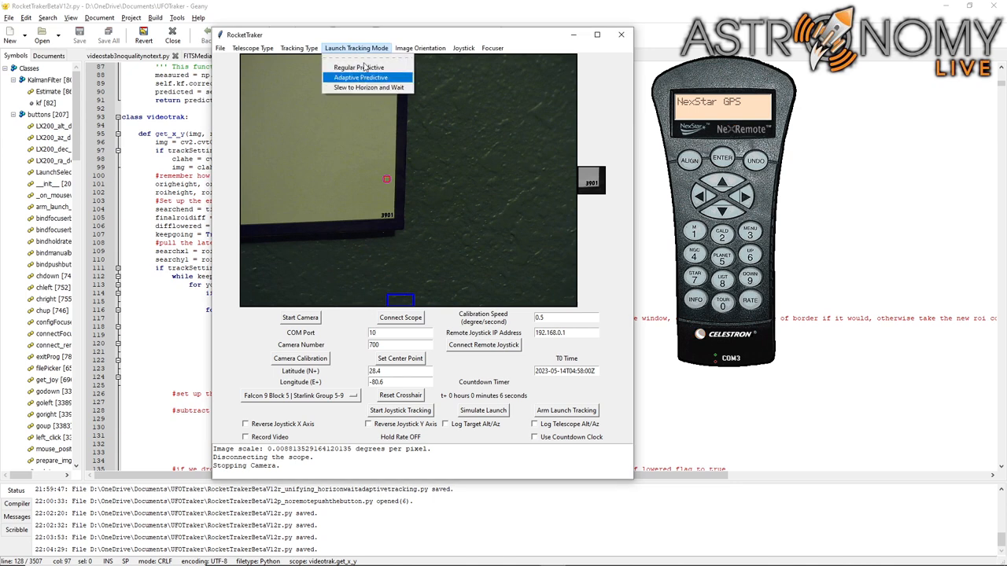
Select an entry from the Launch Tracking Mode menu so the list closes.
left_click(370, 77)
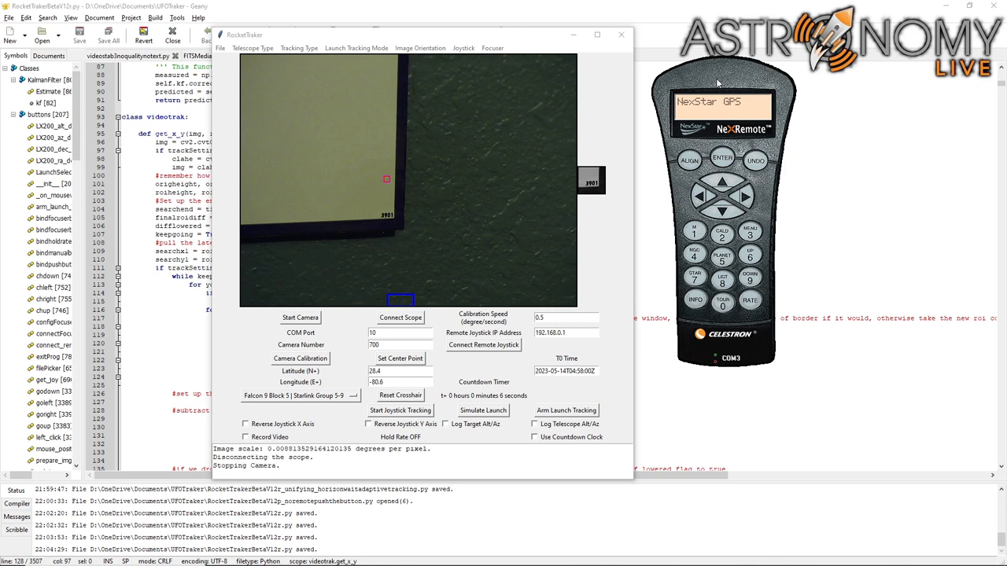
mouse_move(355, 48)
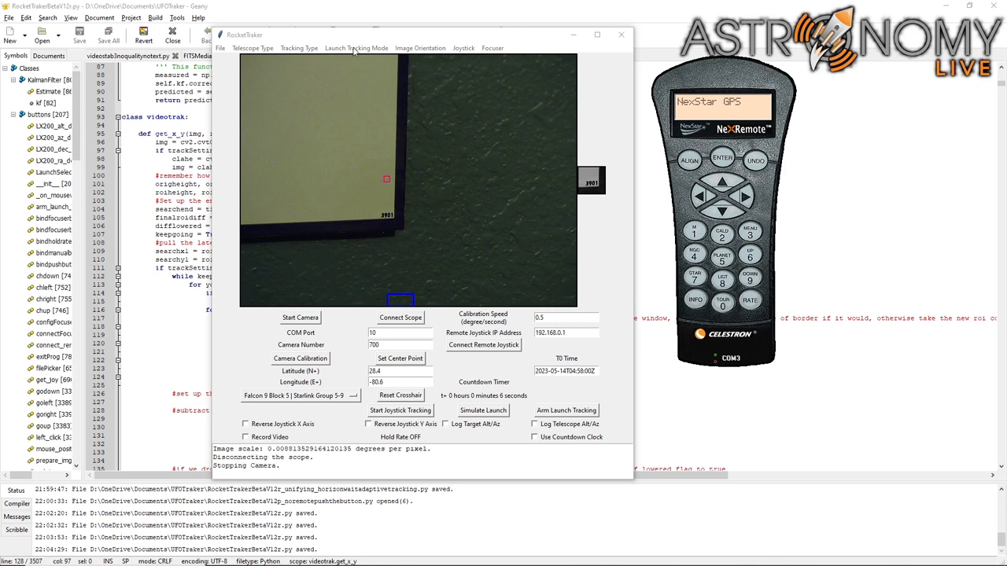
left_click(357, 47)
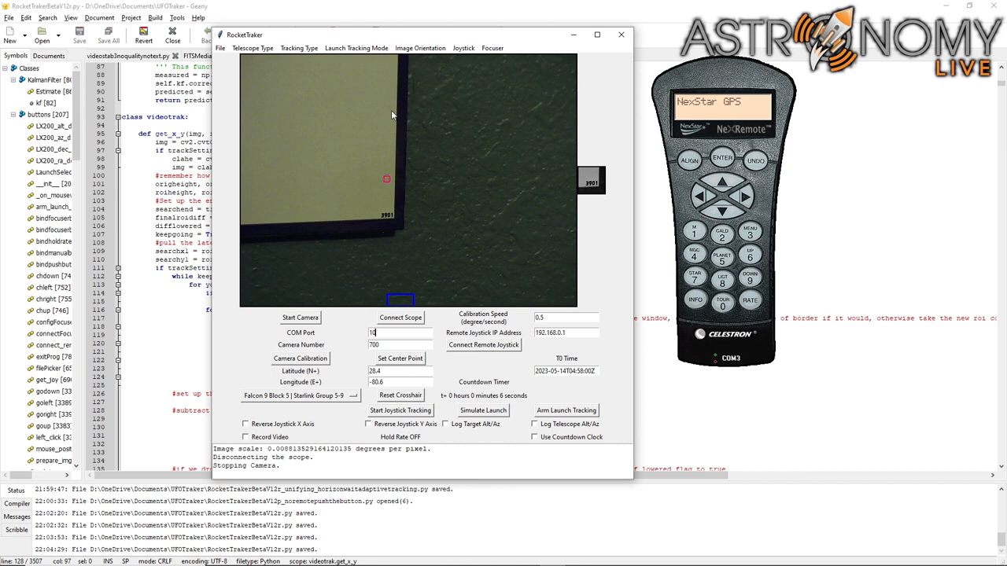
mouse_move(353, 47)
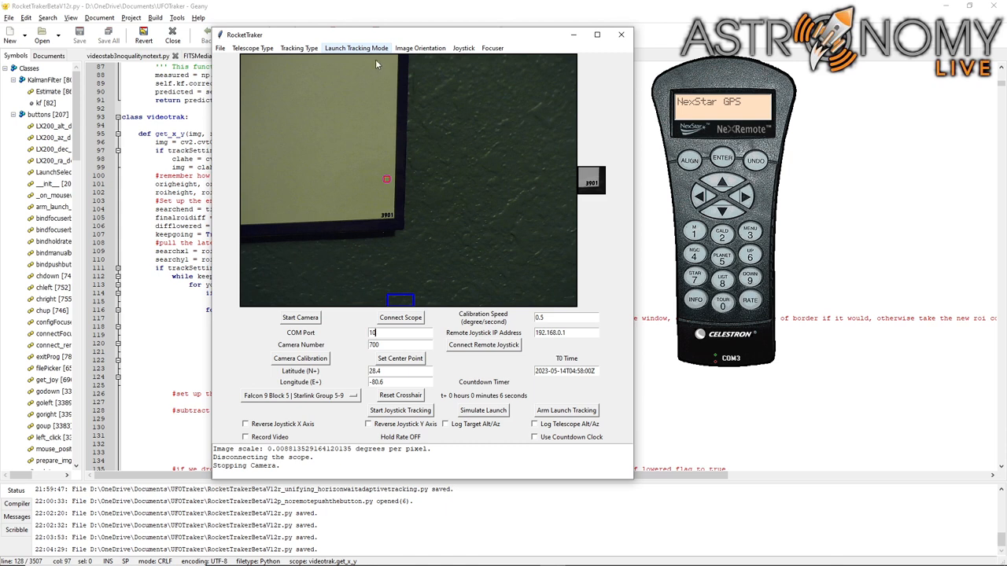
mouse_move(367, 148)
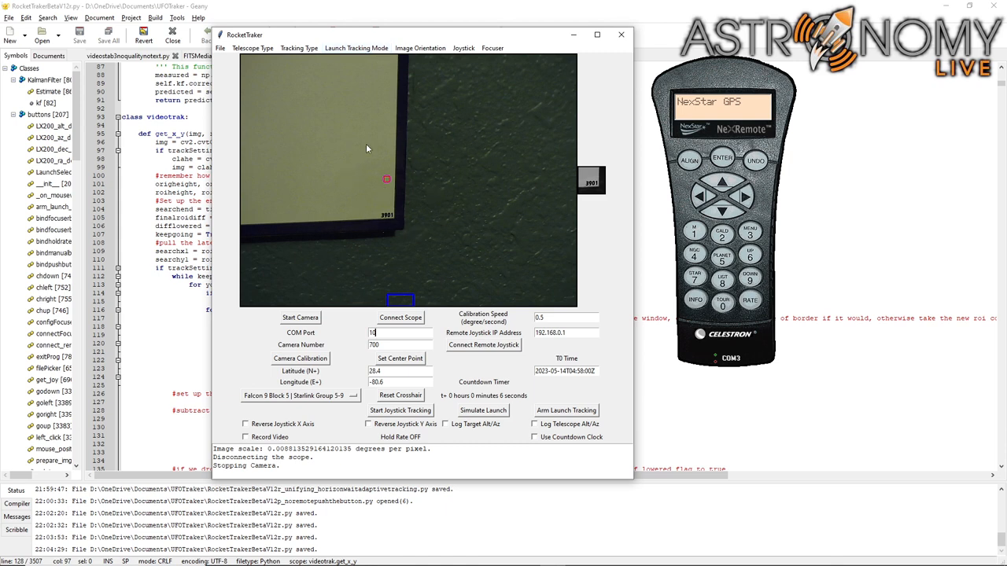
mouse_move(328, 160)
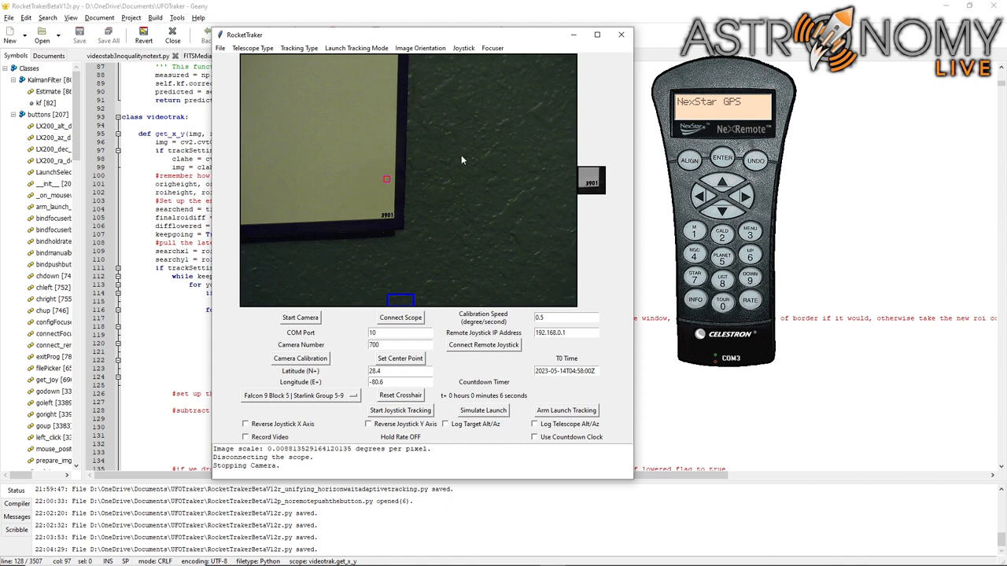
left_click(358, 47)
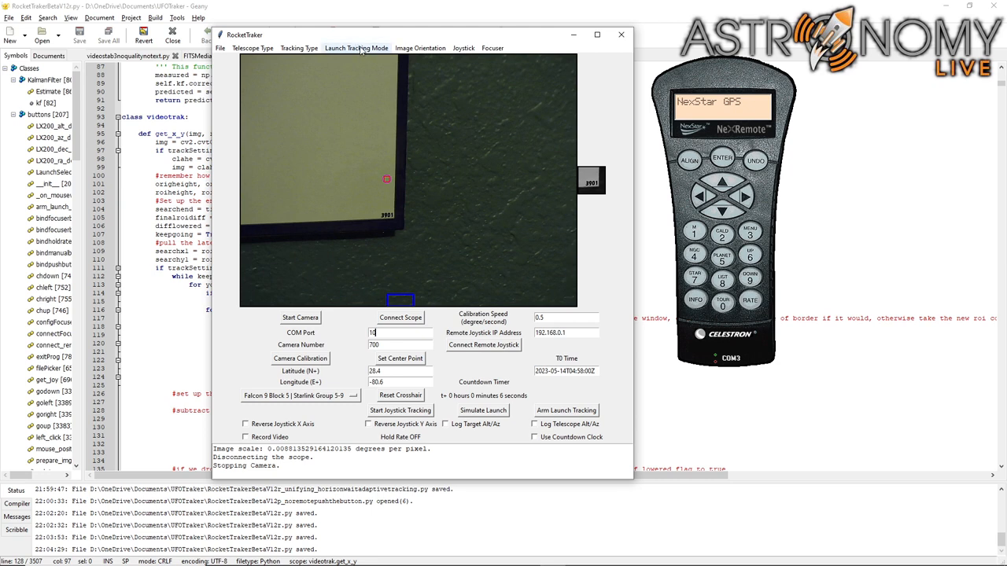
Reopen the Launch Tracking Mode list, hover Slew to Horizon and Wait, and reopen it again.
left_click(358, 48)
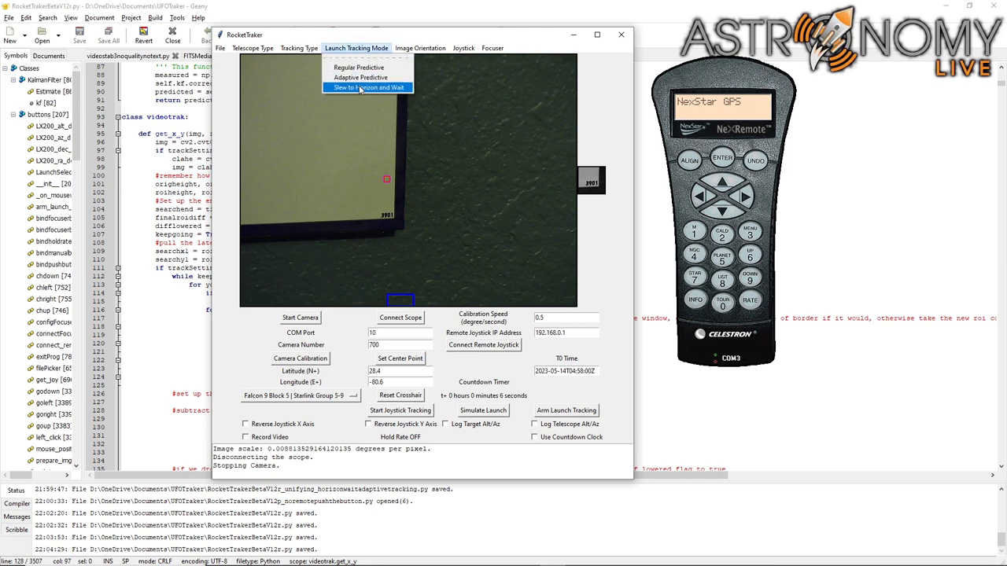
mouse_move(364, 77)
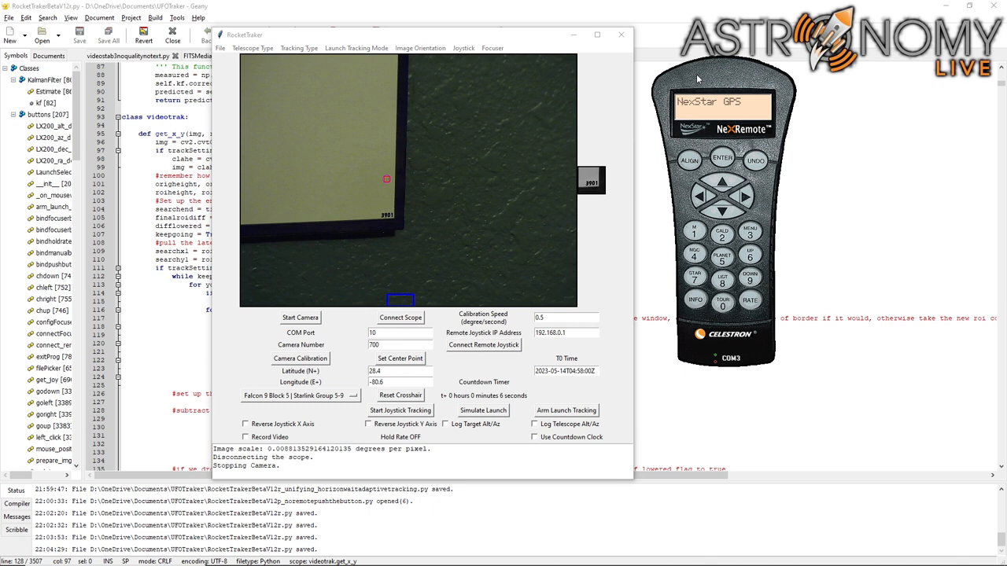
left_click(358, 47)
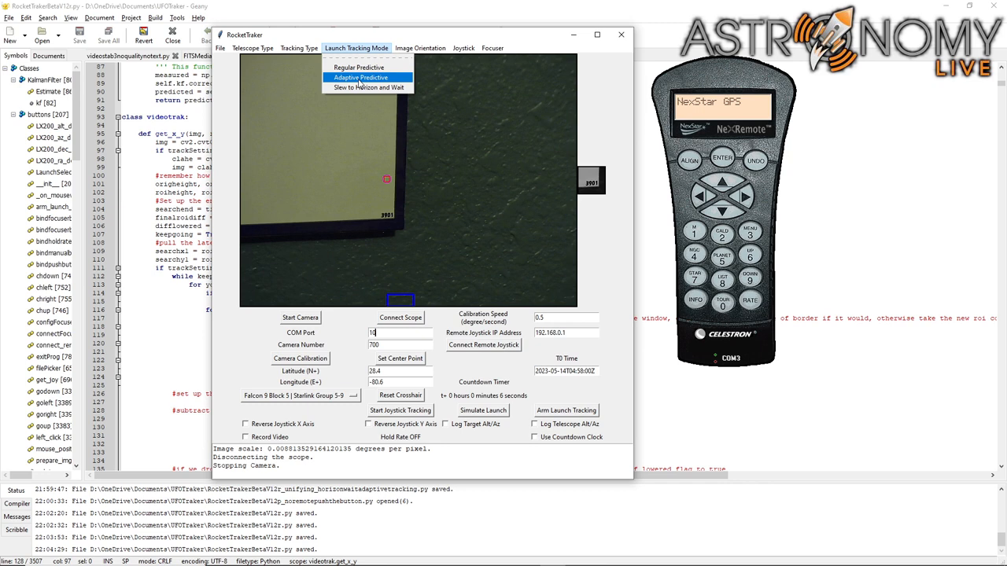
Switch launch tracking to Adaptive Predictive and bring the mode list back up.
left_click(368, 77)
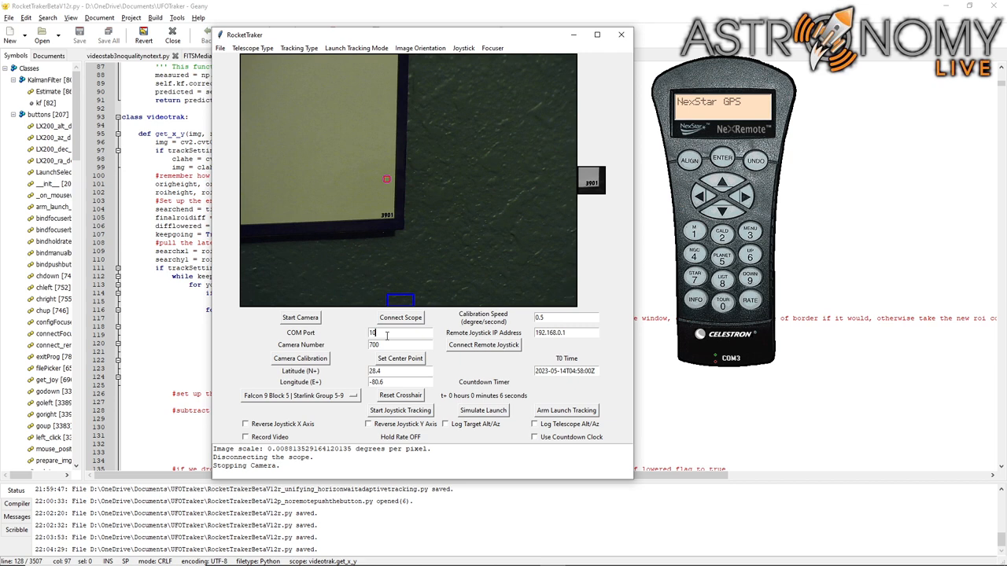
left_click(352, 47)
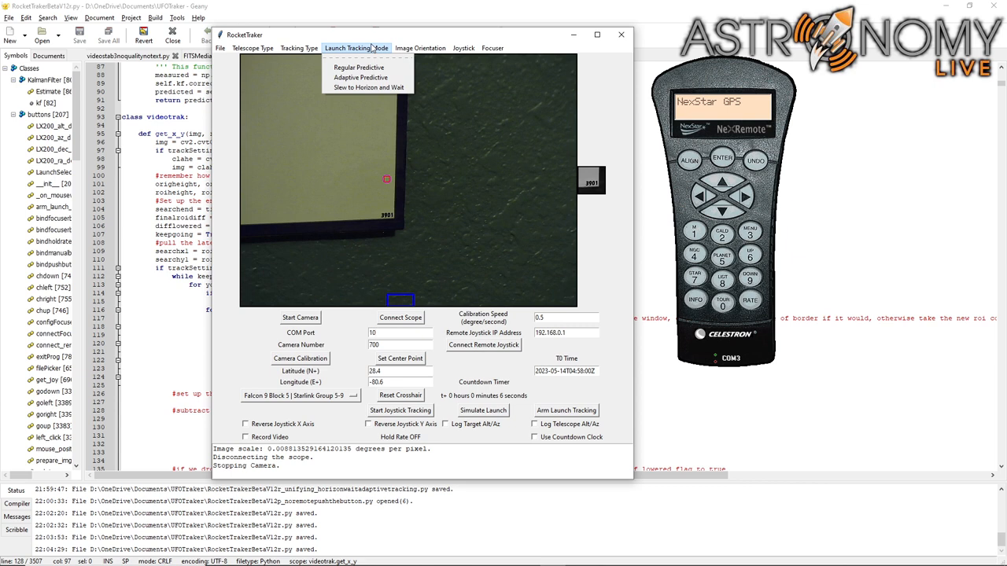
mouse_move(368, 77)
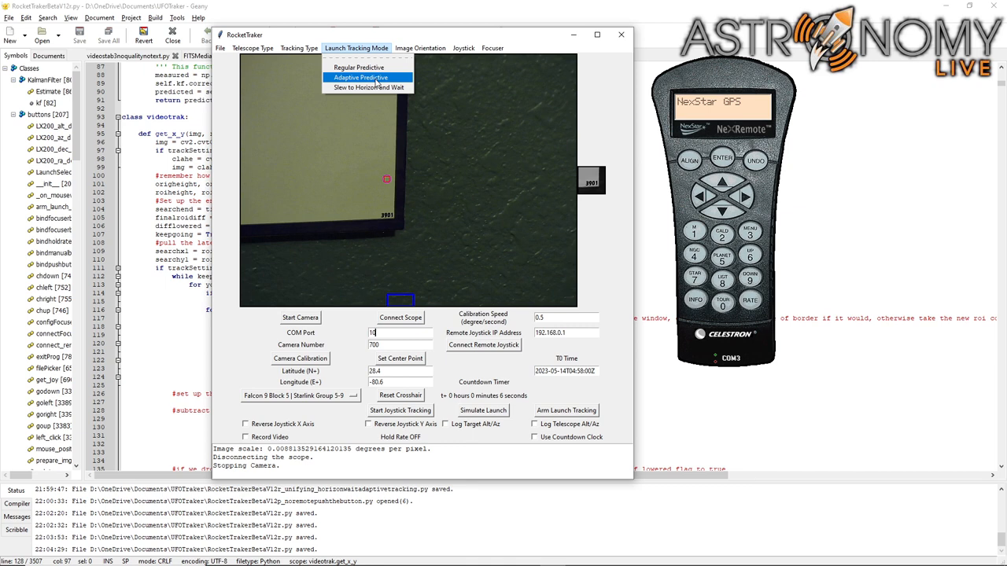
mouse_move(370, 87)
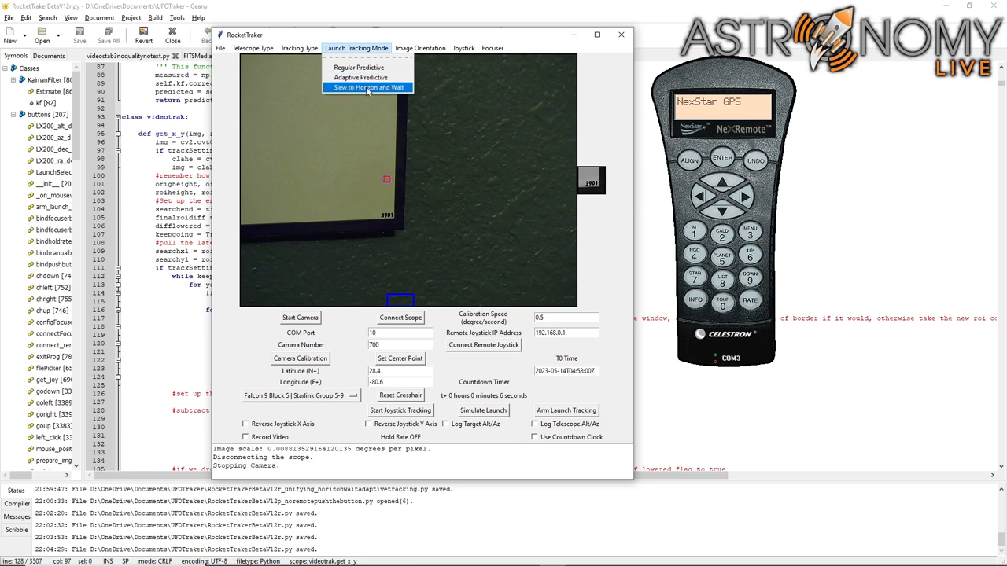
mouse_move(331, 98)
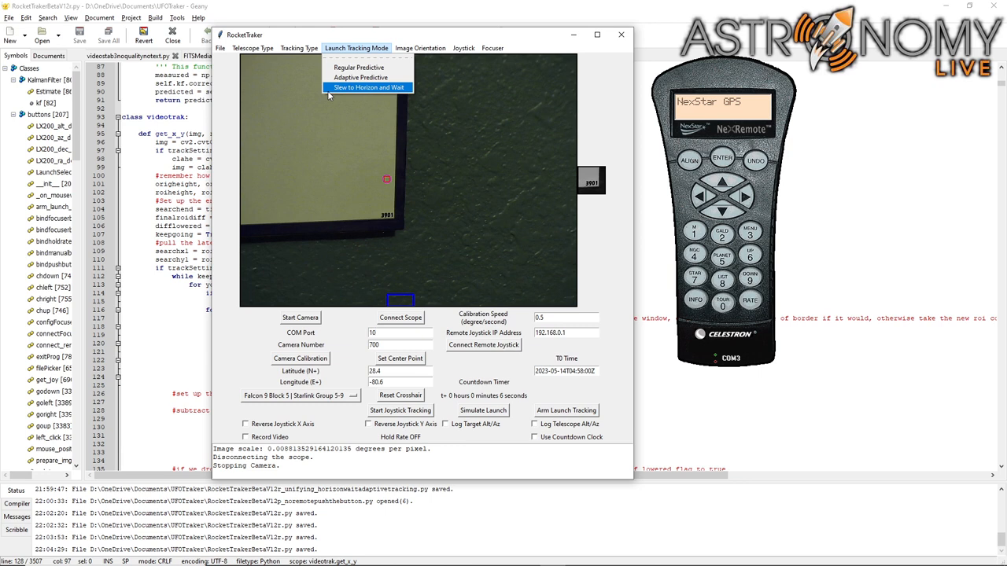
Select Slew to Horizon and Wait as the launch tracking mode.
left_click(399, 333)
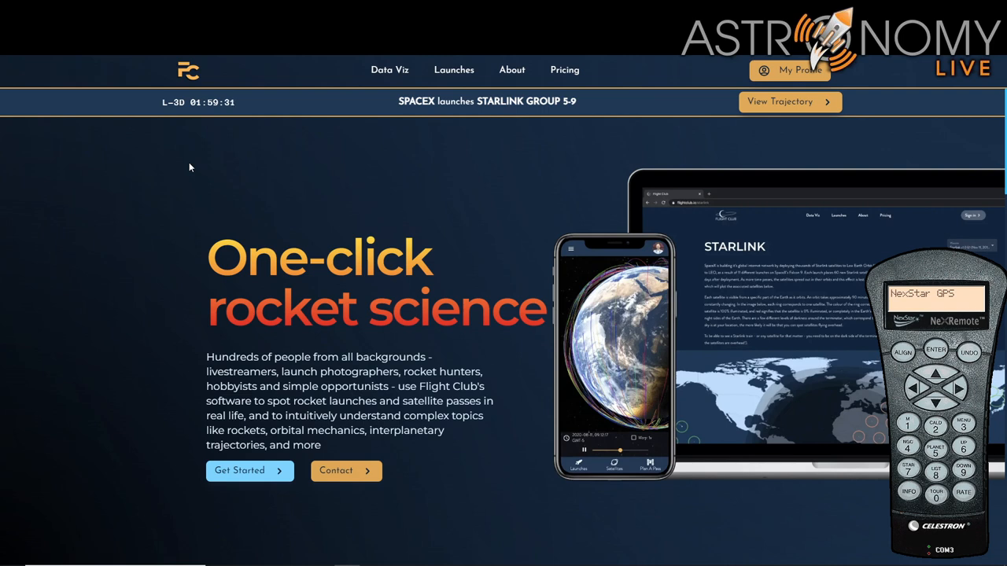
mouse_move(299, 187)
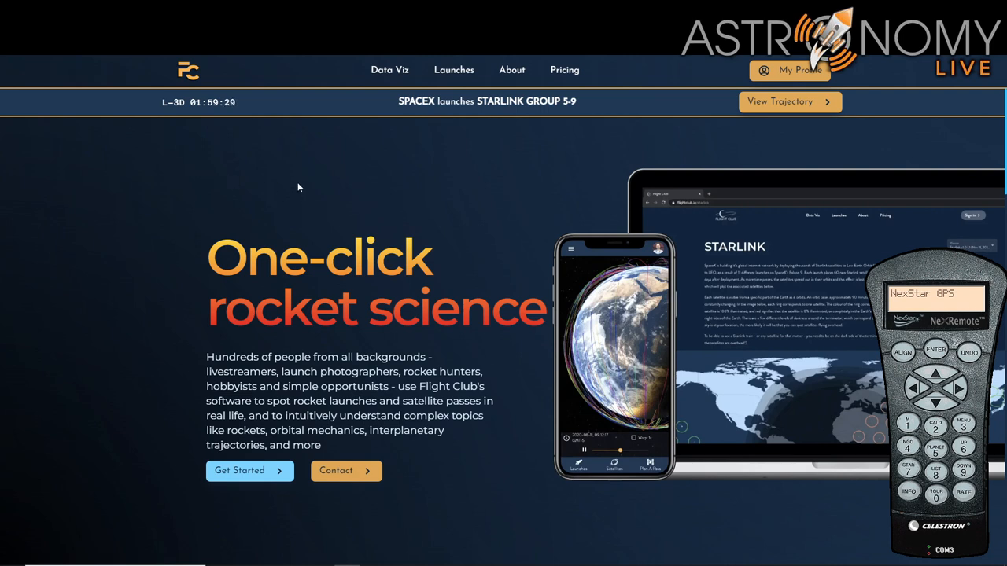
Open Flight Club's Data Viz dropdown and point at Alt-Az Generator.
left_click(389, 70)
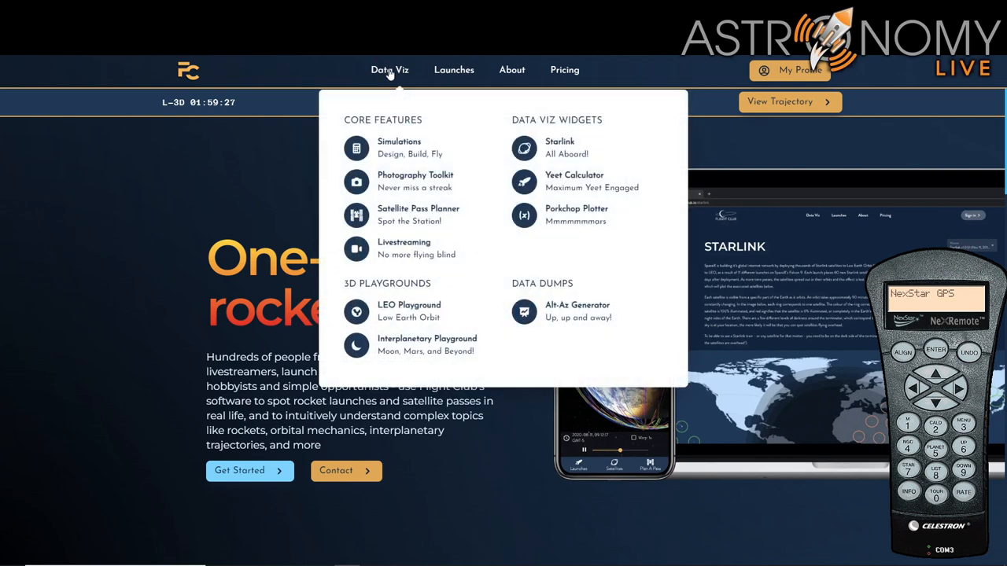
mouse_move(555, 320)
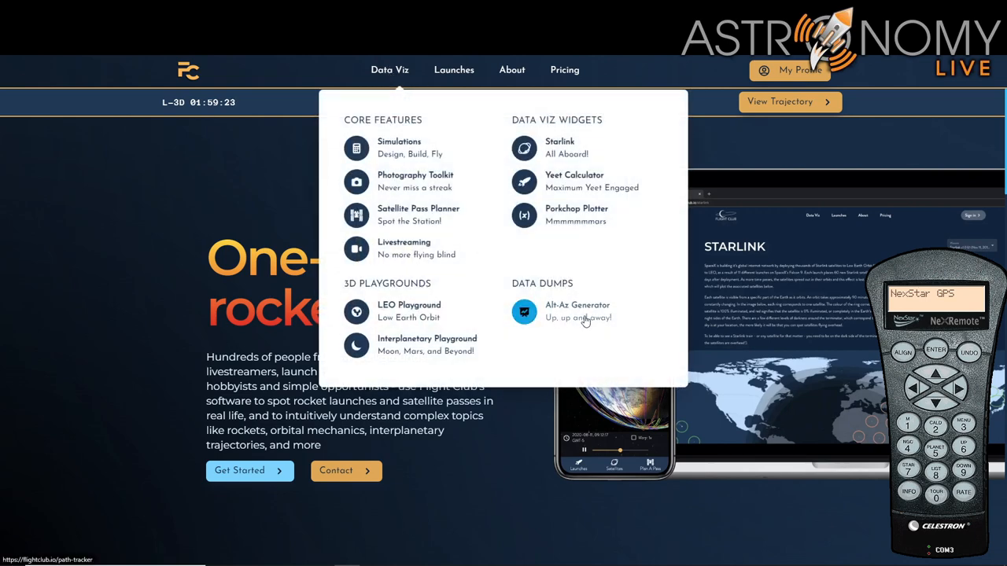
mouse_move(573, 321)
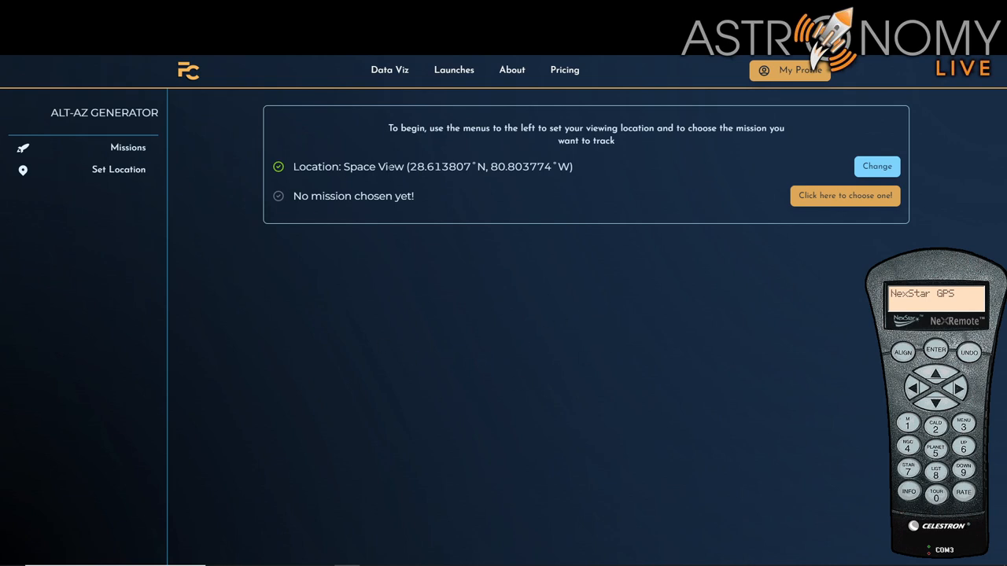
mouse_move(452, 180)
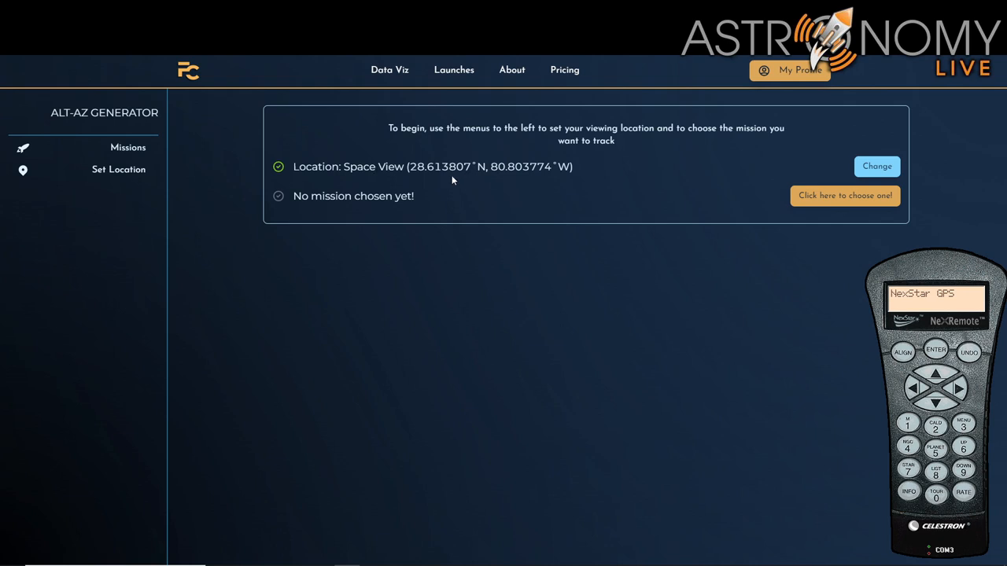
mouse_move(809, 224)
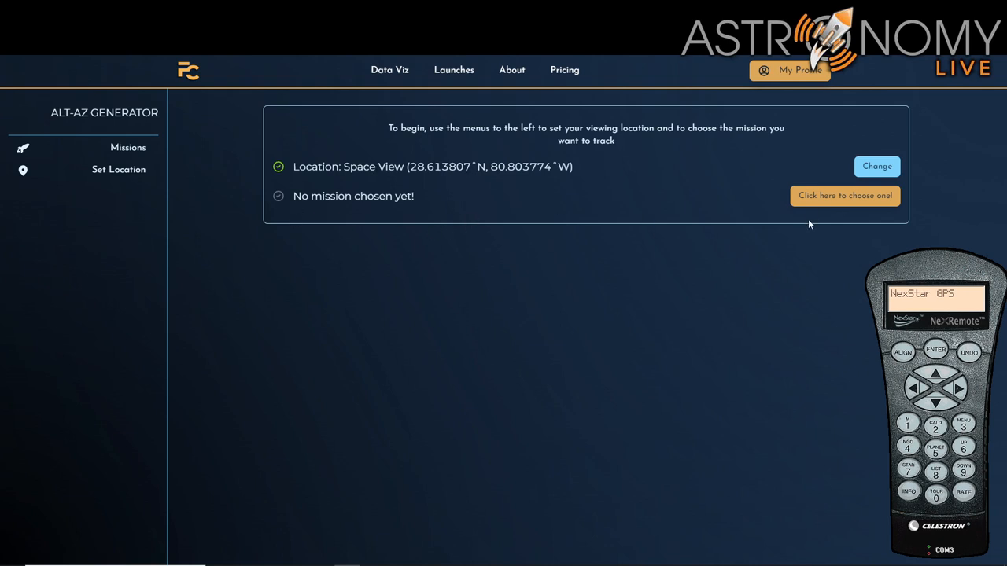
left_click(128, 147)
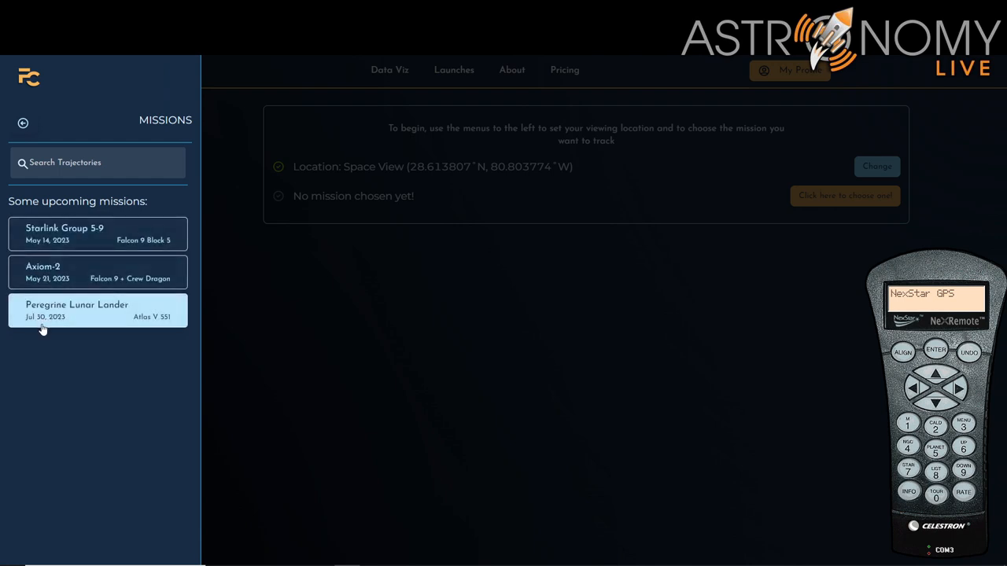
mouse_move(64, 319)
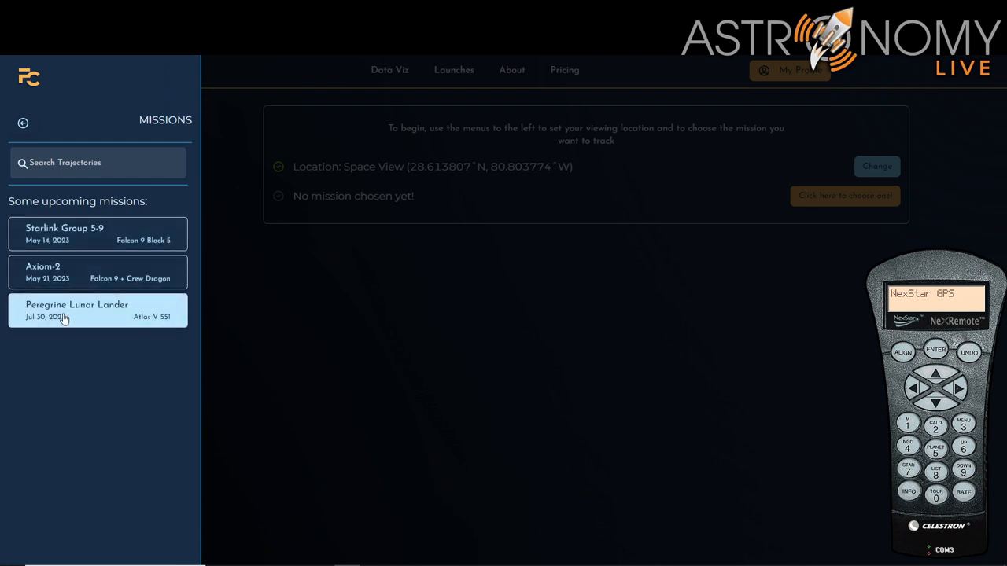
left_click(97, 163)
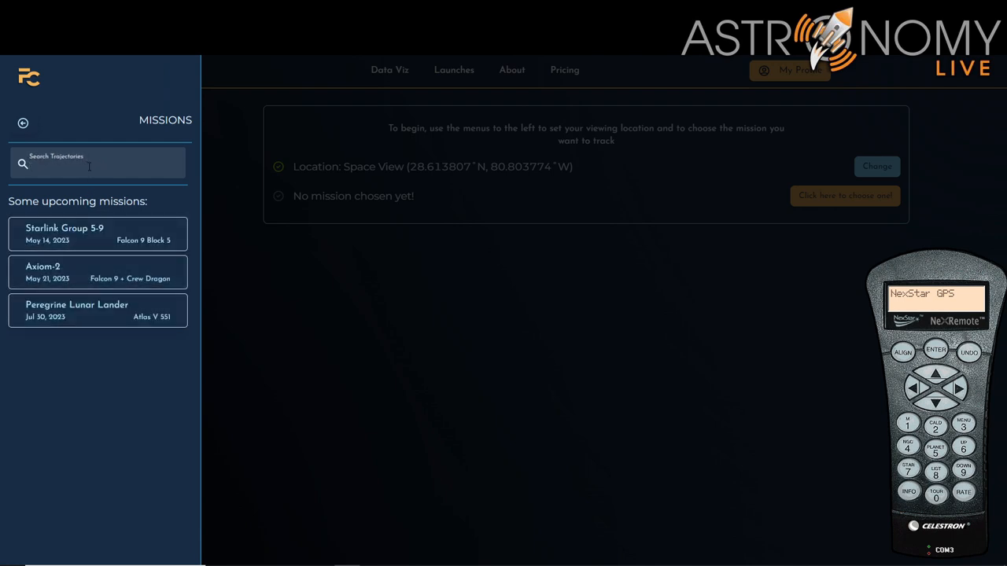
type("Are")
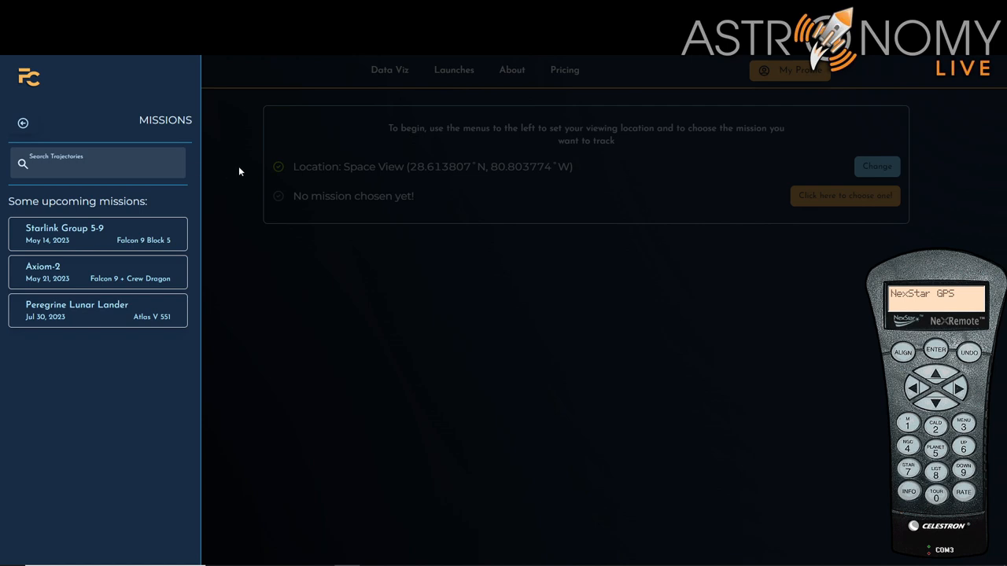
mouse_move(259, 220)
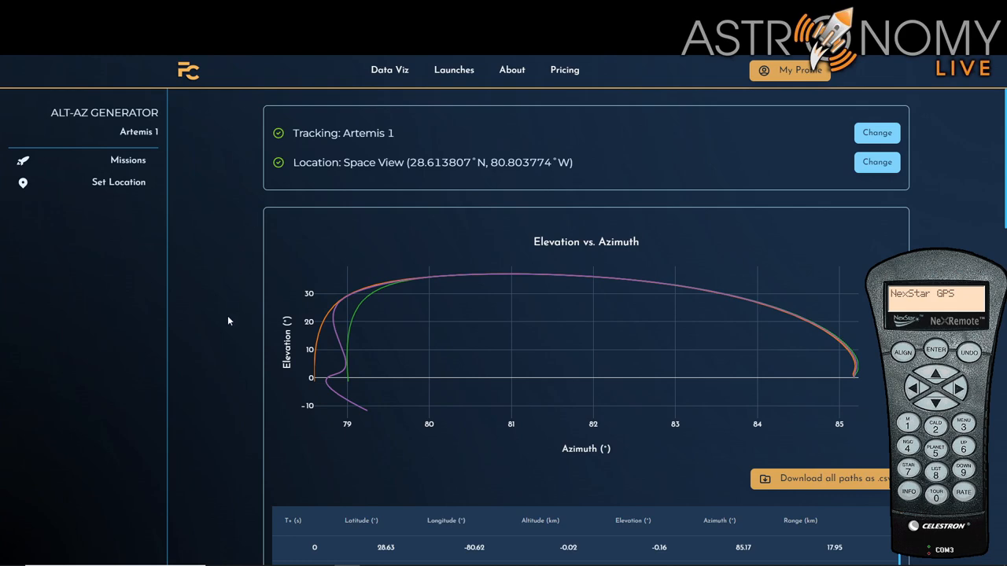
Scroll through Artemis 1's Elevation vs. Azimuth chart and per-stage trajectory tables.
scroll("down", 3)
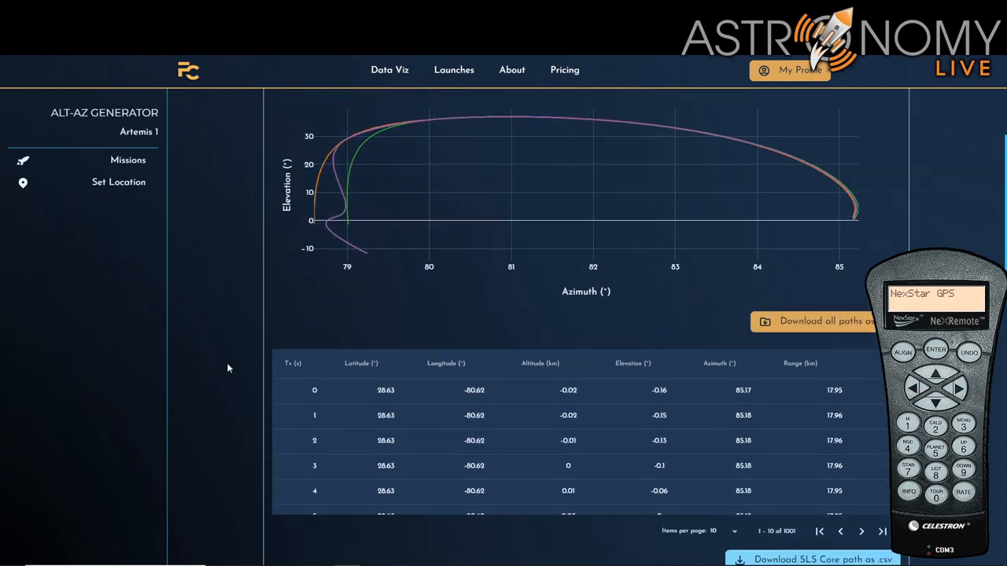
scroll("down", 3)
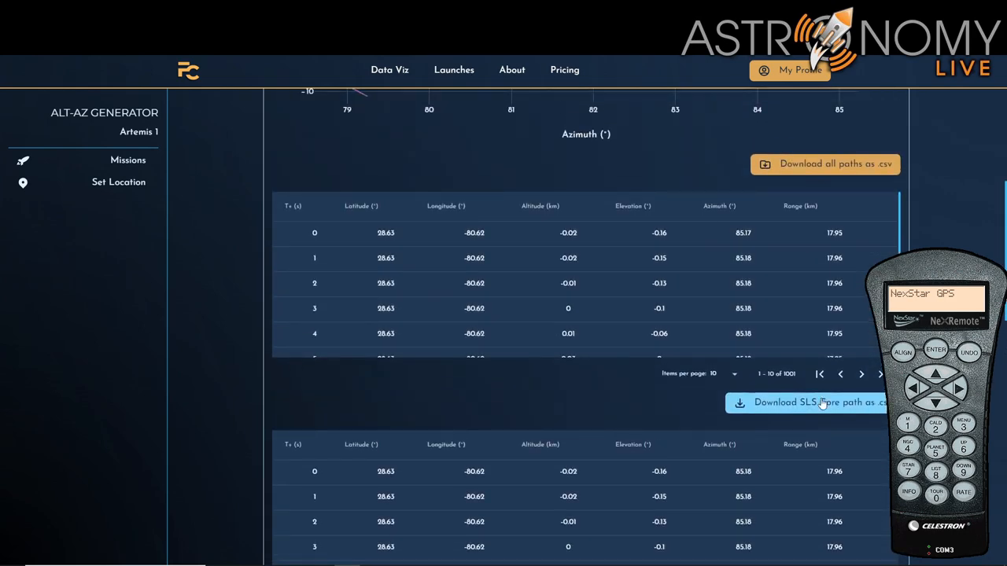
scroll("down", 3)
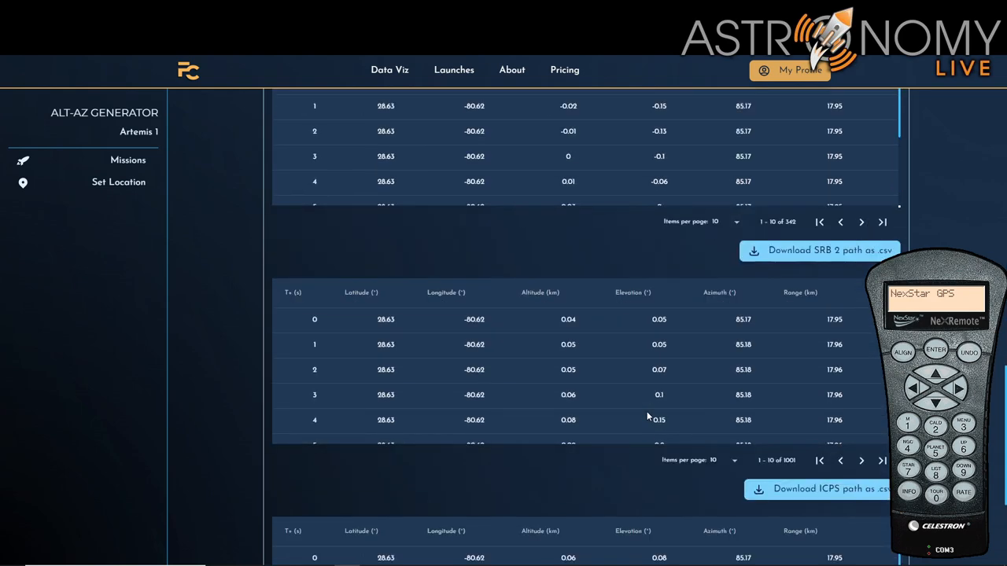
scroll("down", 3)
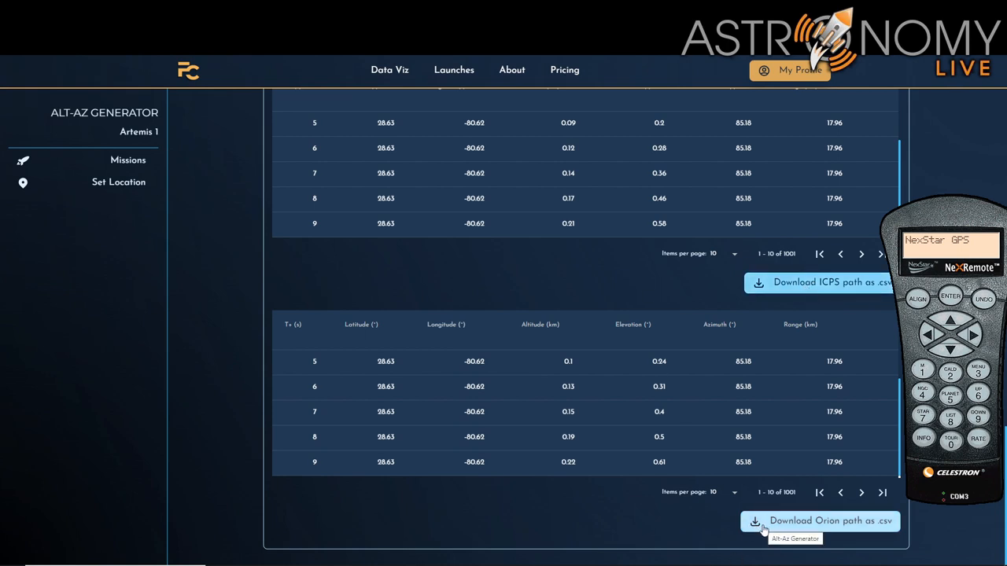
mouse_move(678, 297)
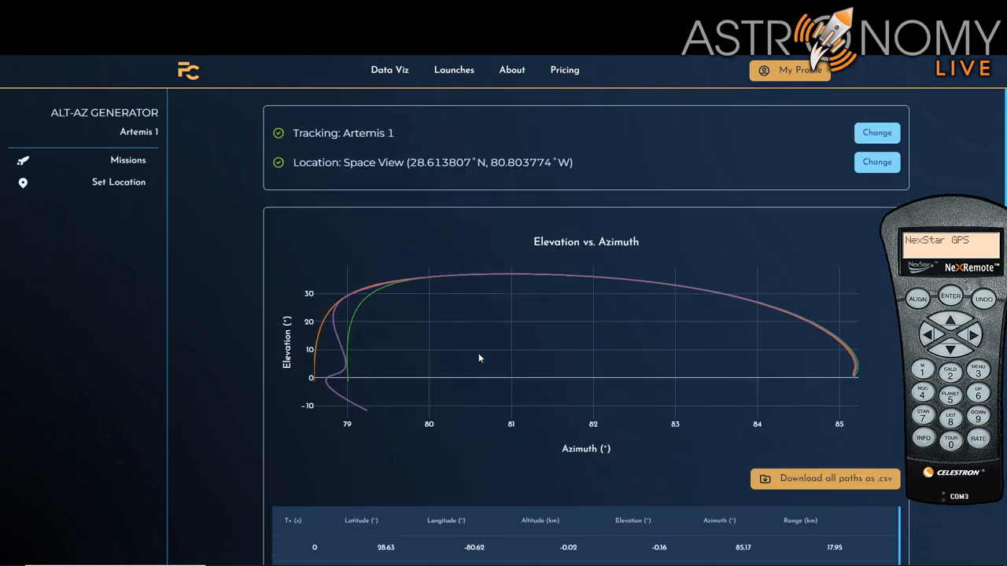
mouse_move(220, 335)
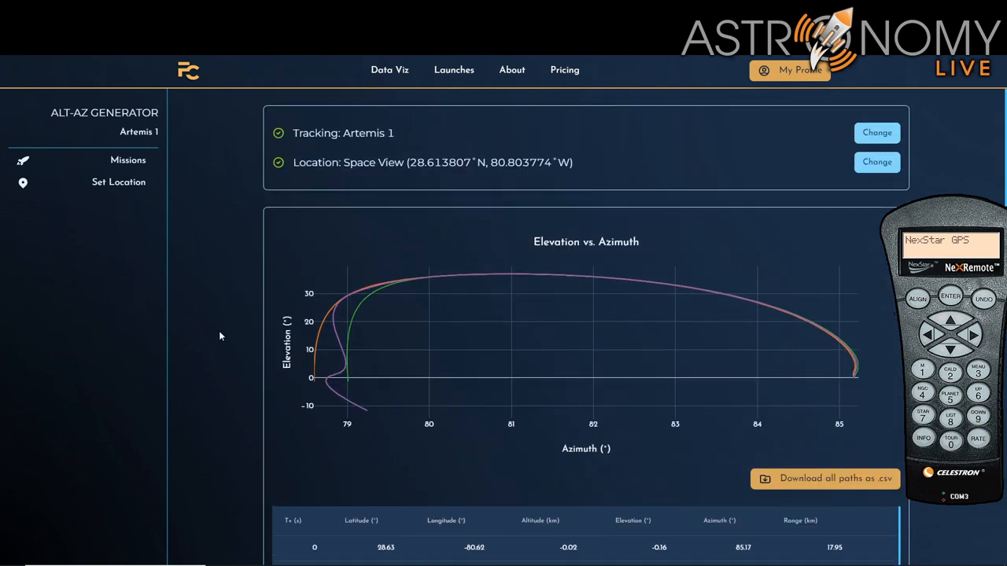
mouse_move(179, 287)
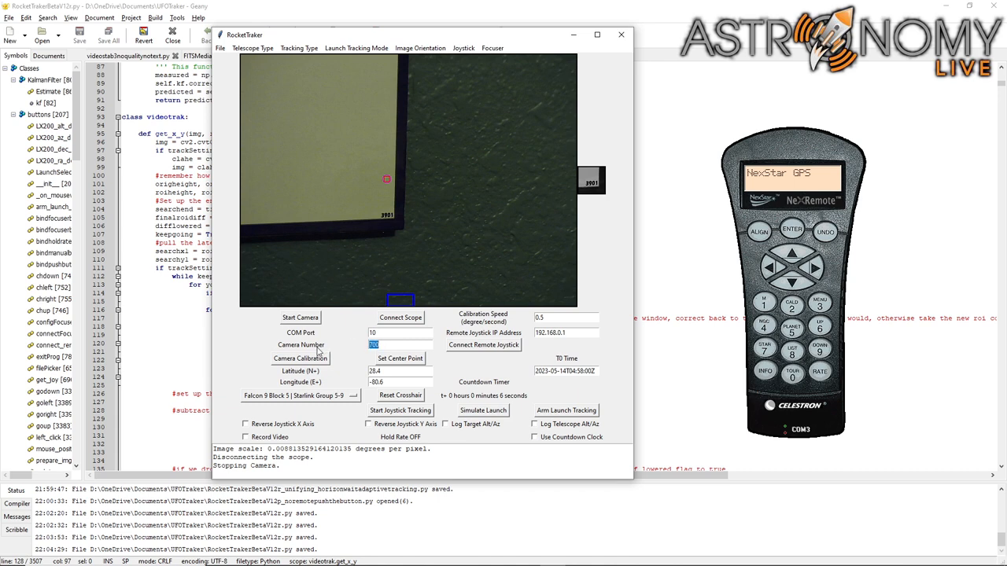
Return to RocketTraker and check its COM port, camera number and location fields.
left_click(389, 345)
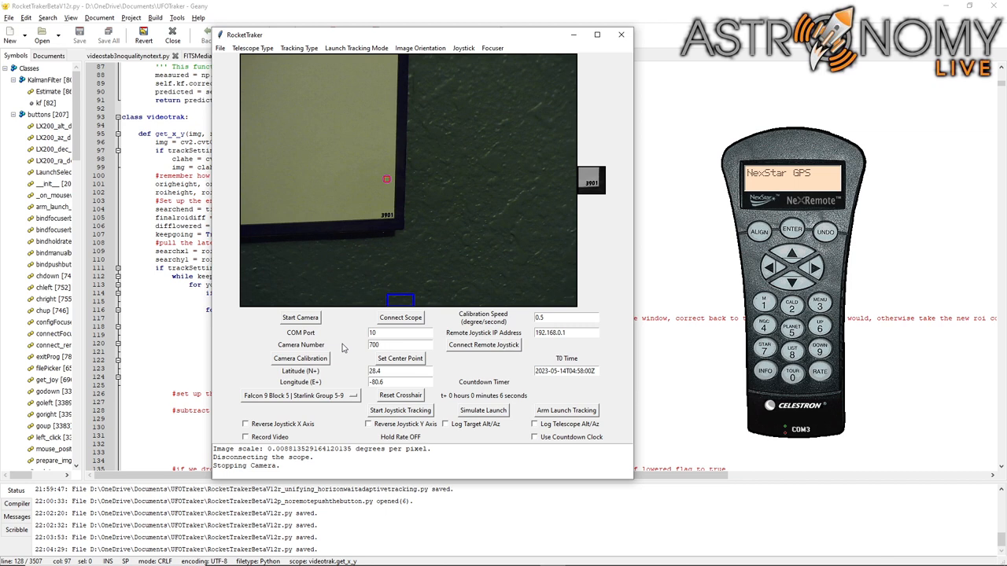
mouse_move(354, 345)
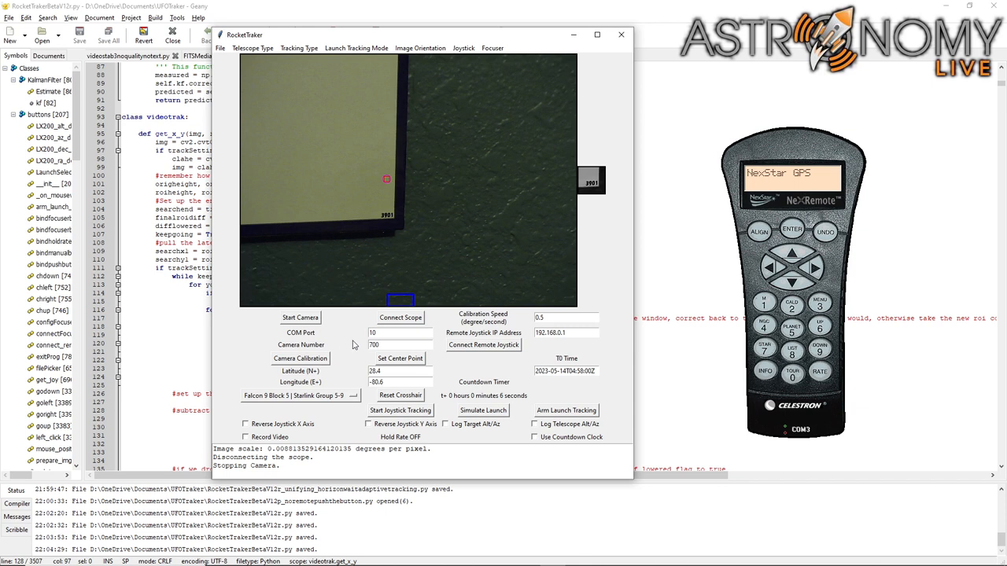
left_click(400, 345)
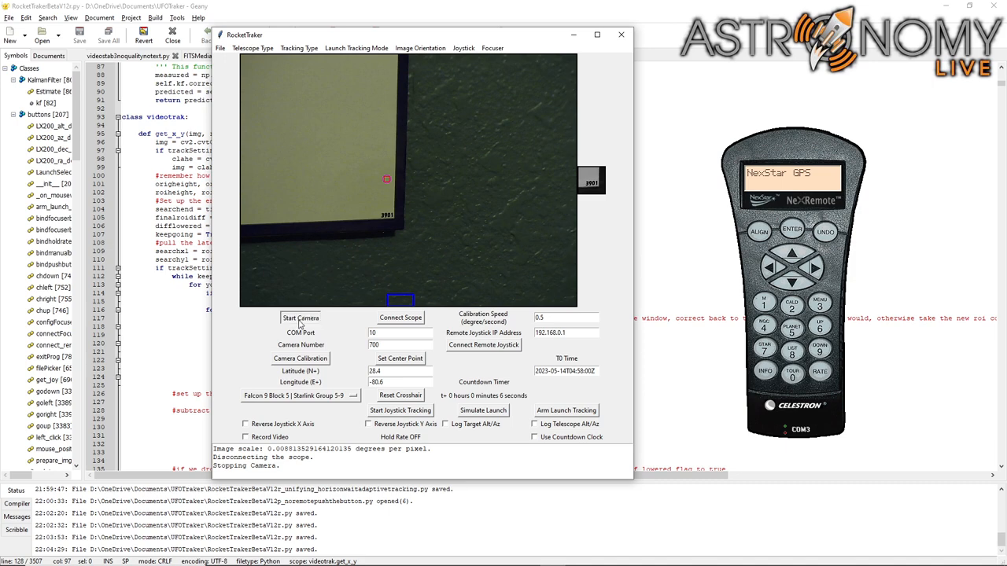
left_click(299, 318)
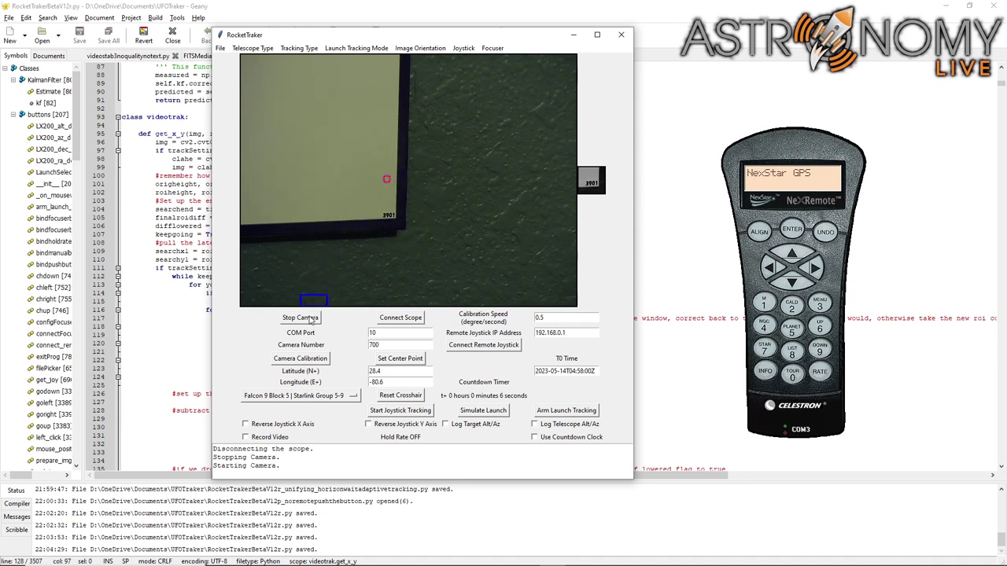
left_click(300, 317)
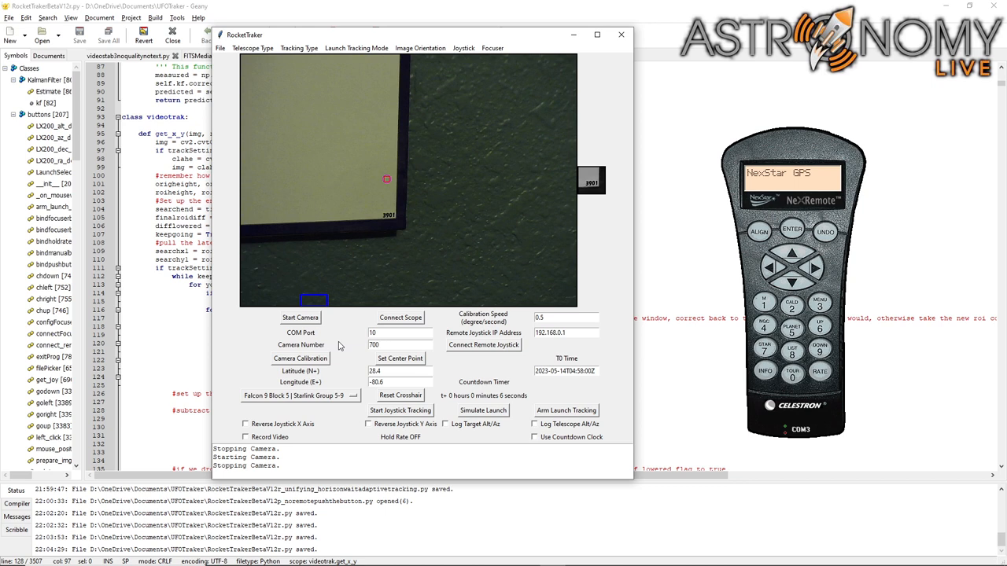
left_click(381, 344)
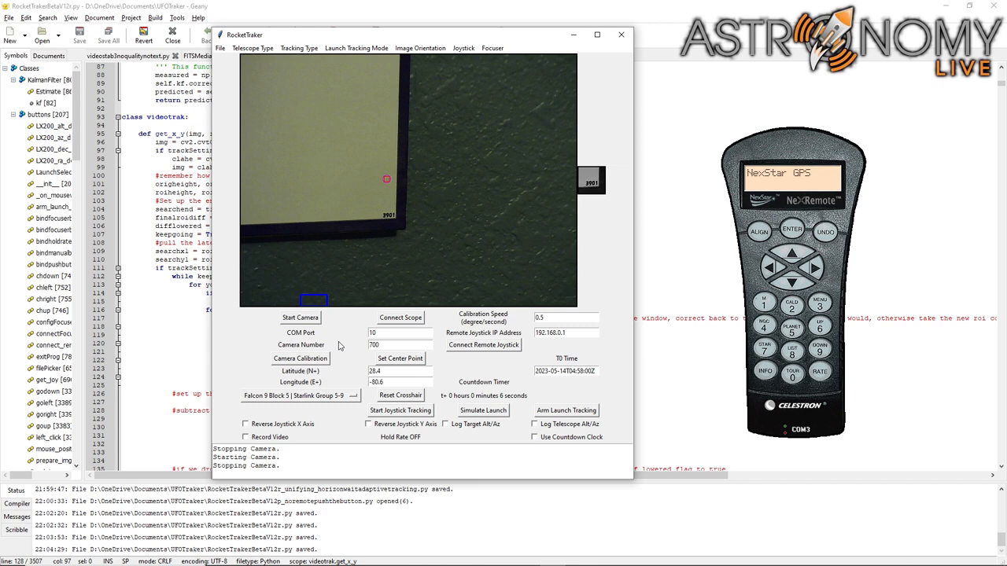
left_click(378, 345)
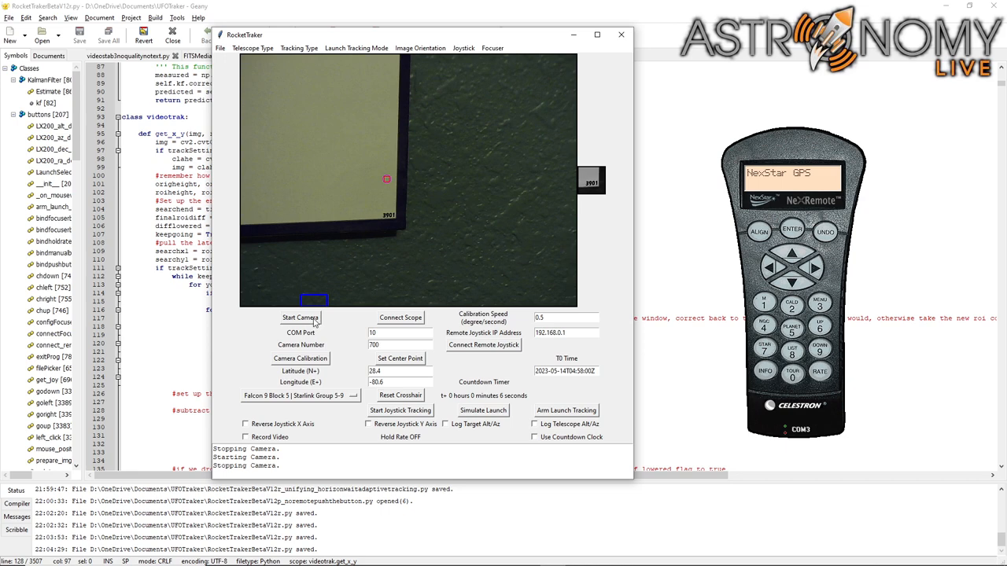
Restart the camera, drag a tracking box onto the live image, and choose a tracking type.
left_click(300, 318)
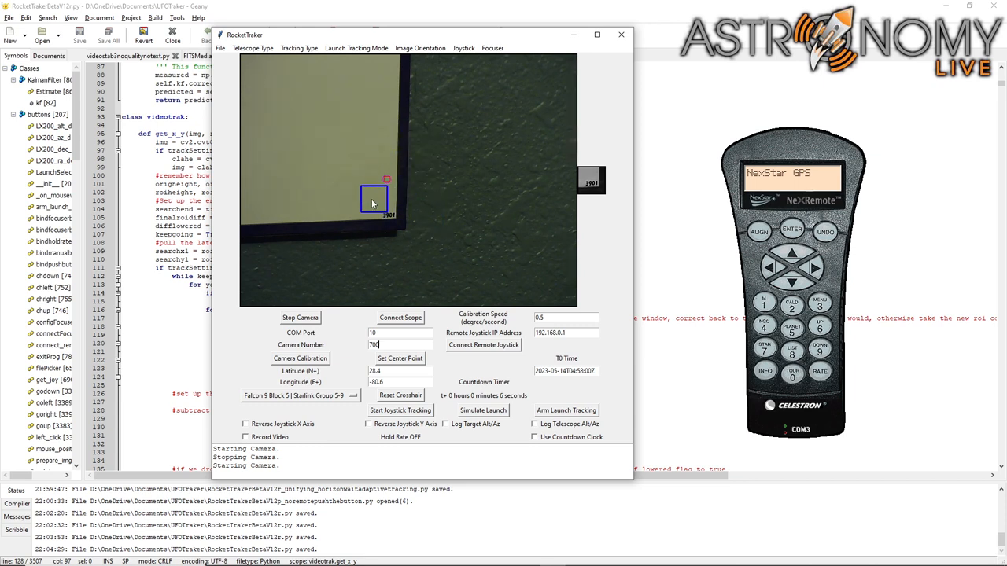
left_click_drag(374, 201, 419, 169)
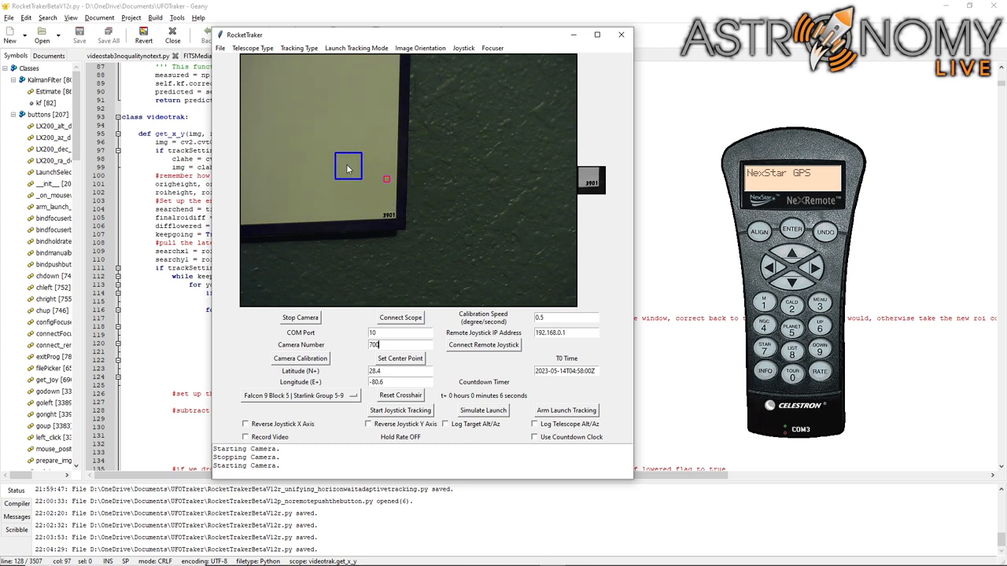
left_click(303, 47)
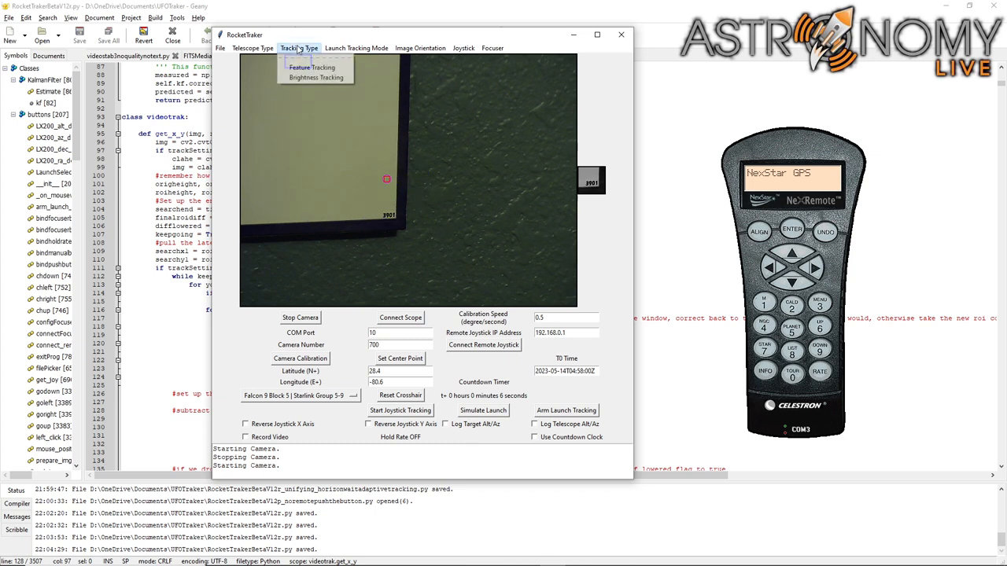
mouse_move(317, 77)
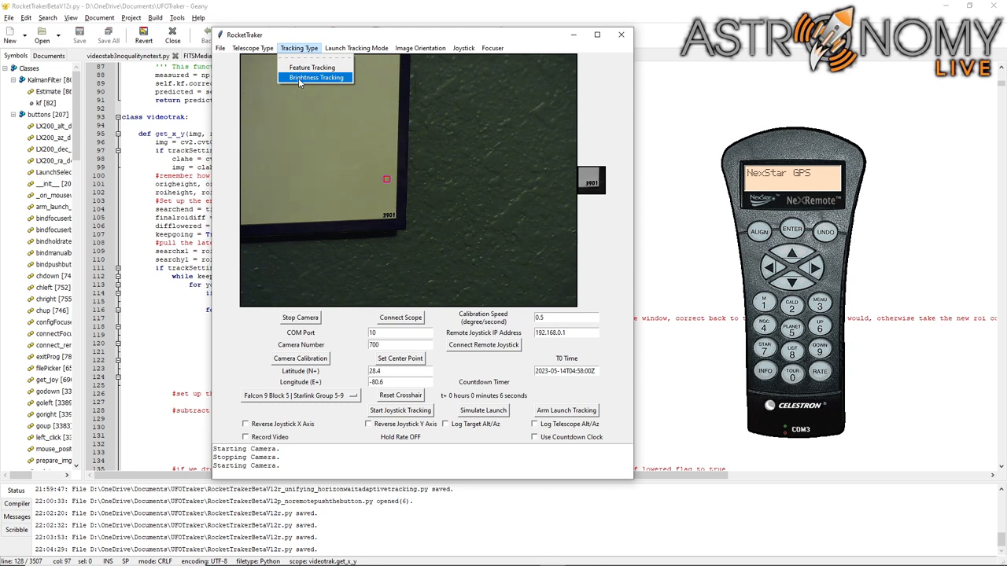
mouse_move(310, 68)
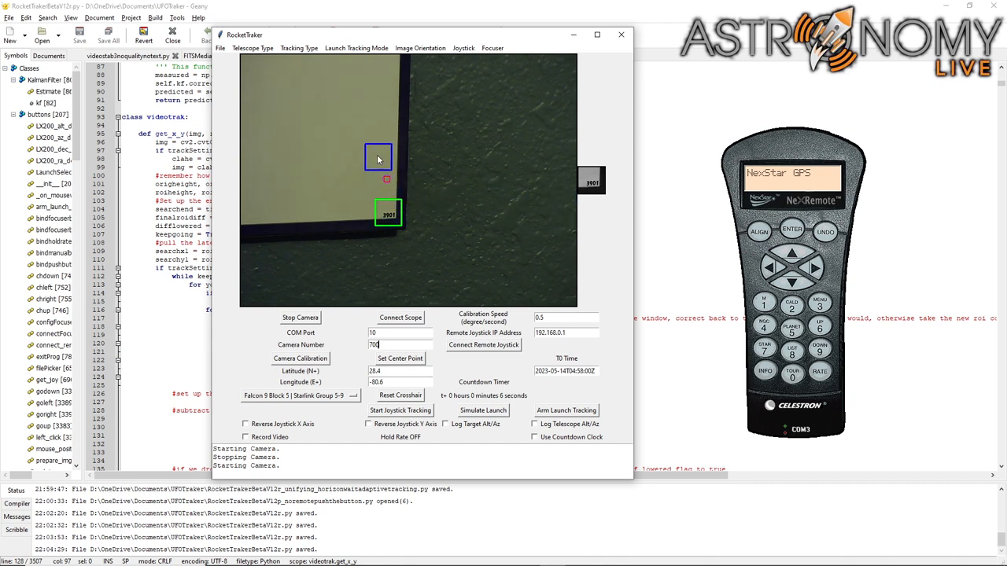
Reposition the tracking box from the paper corner onto the 3901 label.
left_click_drag(377, 157, 371, 208)
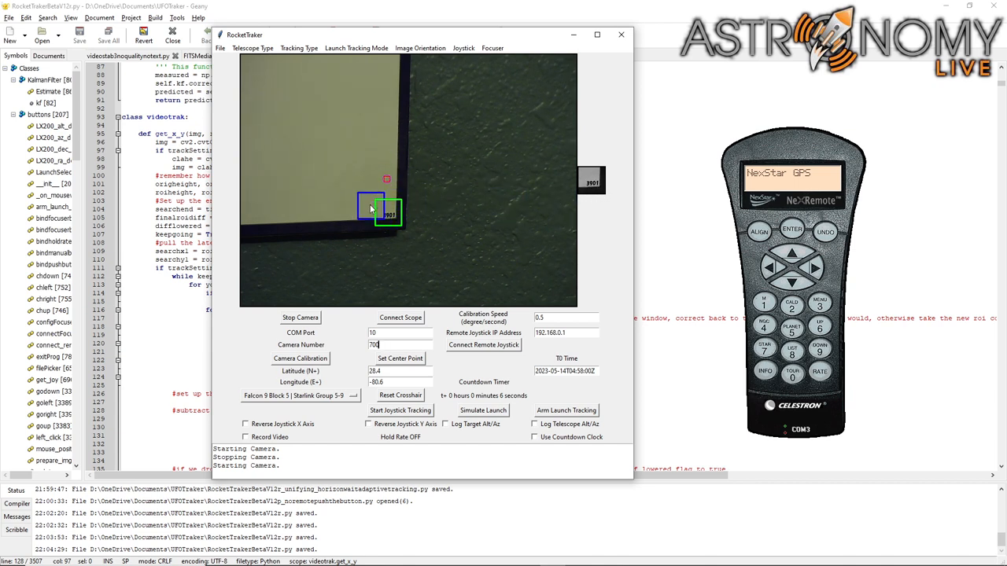
left_click(306, 48)
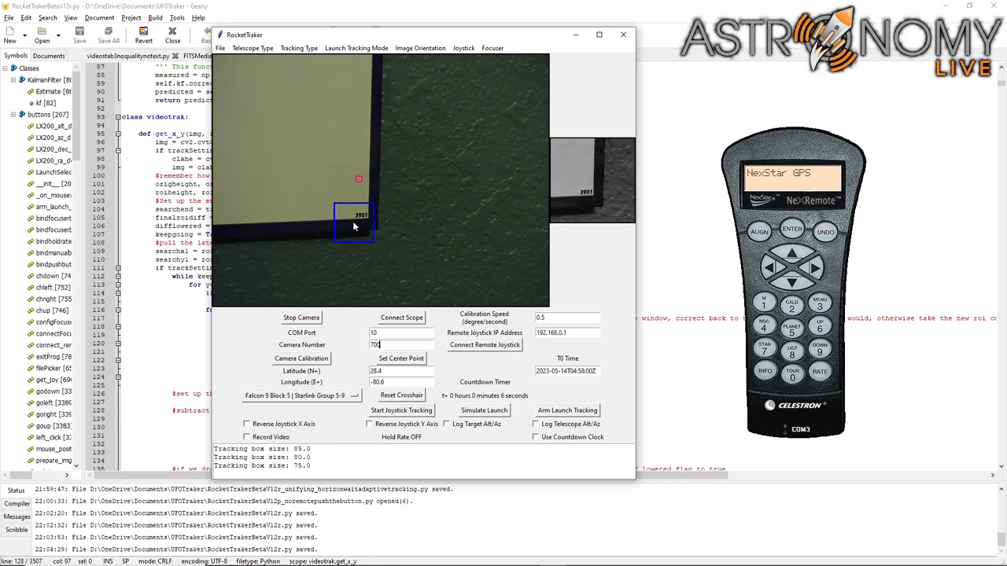
left_click_drag(358, 229, 385, 201)
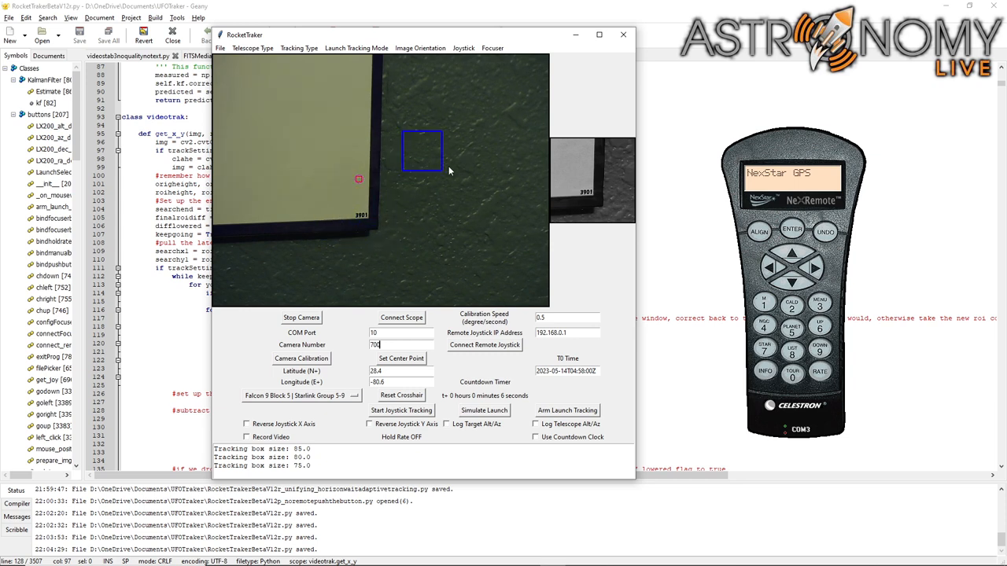
left_click_drag(423, 150, 383, 198)
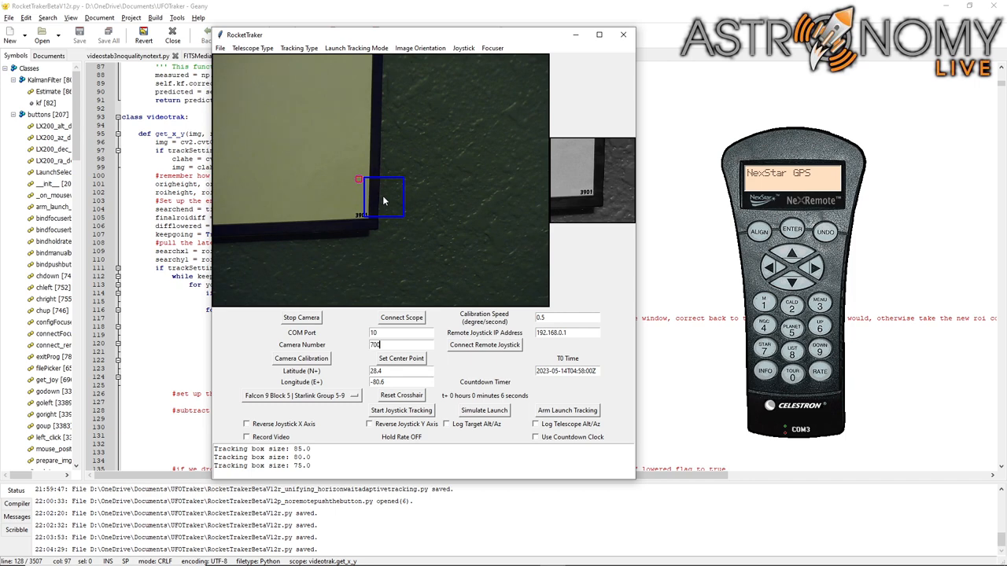
left_click_drag(384, 197, 307, 236)
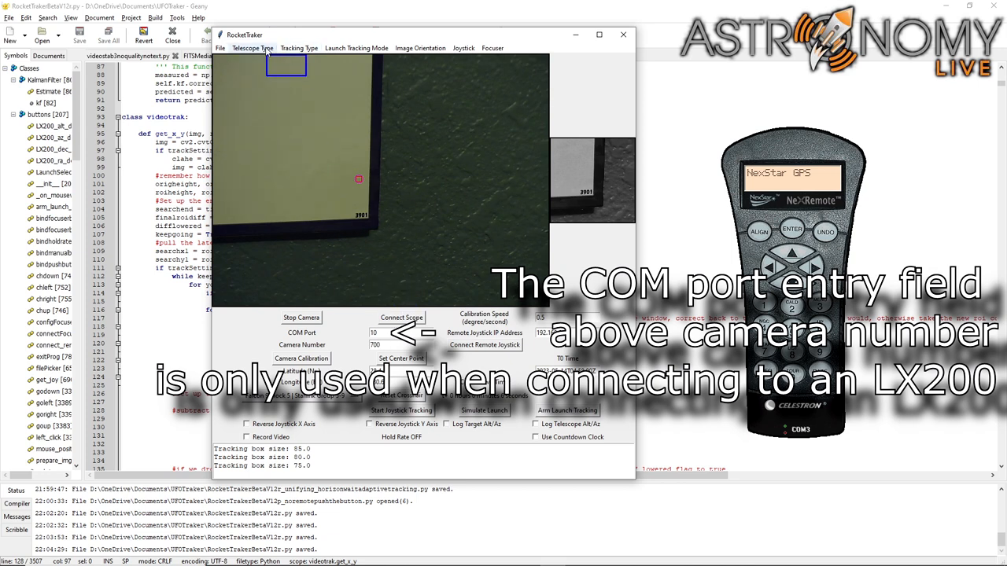
Open the Telescope Type list showing LX200 and ASCOM Alt/Az and Equatorial mounts.
left_click(265, 48)
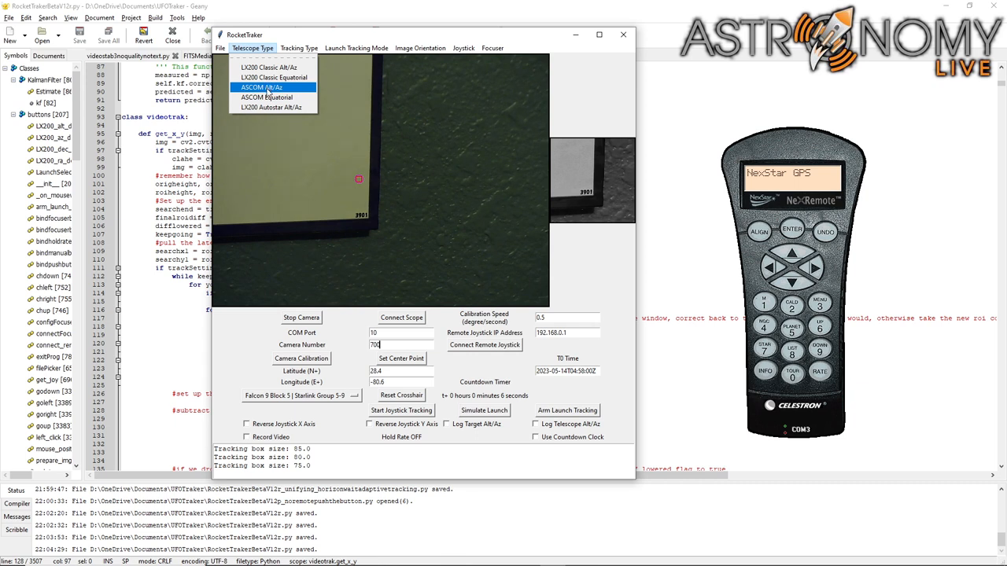
mouse_move(271, 98)
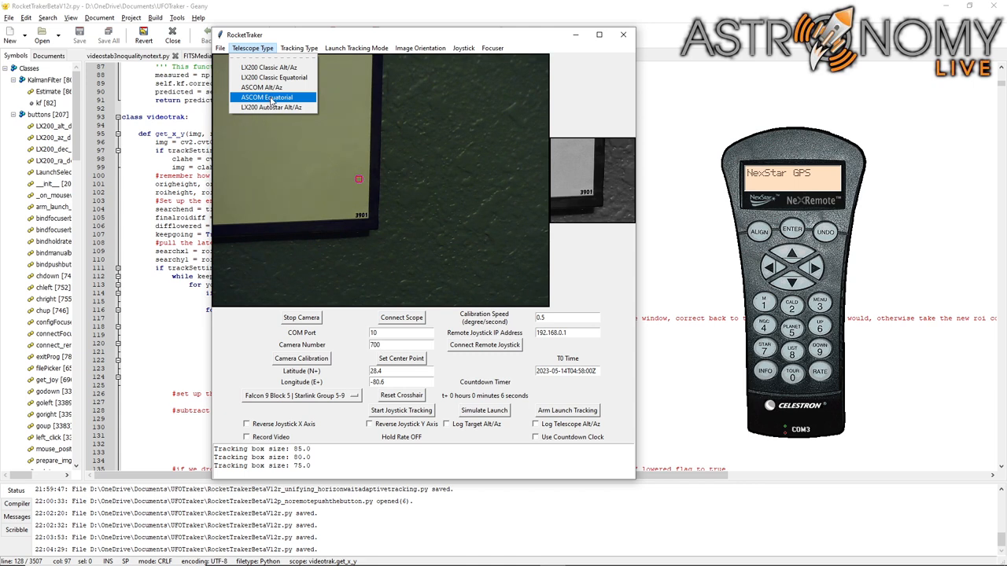
mouse_move(272, 86)
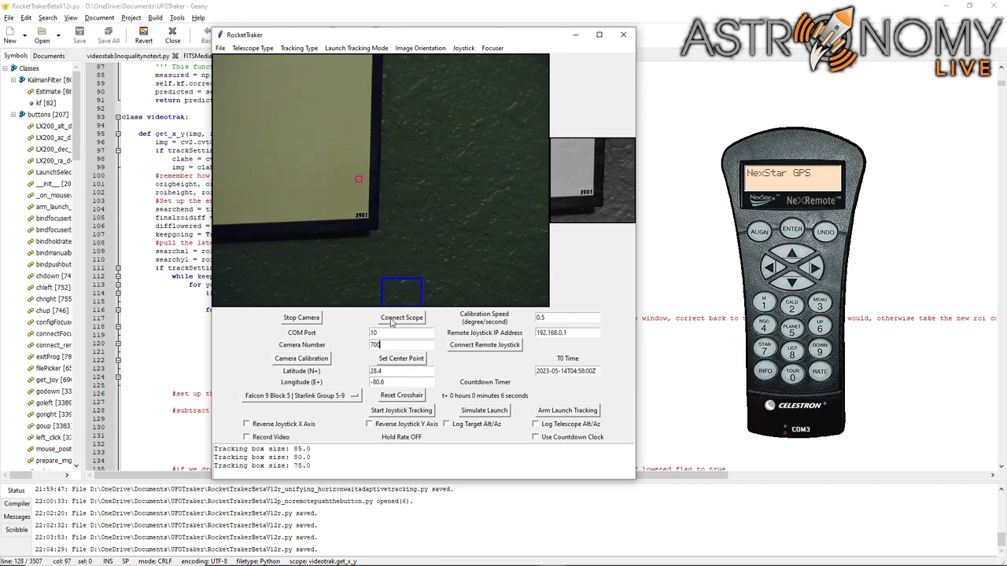
Connect the scope through the ASCOM Telescope Chooser and drag the tracking box across the preview.
left_click(401, 318)
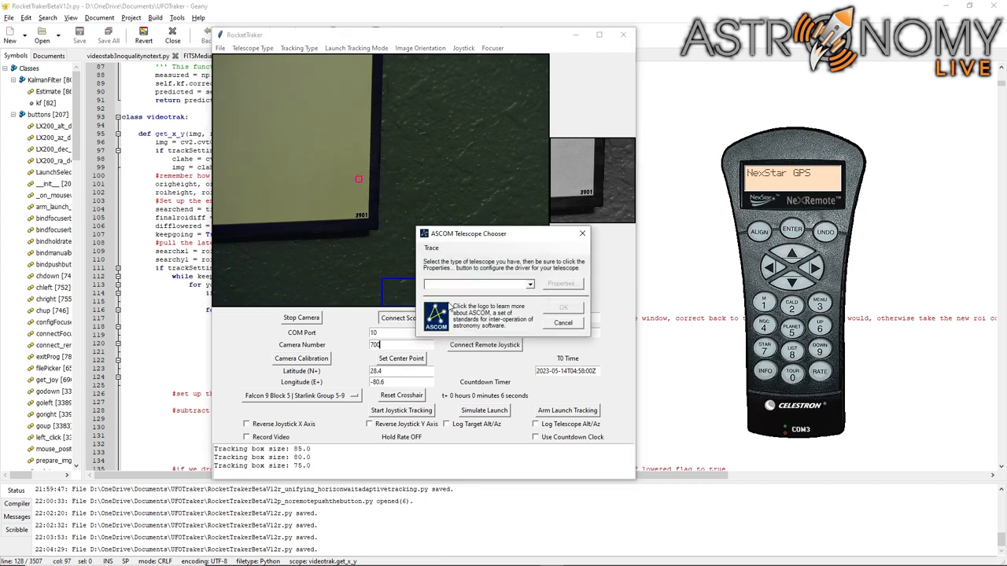
left_click(563, 323)
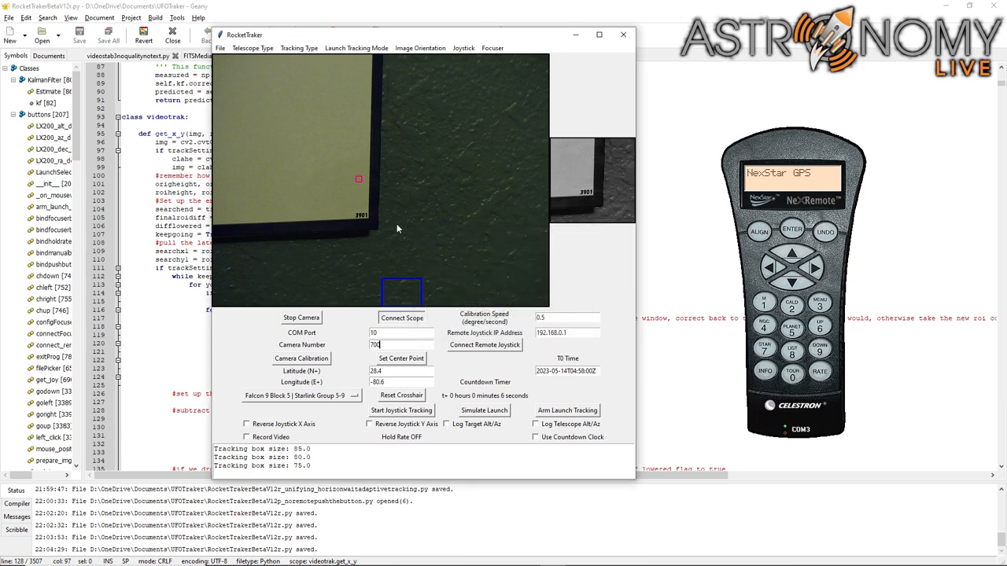
left_click(401, 317)
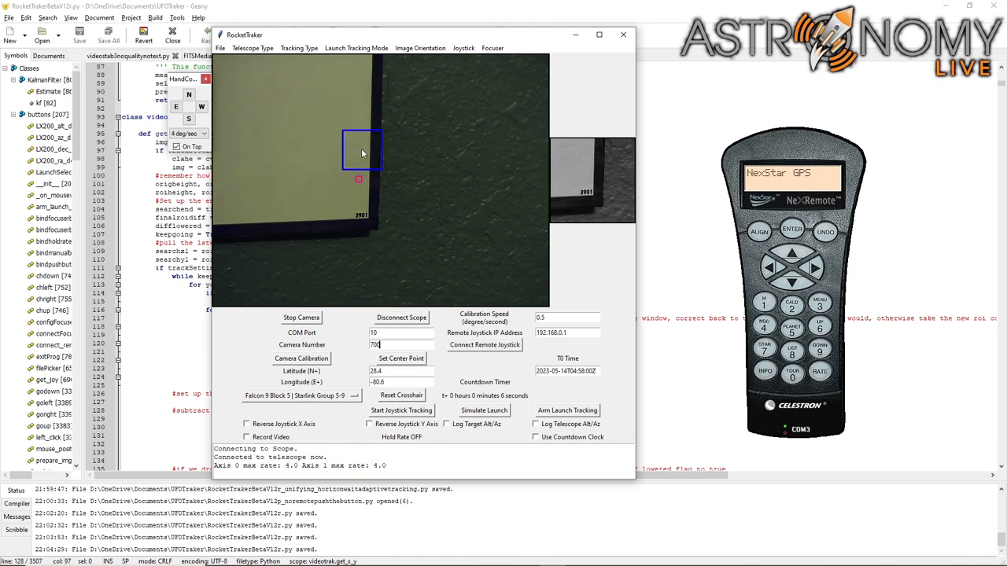
left_click_drag(362, 152, 415, 174)
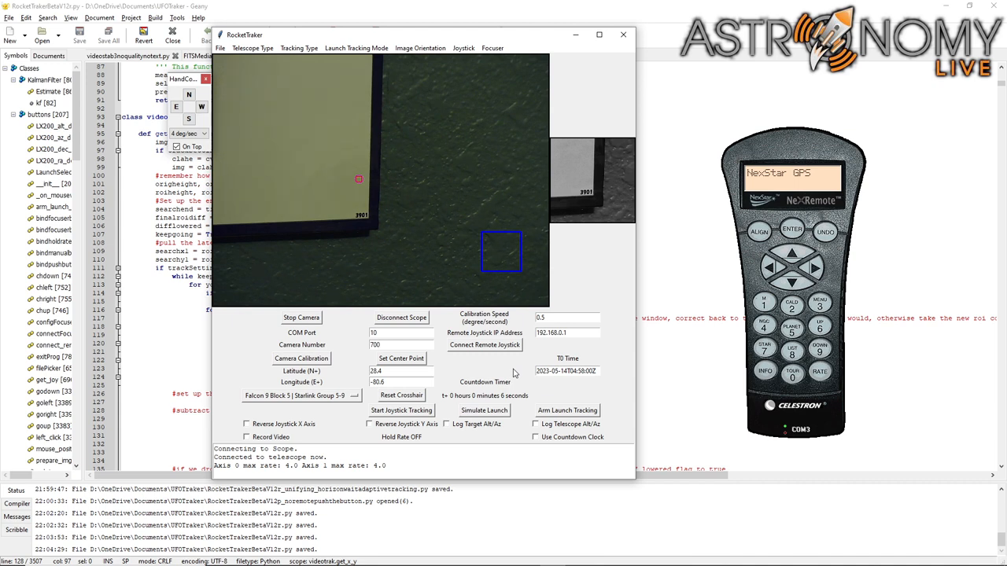
mouse_move(482, 365)
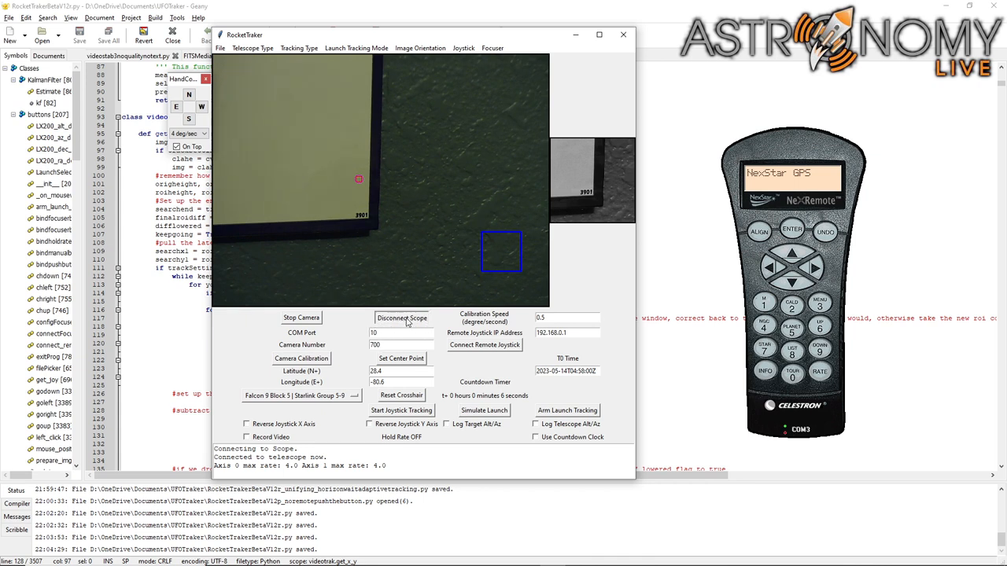
Disconnect the scope, check the File menu, and restart the camera feed.
left_click(402, 317)
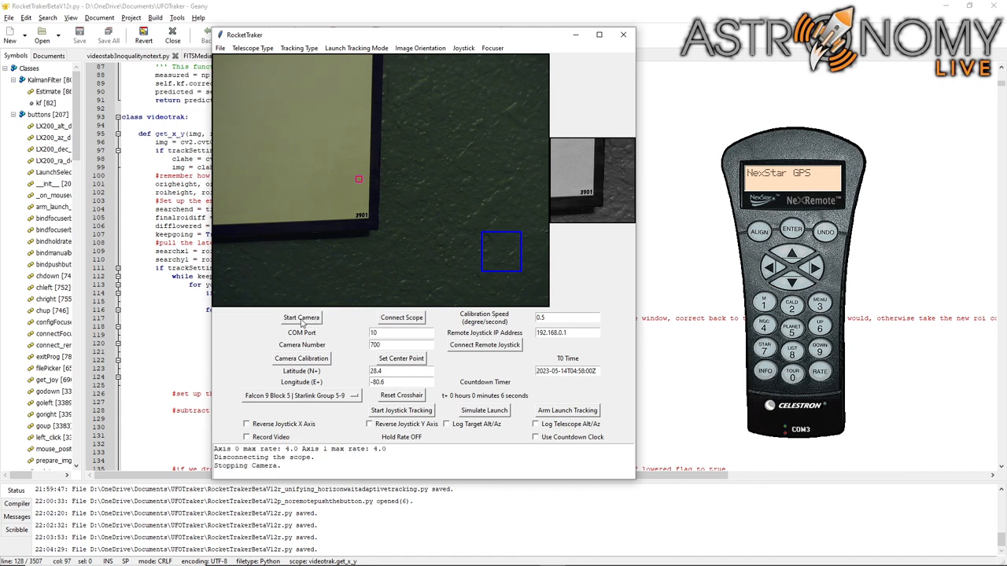
left_click(229, 47)
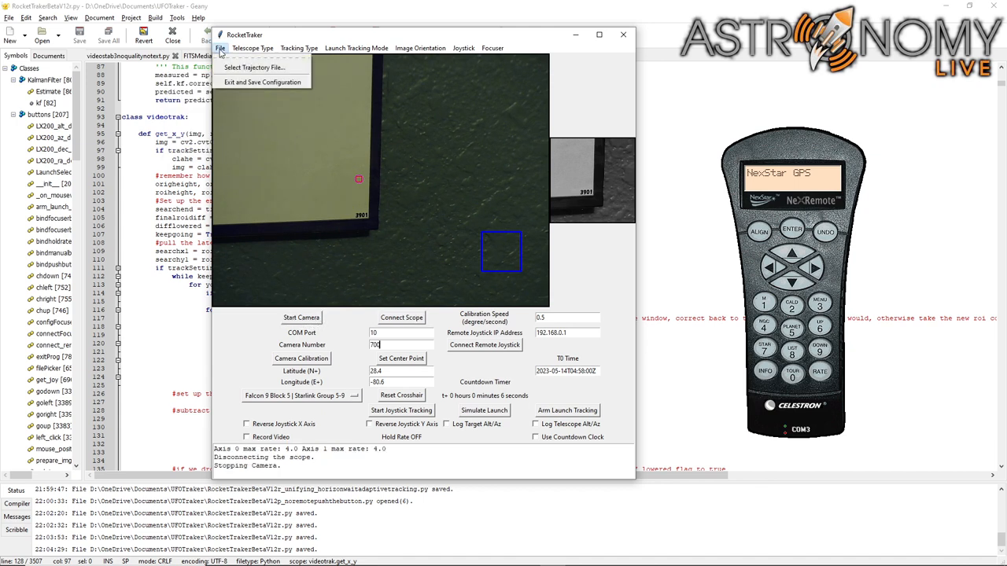
mouse_move(520, 291)
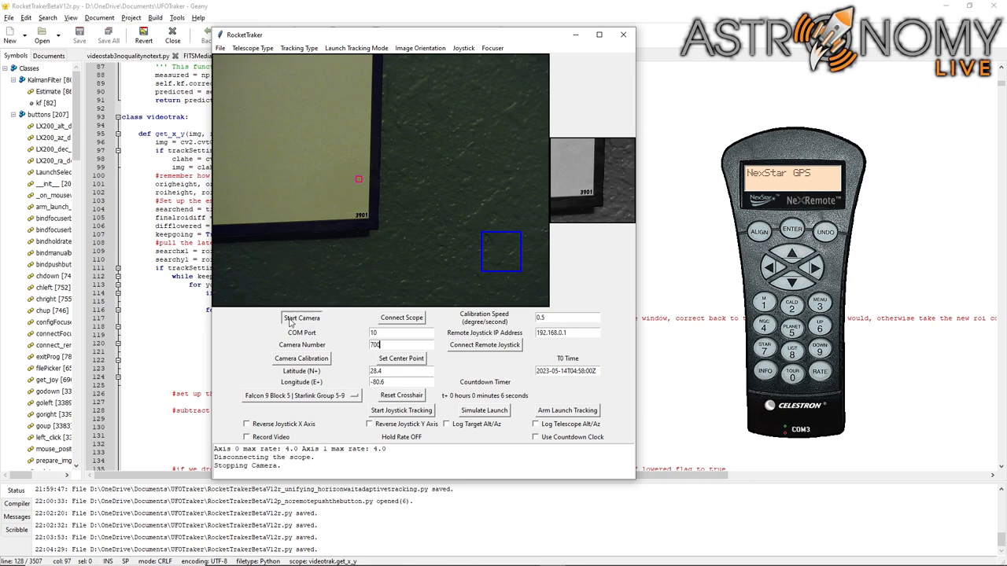
left_click(401, 317)
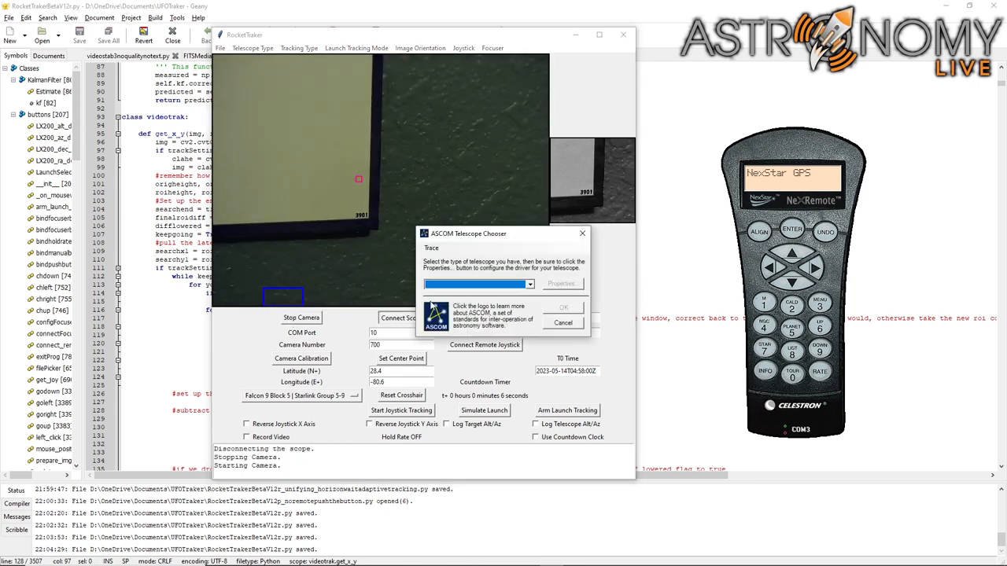
Reconnect the telescope using the Celestron Telescope Driver.
left_click(478, 284)
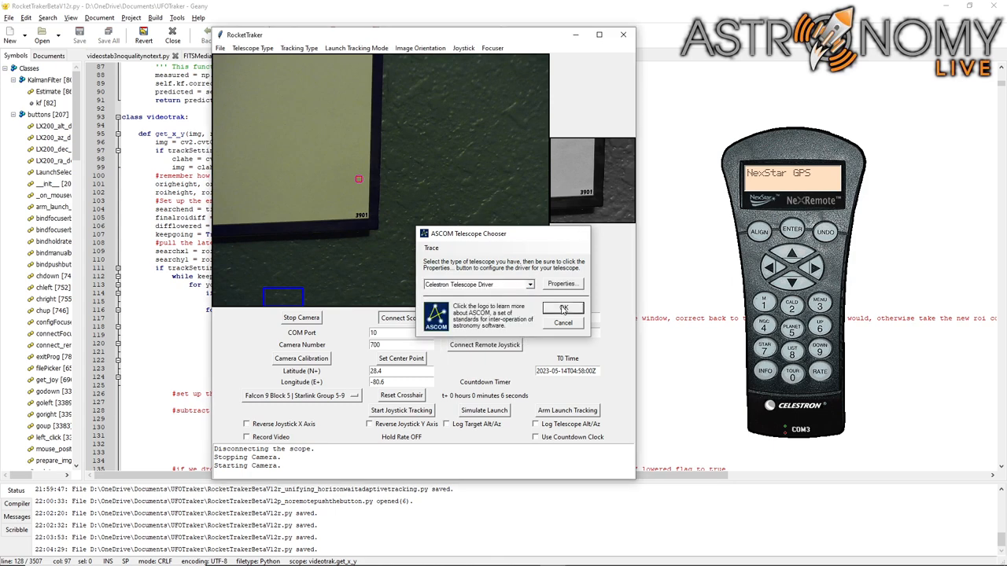
left_click(563, 308)
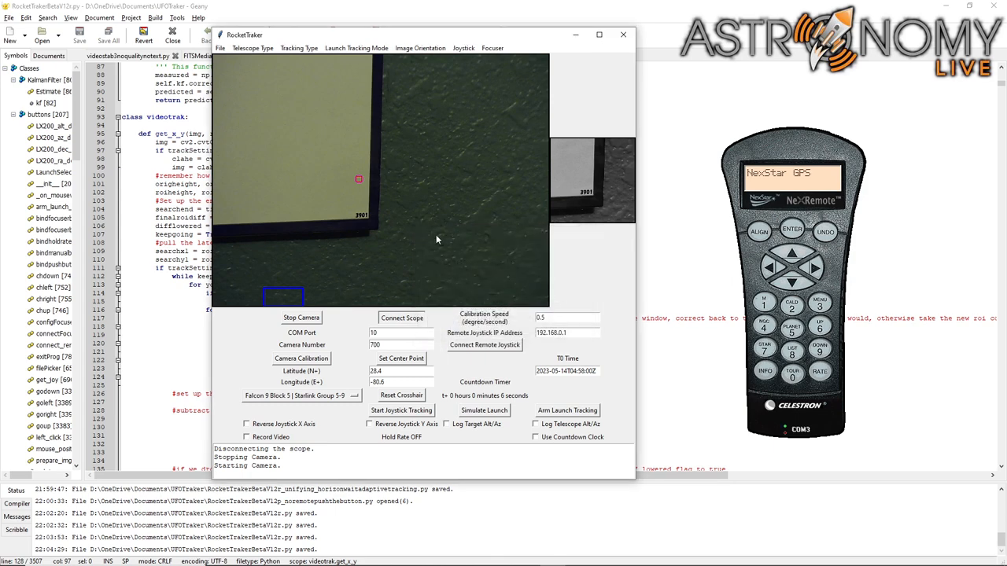
left_click(402, 318)
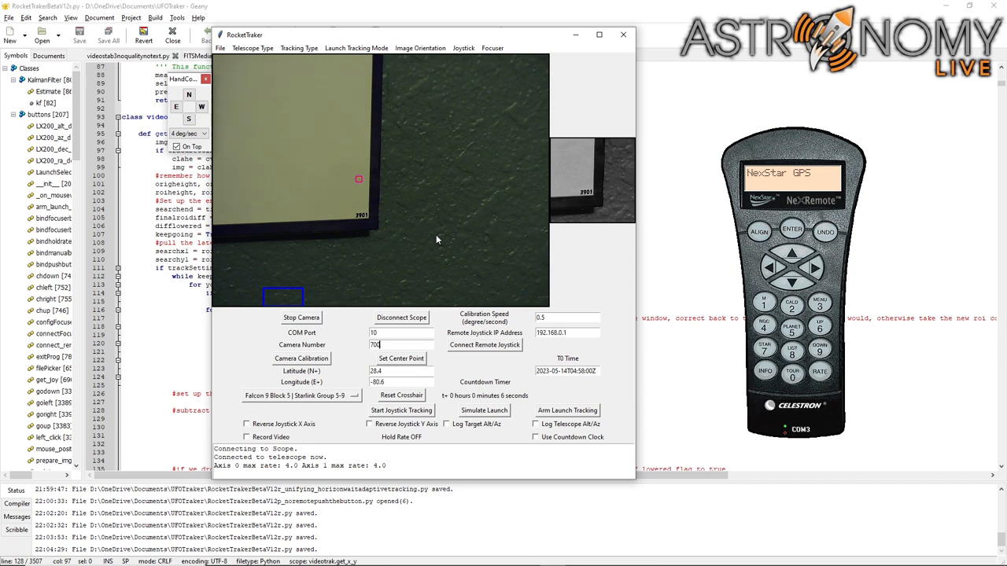
left_click_drag(437, 240, 472, 259)
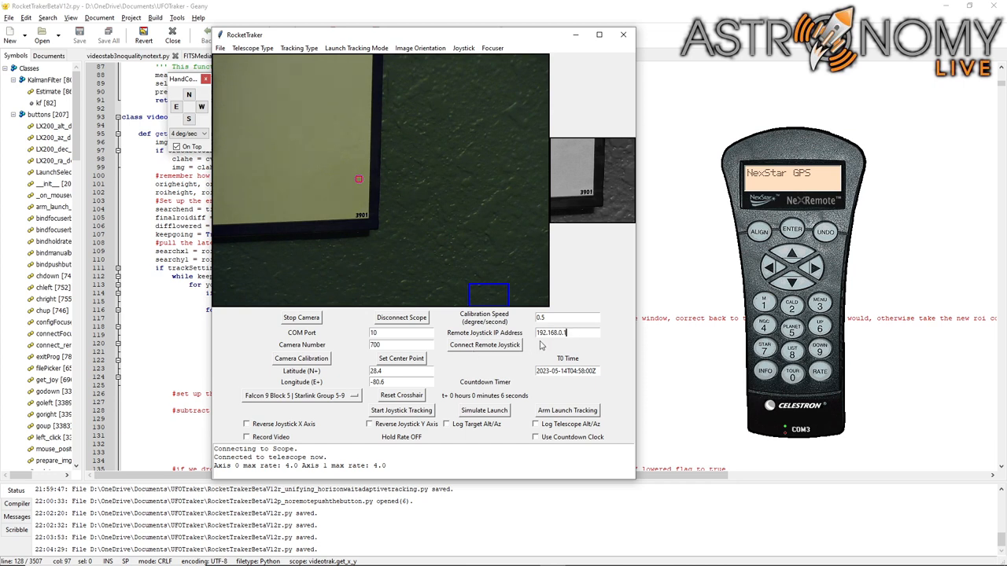
mouse_move(457, 352)
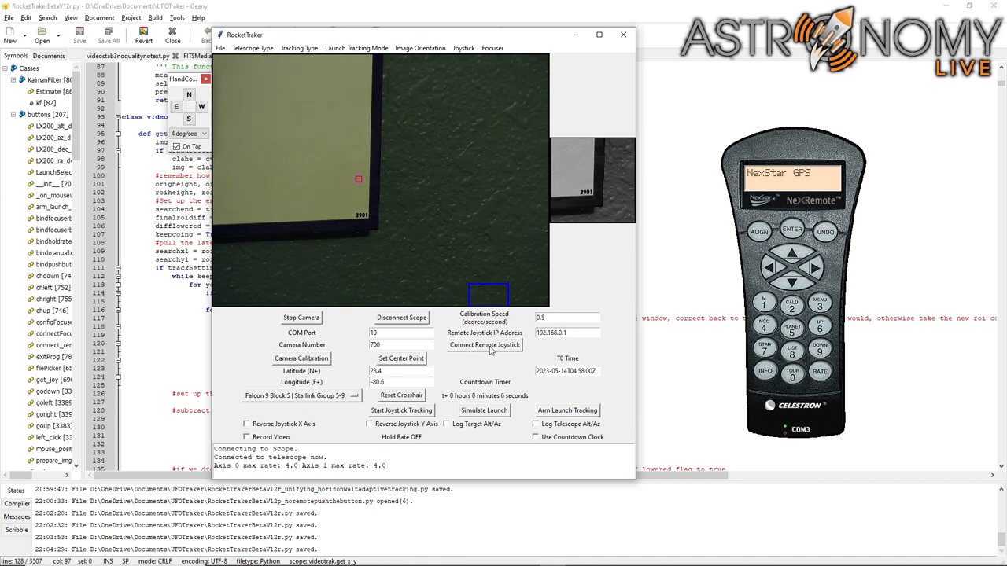
mouse_move(478, 350)
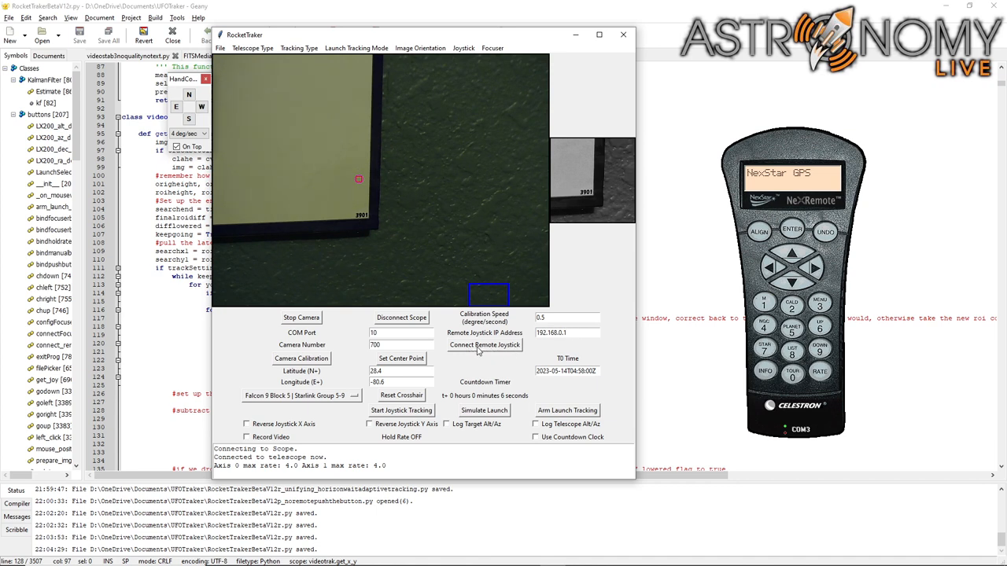
left_click(567, 333)
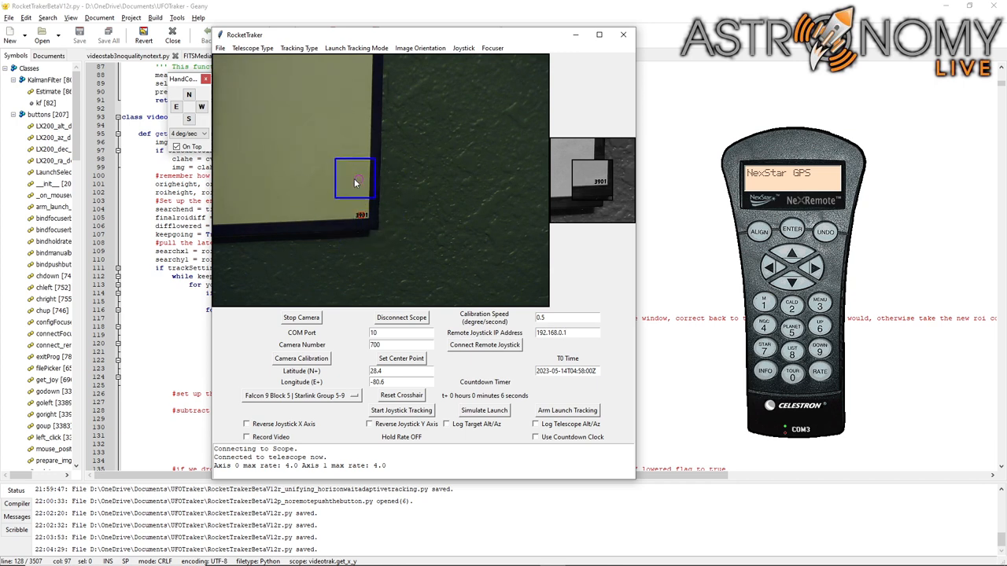
left_click_drag(354, 180, 342, 197)
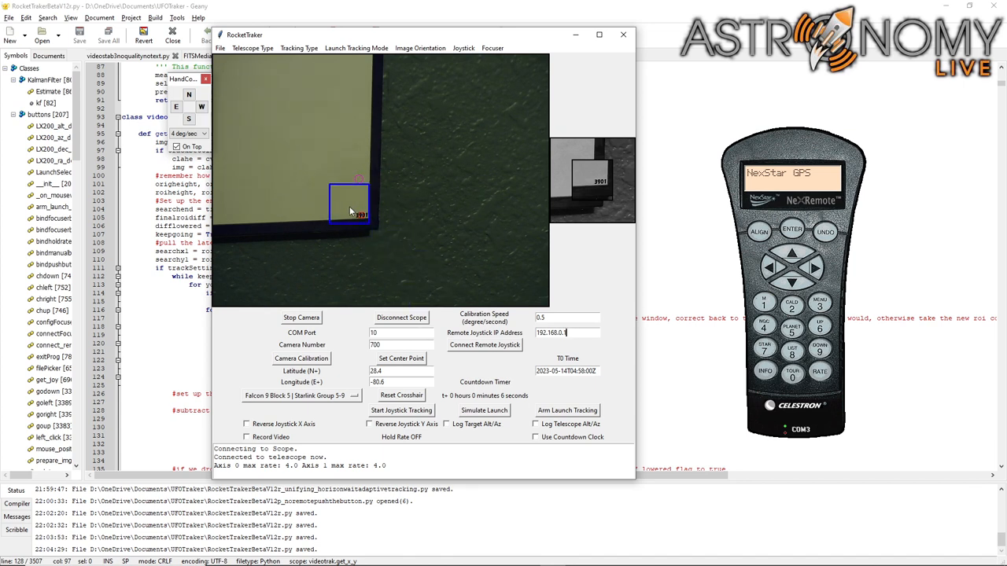
left_click(401, 395)
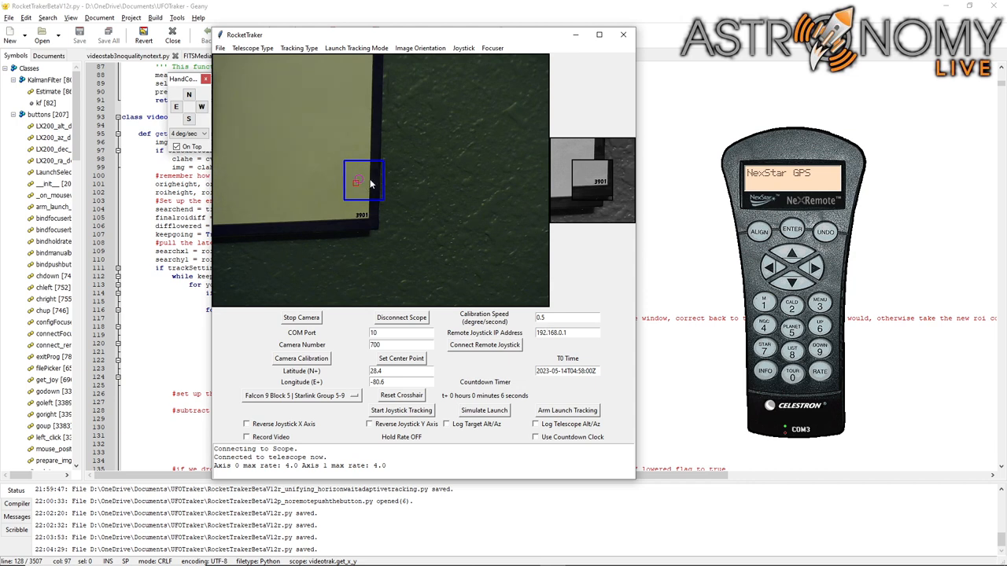
left_click_drag(362, 181, 422, 172)
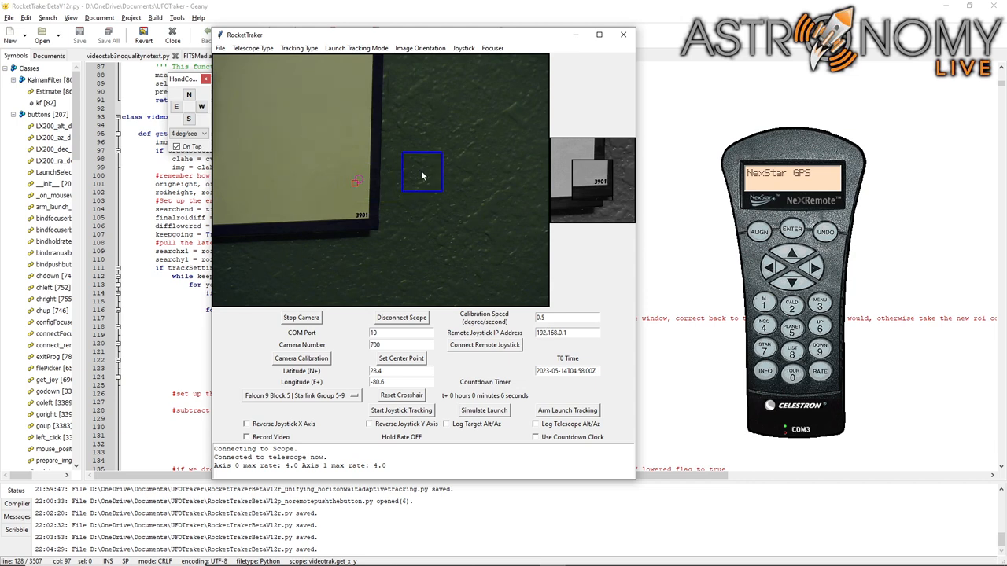
left_click(566, 333)
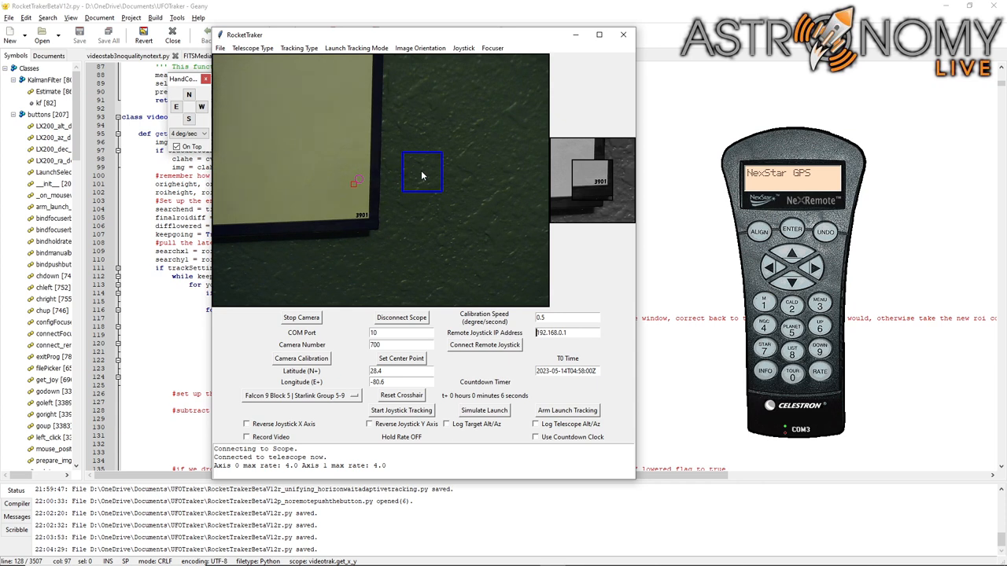
left_click_drag(423, 172, 366, 172)
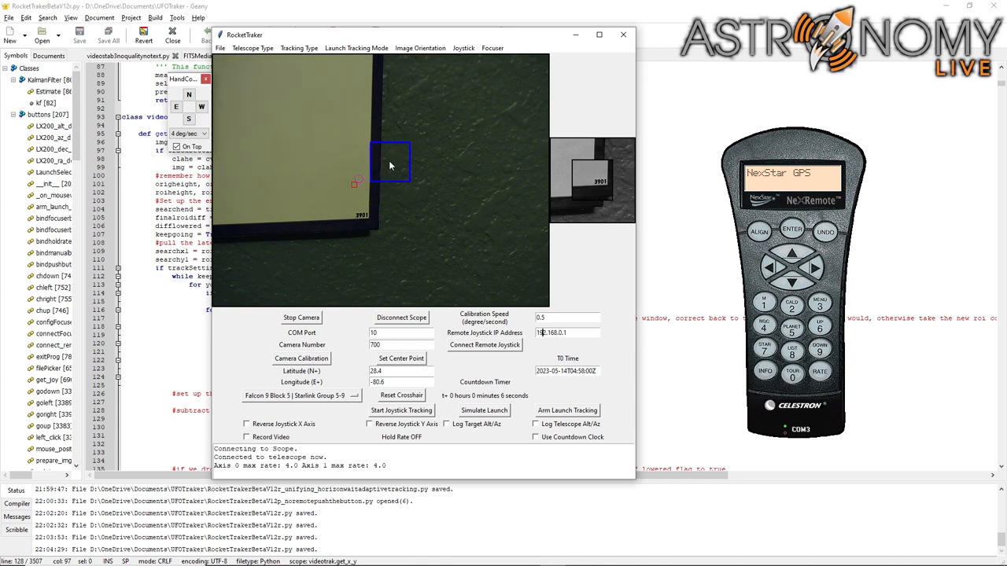
left_click(563, 333)
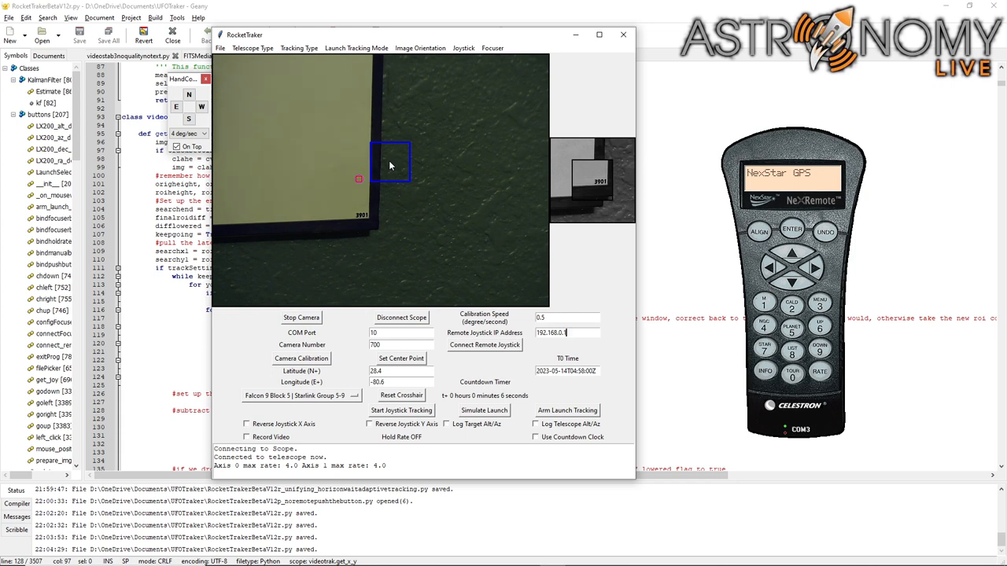
left_click_drag(390, 161, 348, 220)
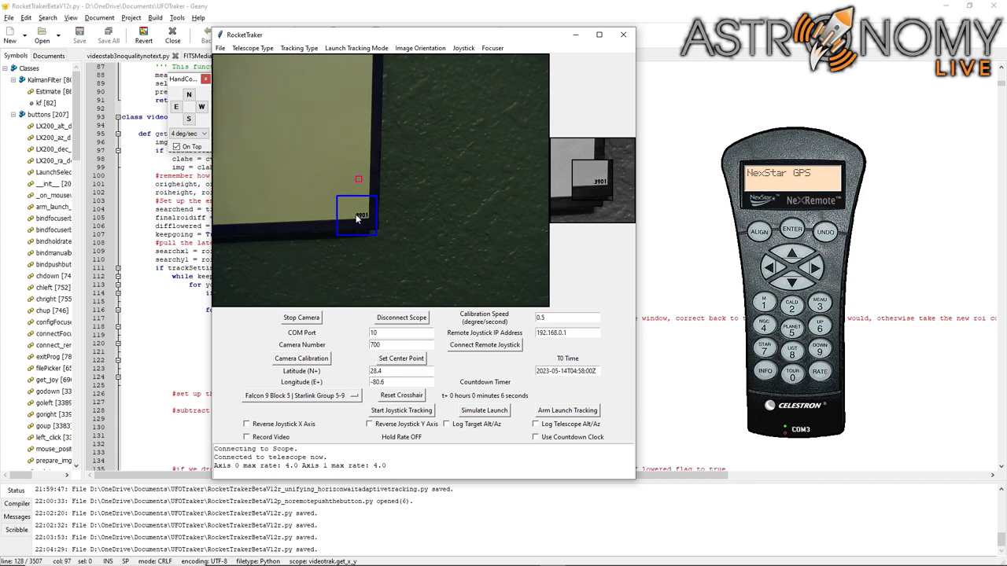
Shrink the tracking box to 60 and lock Feature Tracking onto the 3901 label.
left_click(566, 332)
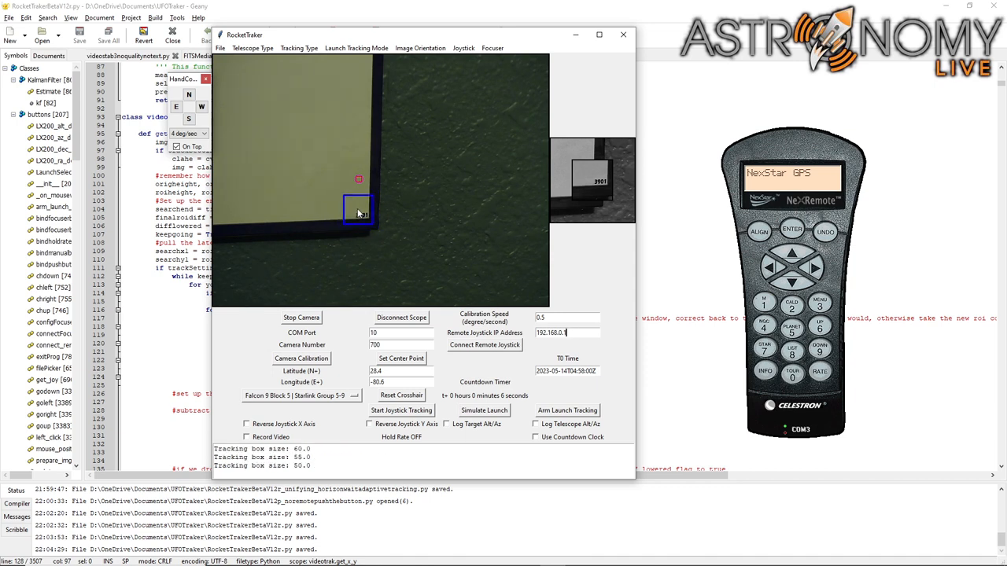
left_click(259, 48)
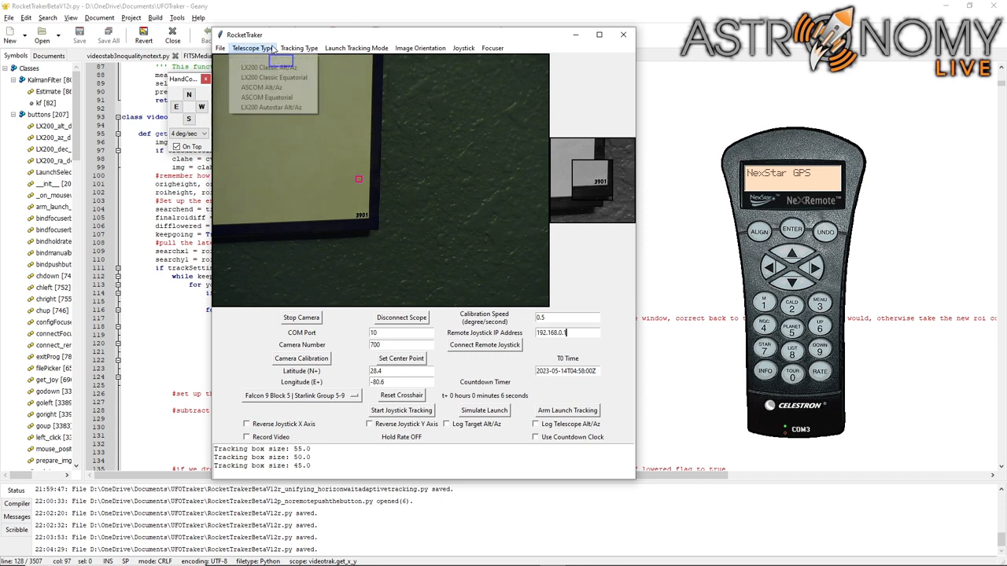
left_click(308, 48)
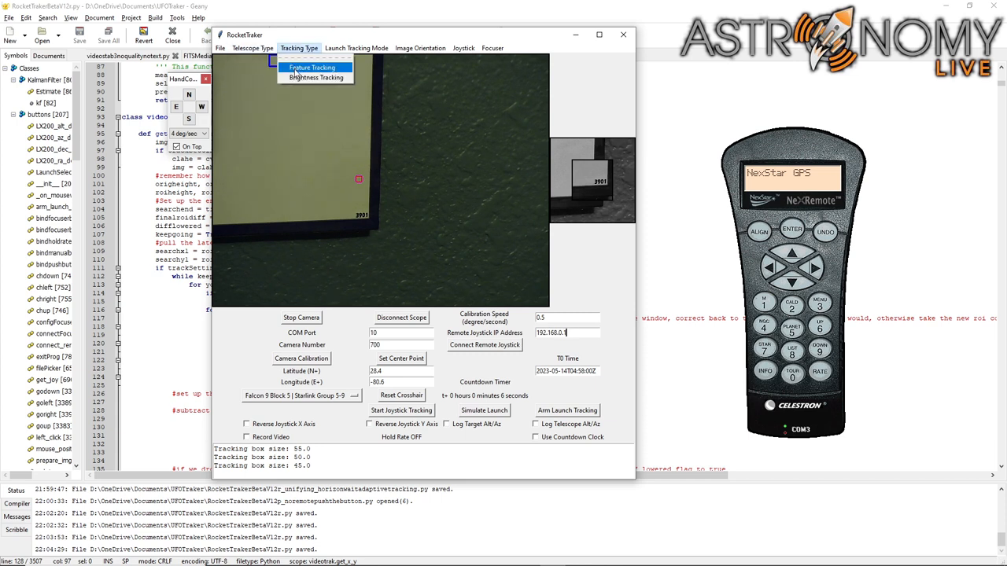
left_click(306, 67)
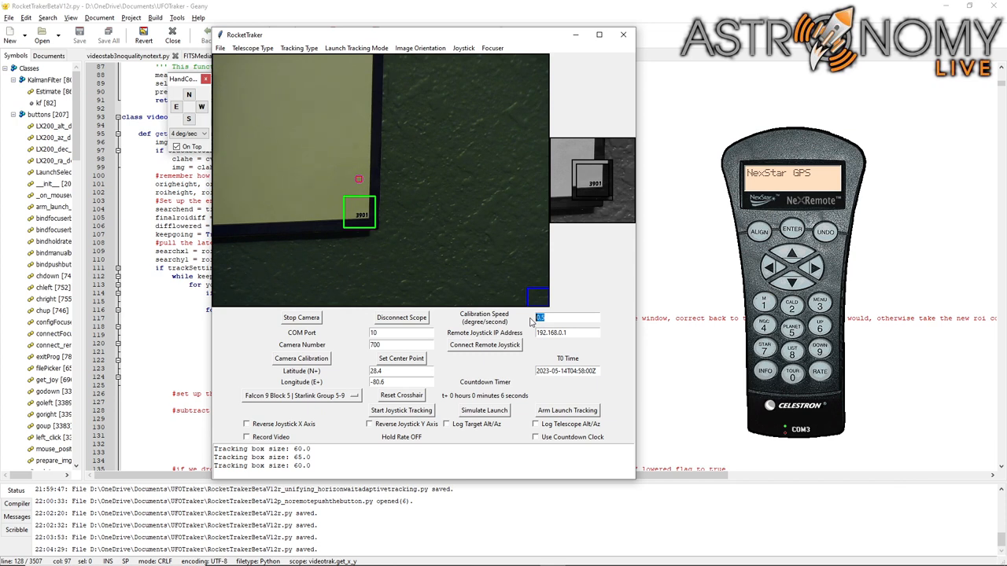
Enter 0.2 calibration speed and run Camera Calibration, giving about 0.00808 degrees per pixel.
left_click(561, 319)
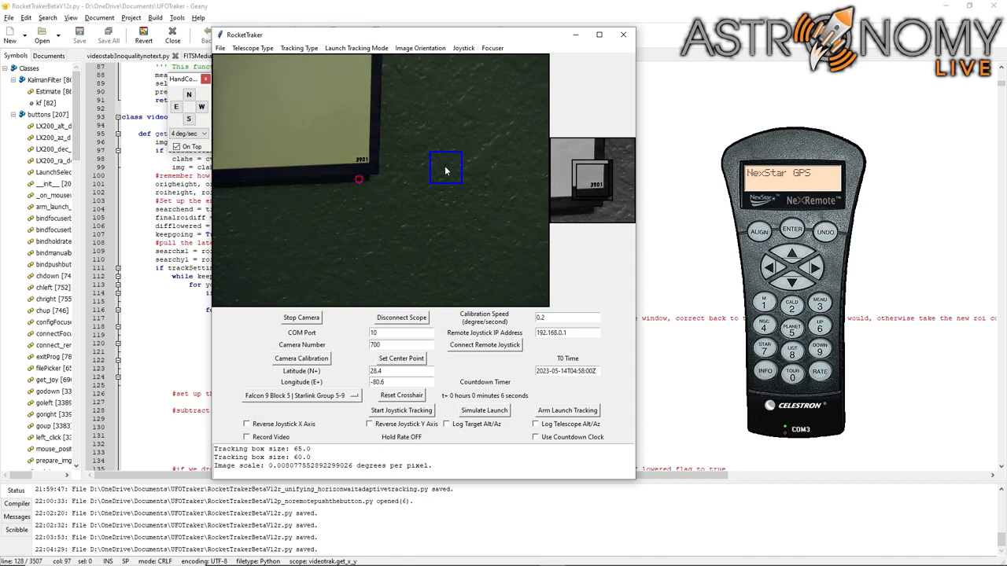
left_click_drag(446, 171, 435, 190)
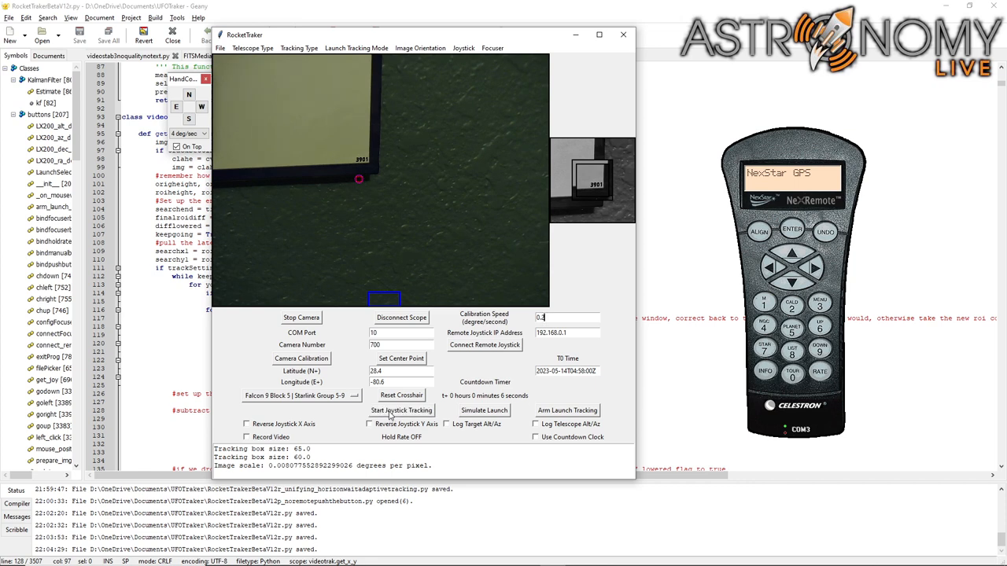
Start joystick tracking, steer, then stop it with rates back at zero.
left_click(400, 410)
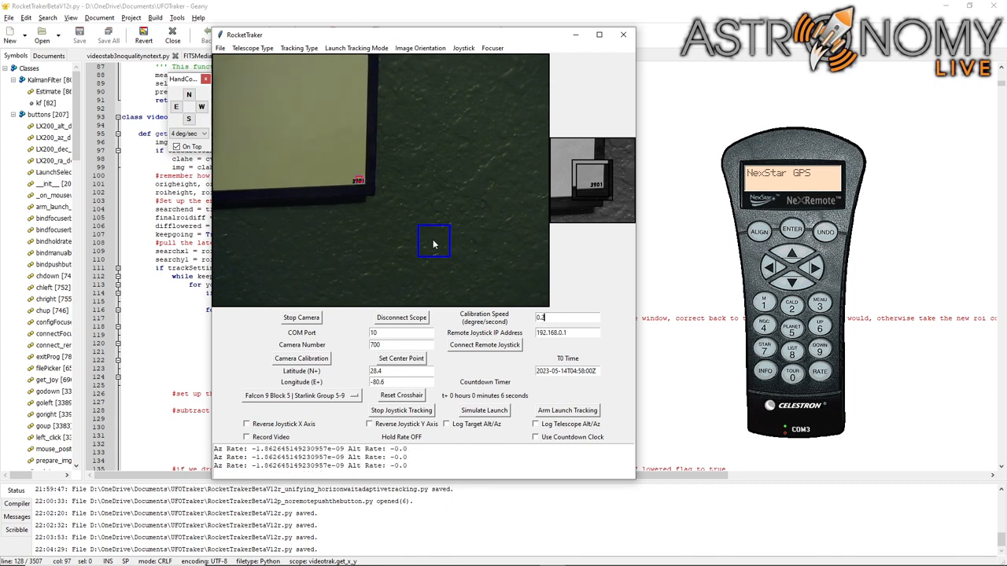
left_click(400, 409)
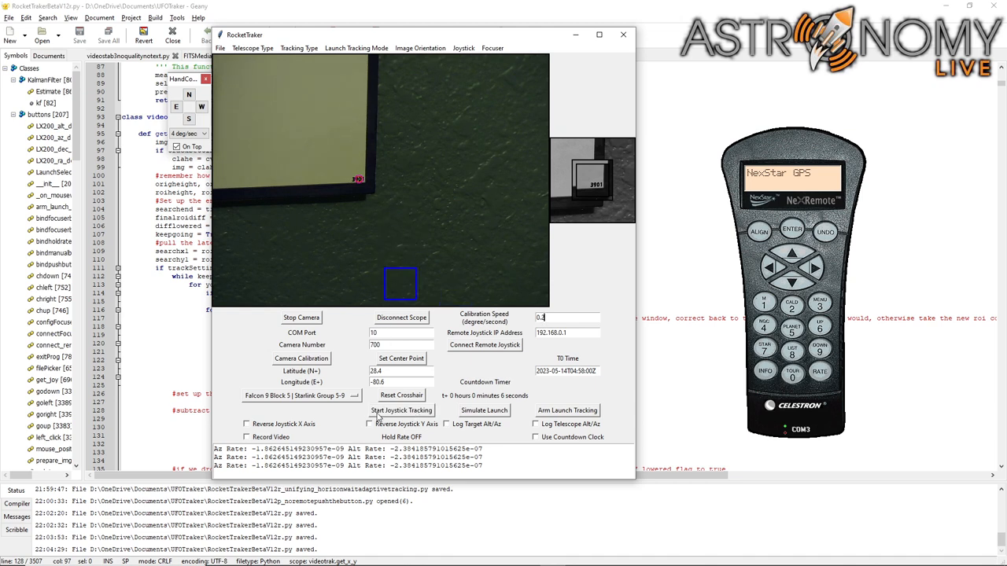
left_click(400, 410)
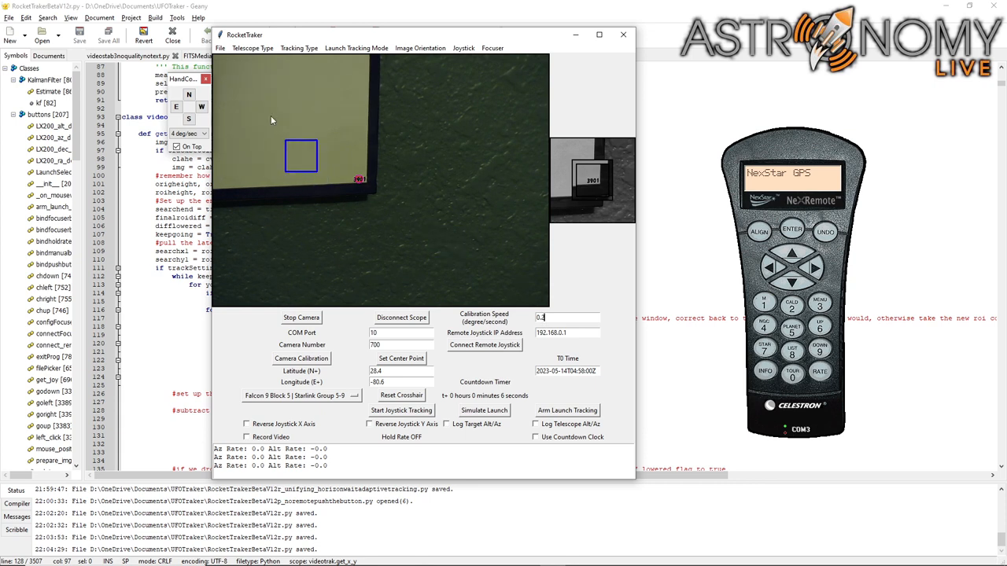
Load the USSF-67 first-stage trajectory CSV via File > Select Trajectory File.
left_click(228, 48)
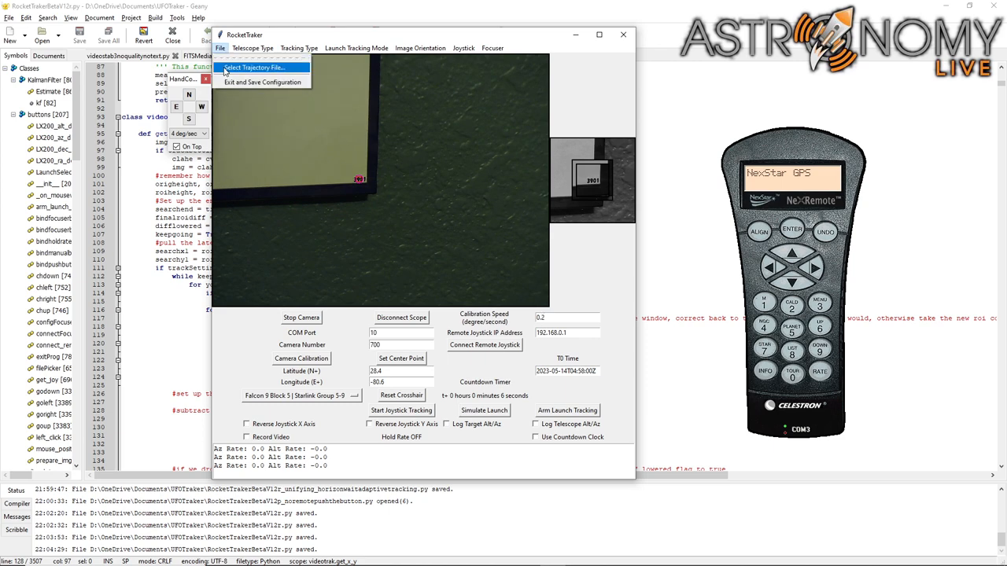
left_click(266, 67)
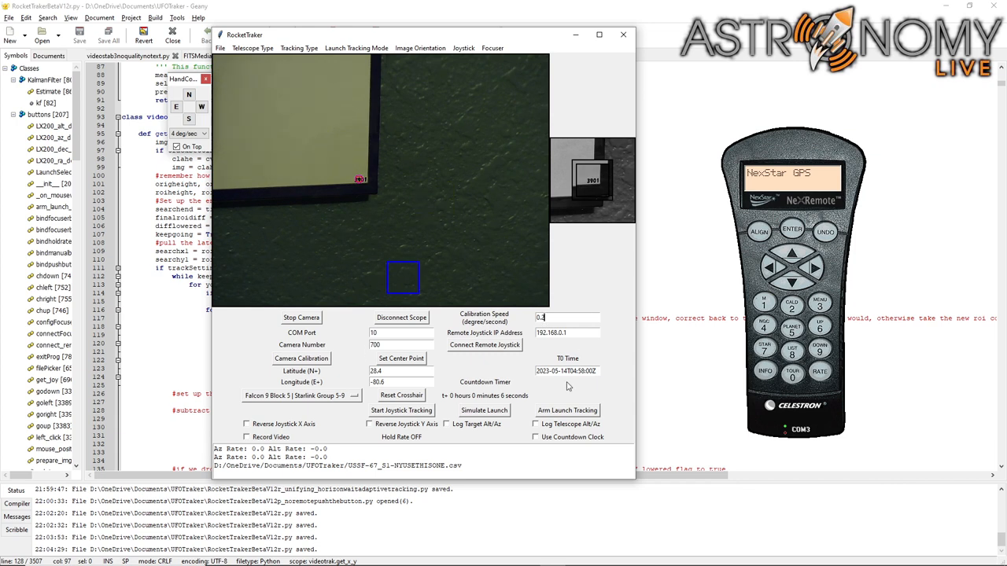
left_click(355, 395)
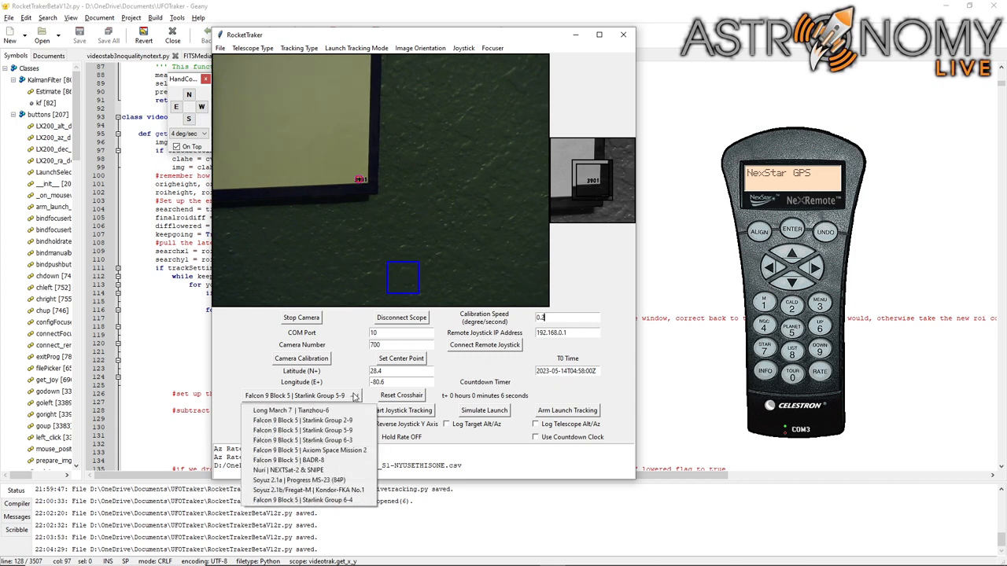
mouse_move(309, 430)
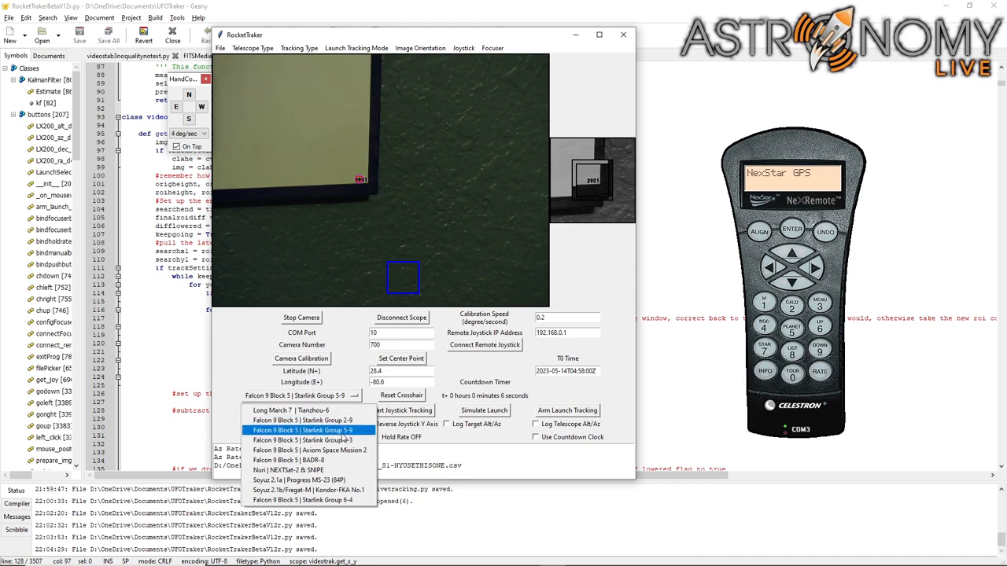
left_click(304, 431)
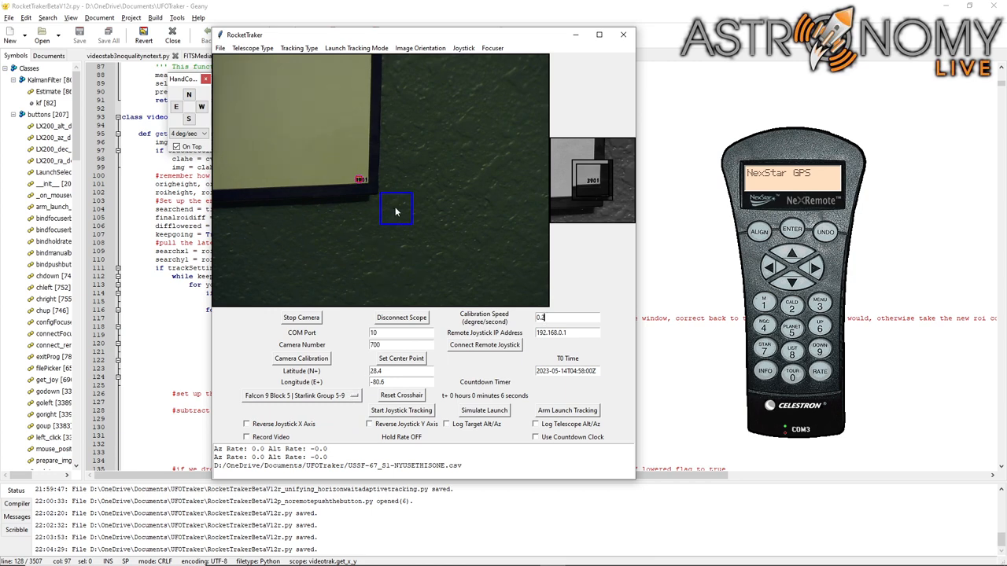
left_click(297, 395)
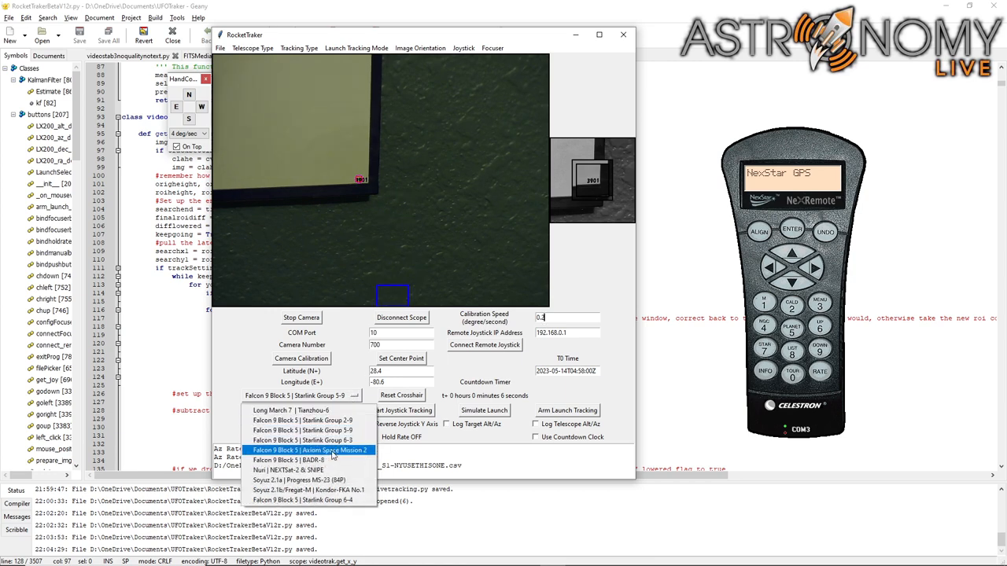
left_click(291, 459)
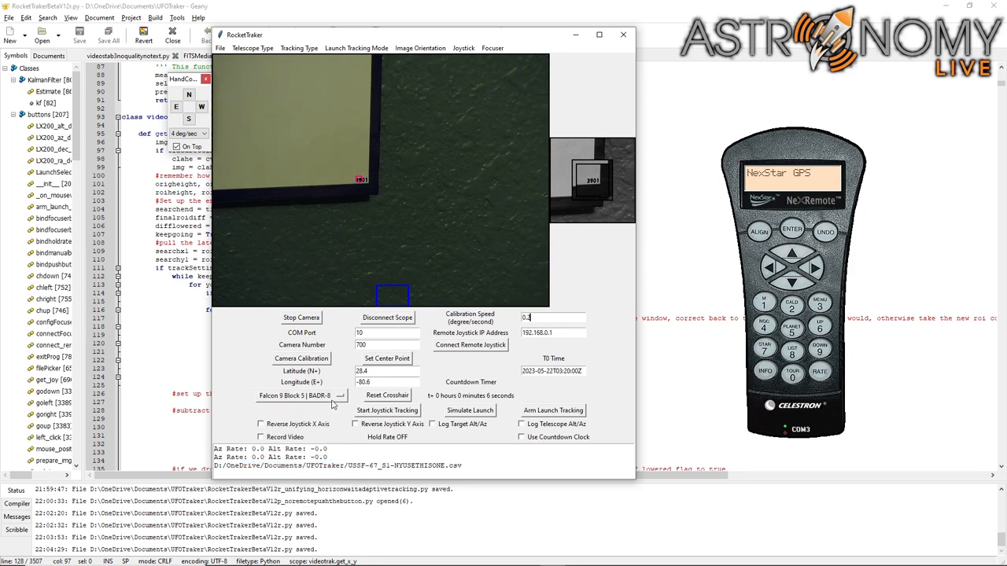
left_click(313, 396)
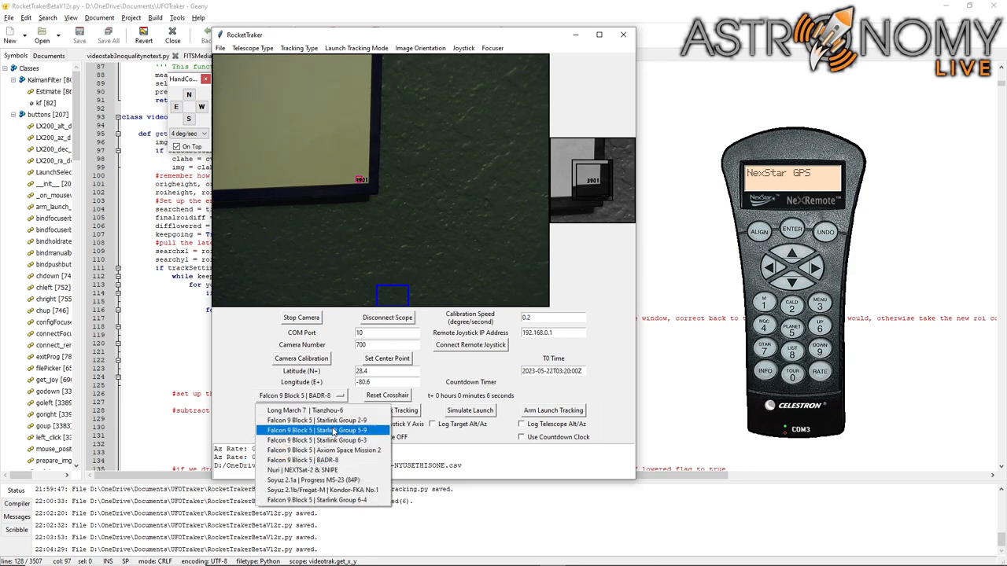
left_click(321, 430)
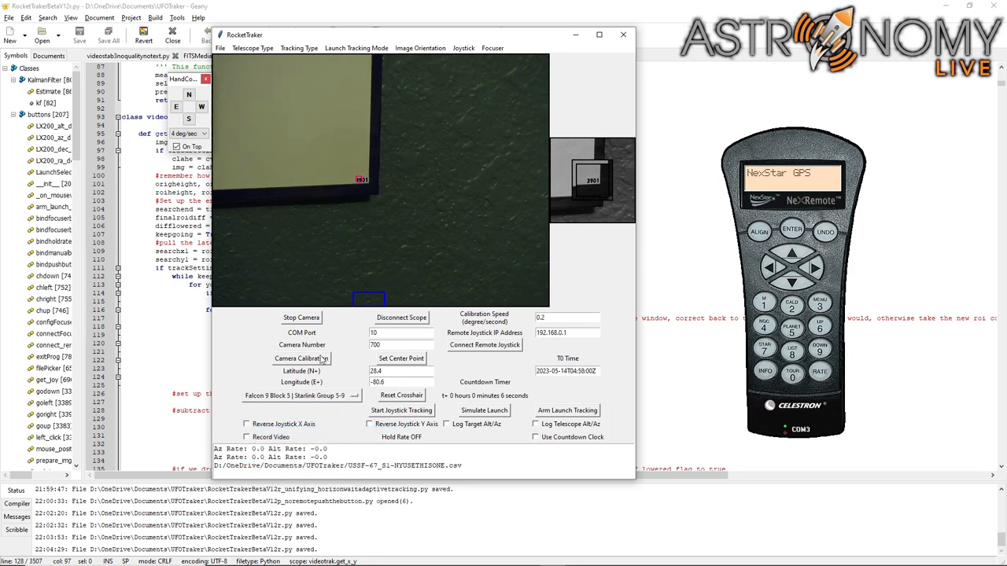
left_click(299, 395)
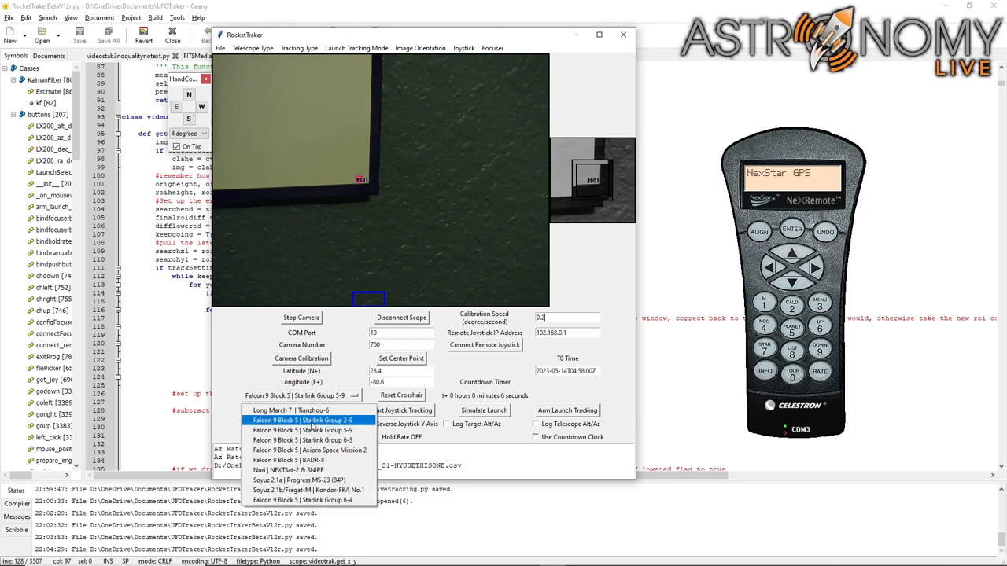
mouse_move(309, 429)
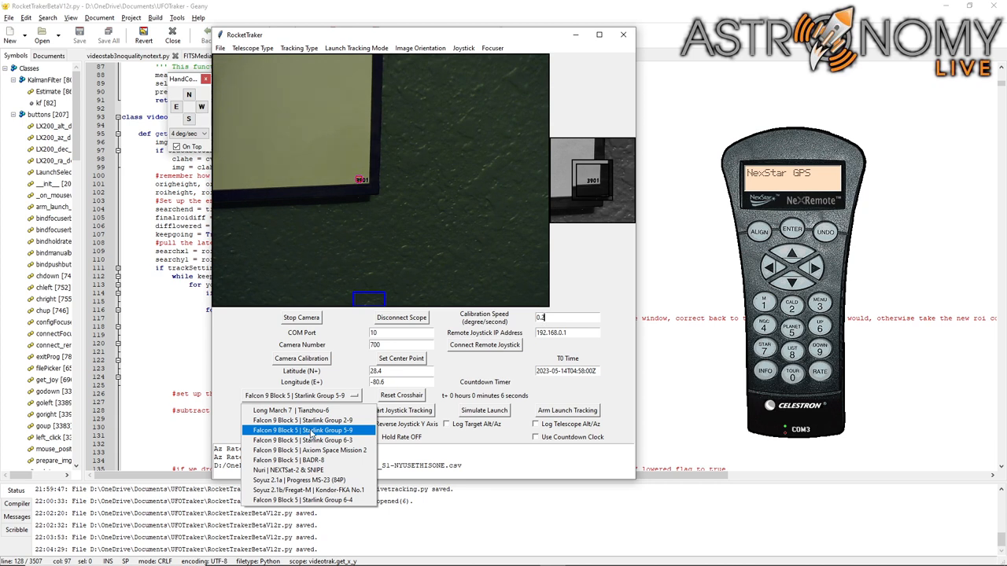
left_click(298, 431)
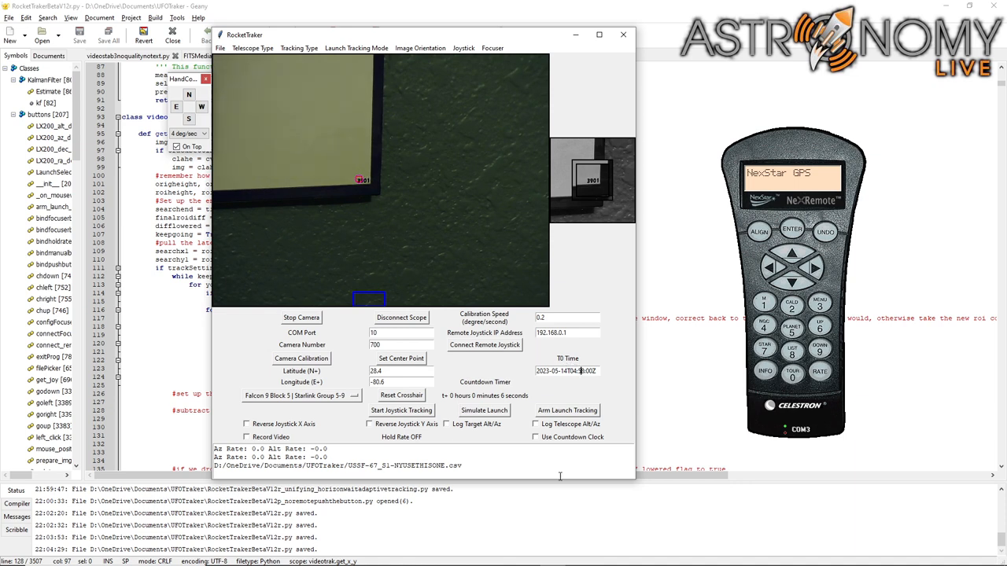
left_click(537, 437)
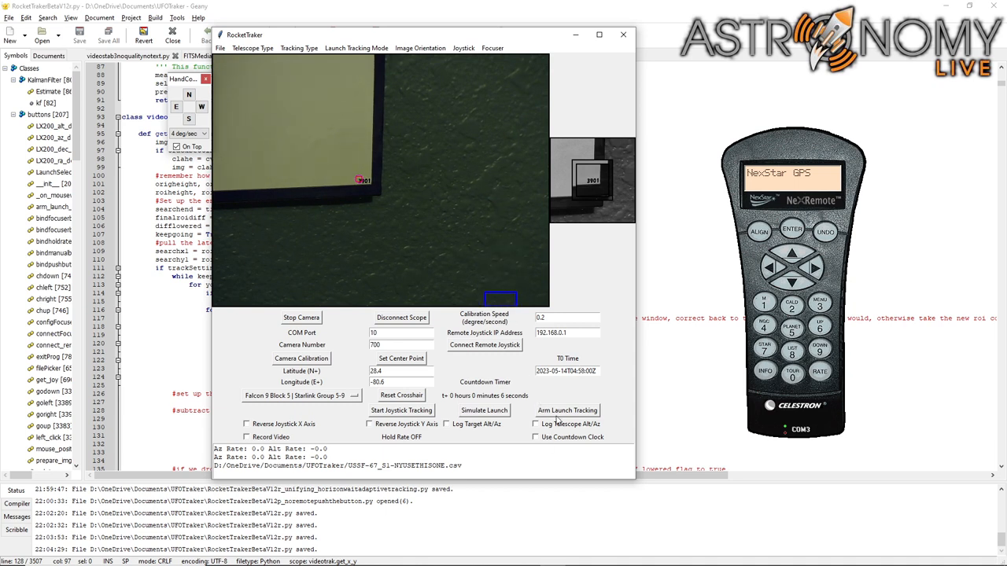
left_click(569, 410)
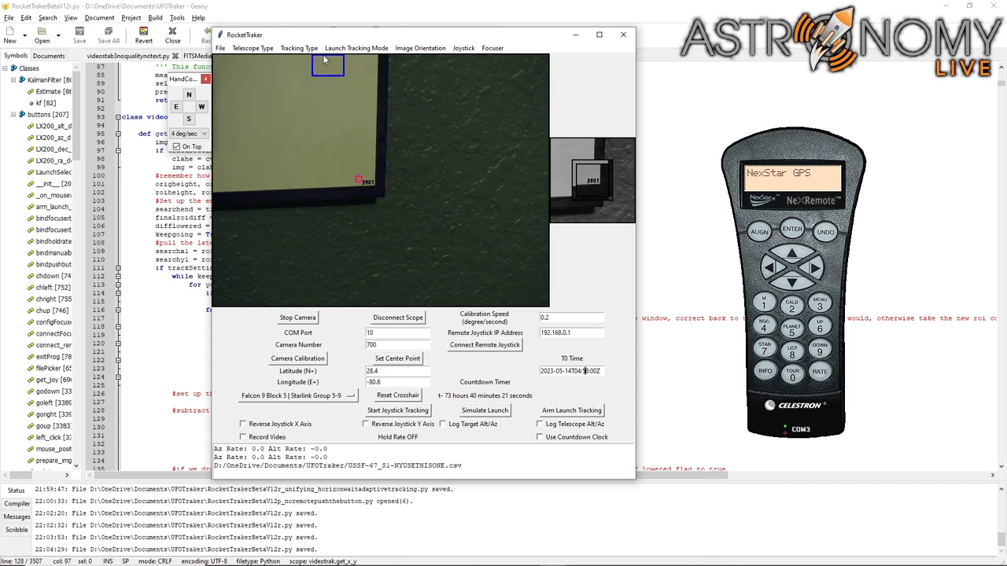
left_click(349, 48)
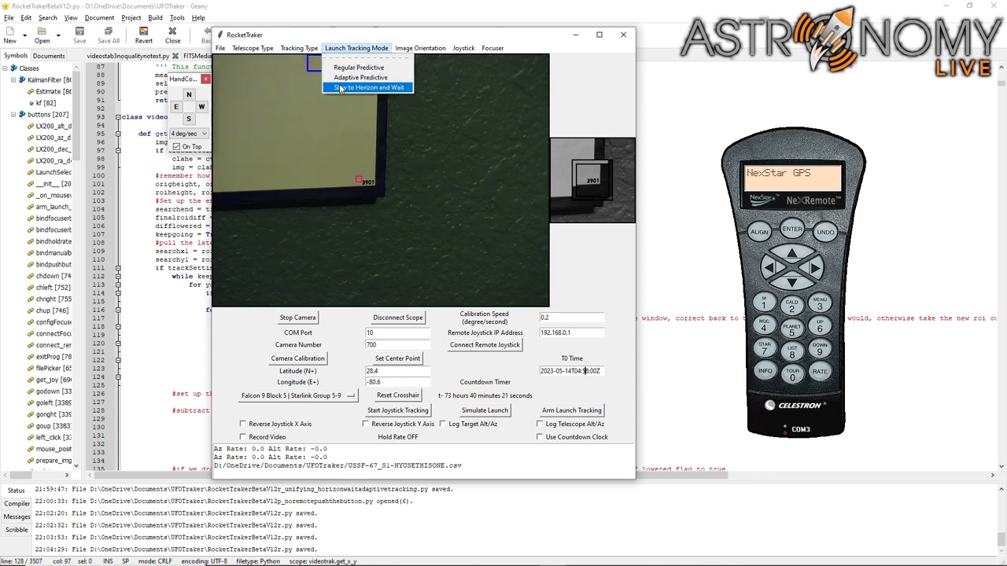
mouse_move(393, 87)
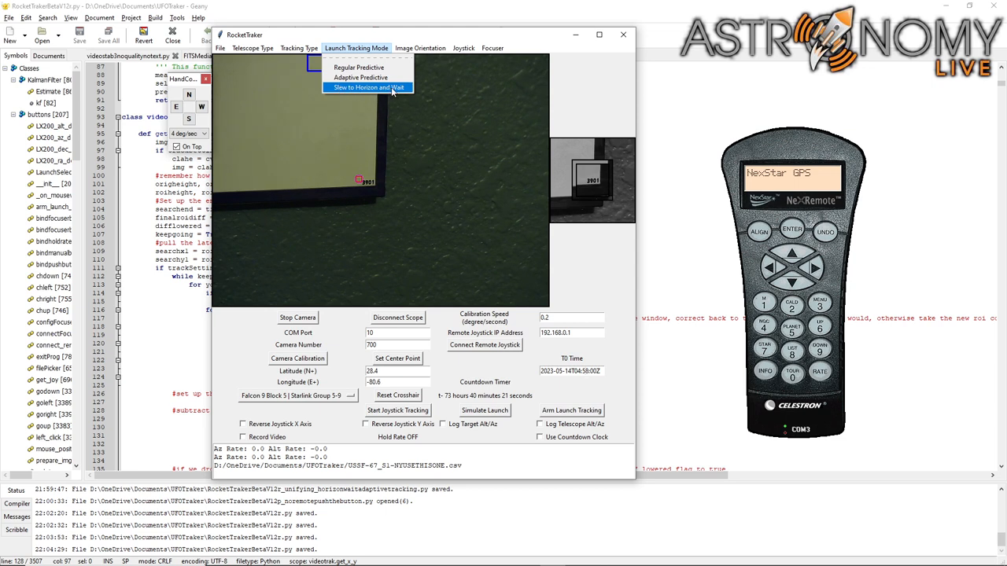
Set launch tracking mode to Slew to Horizon and Wait, with tracking armed.
left_click(369, 88)
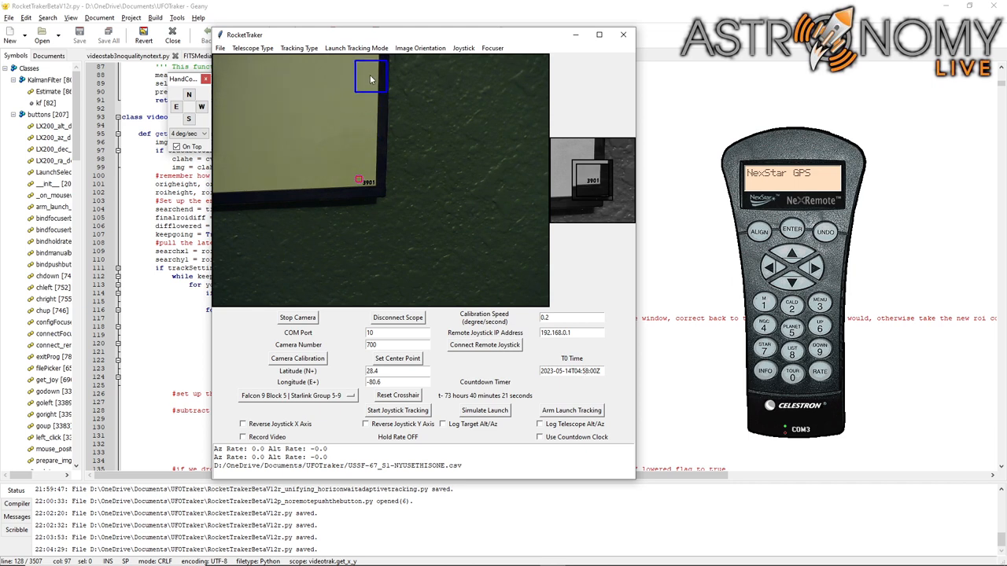
left_click(357, 48)
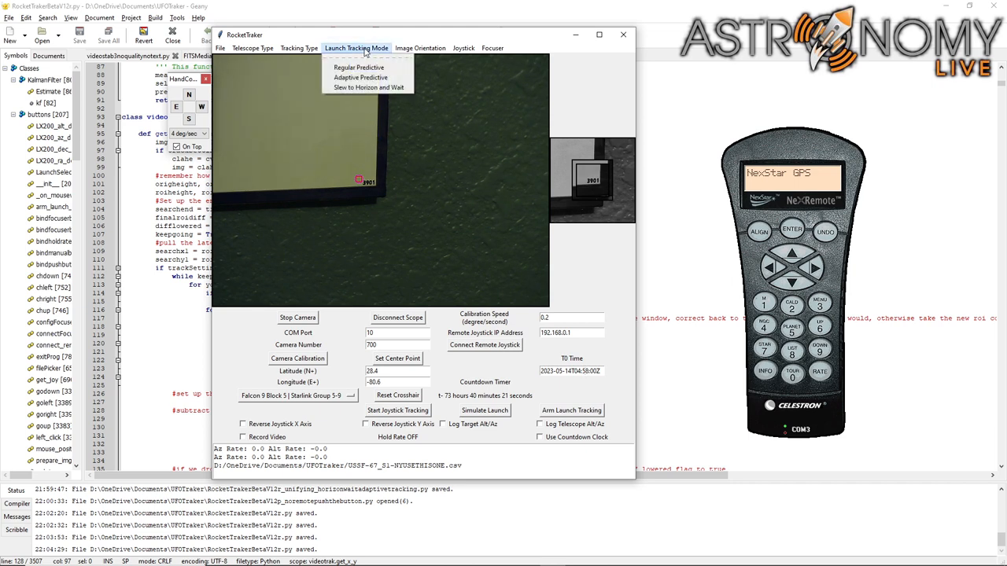
left_click(451, 126)
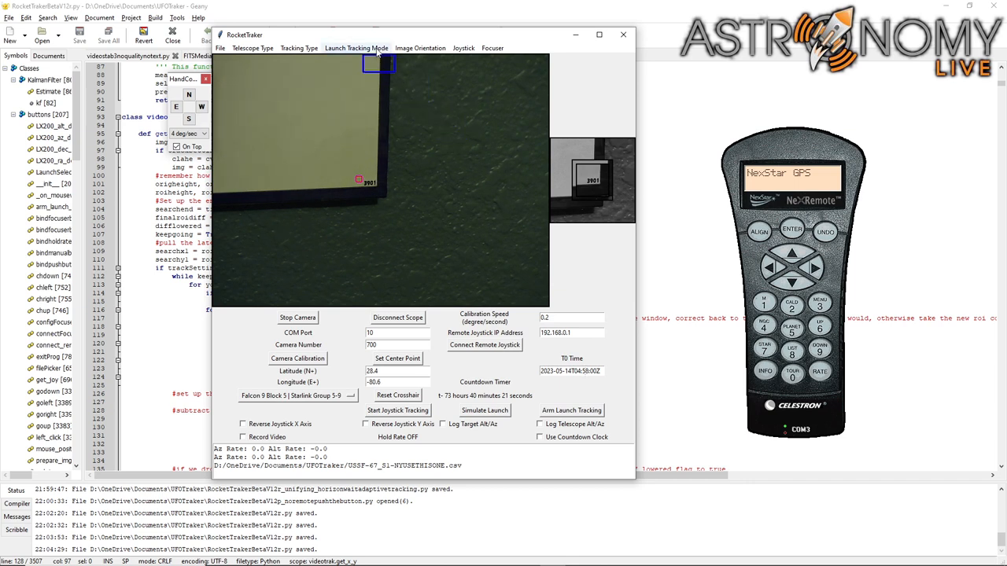
left_click(358, 48)
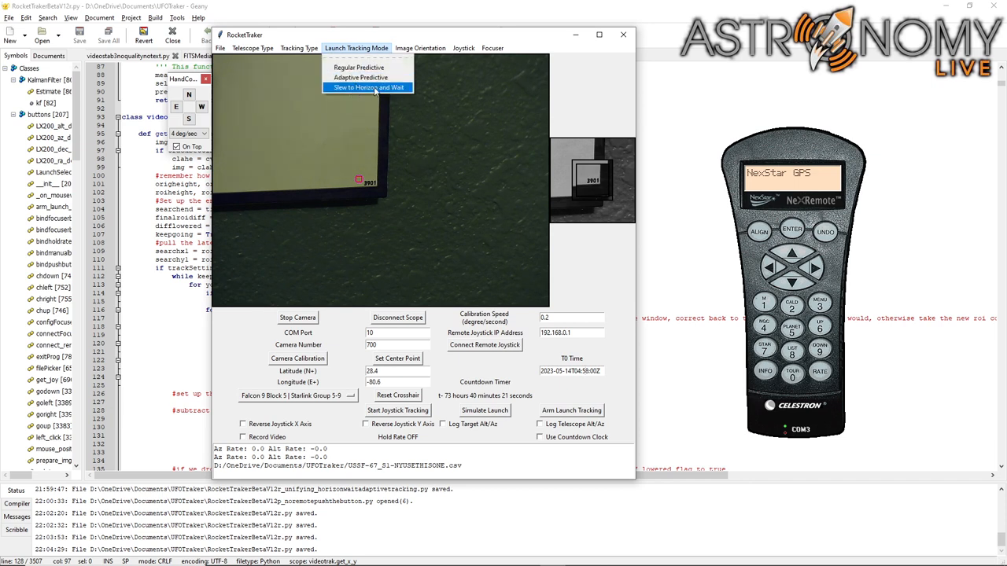
left_click(370, 87)
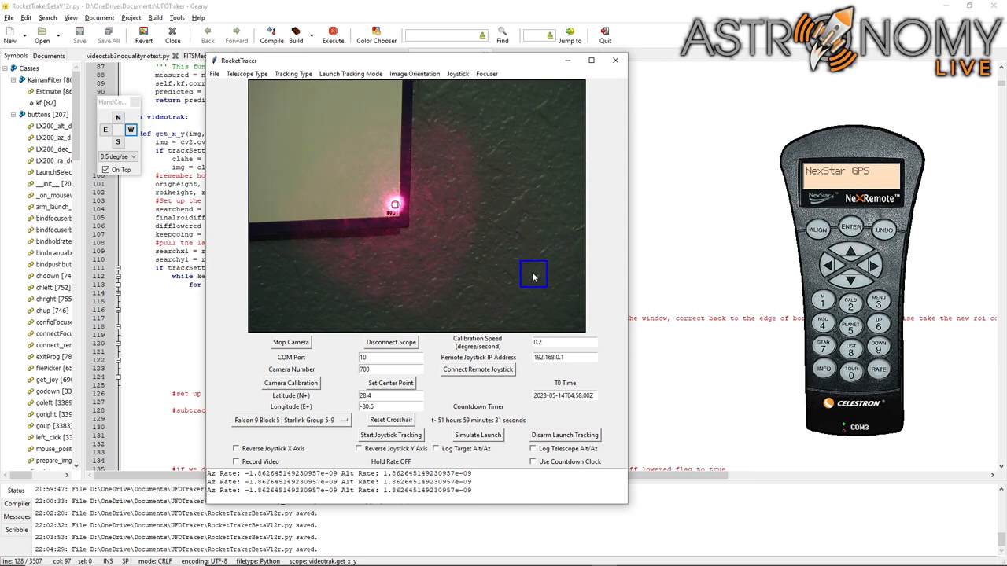
Switch to Adaptive Predictive launch tracking and reach Tracking > Tracking Mode on the NexRemote.
left_click(351, 73)
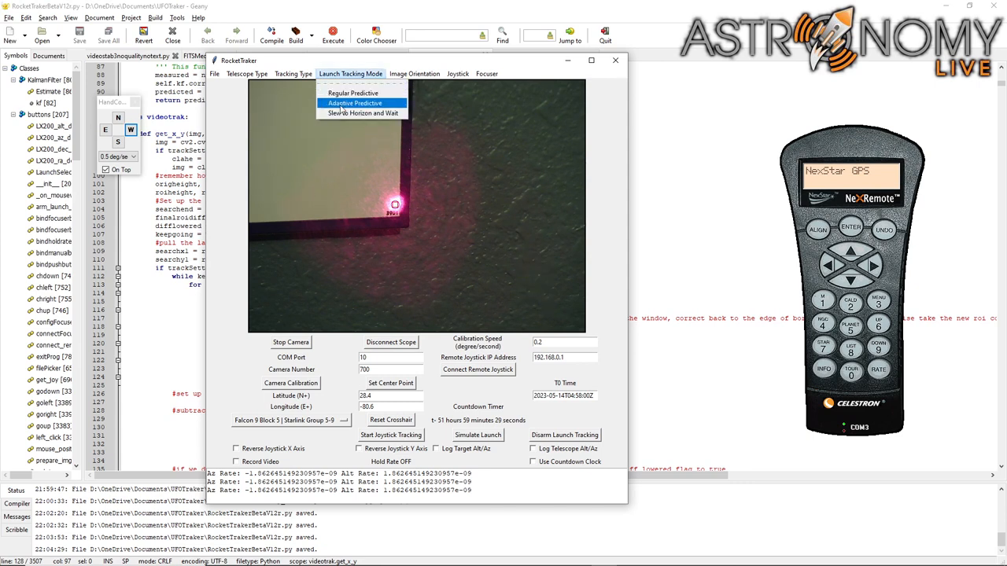
left_click(355, 103)
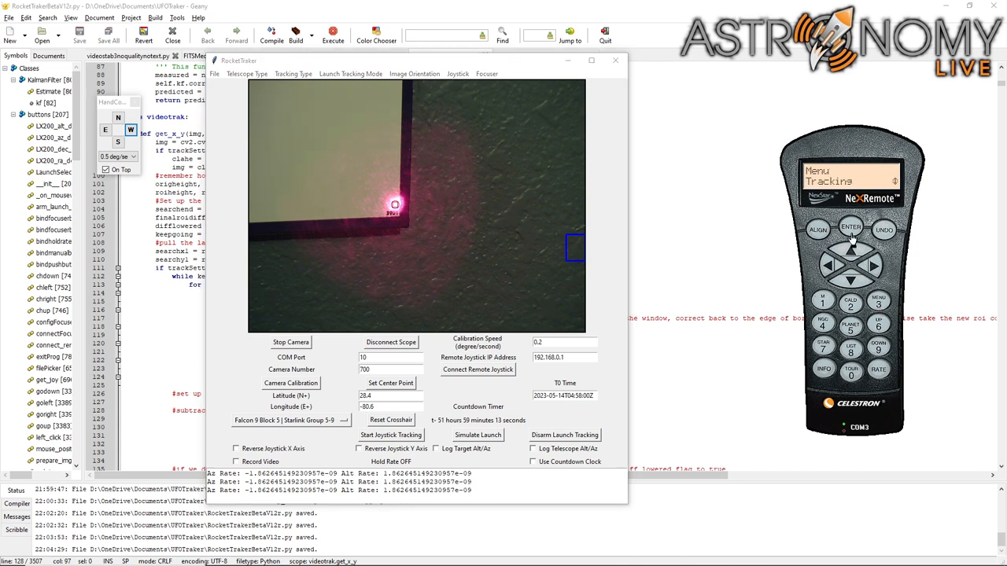
mouse_move(851, 229)
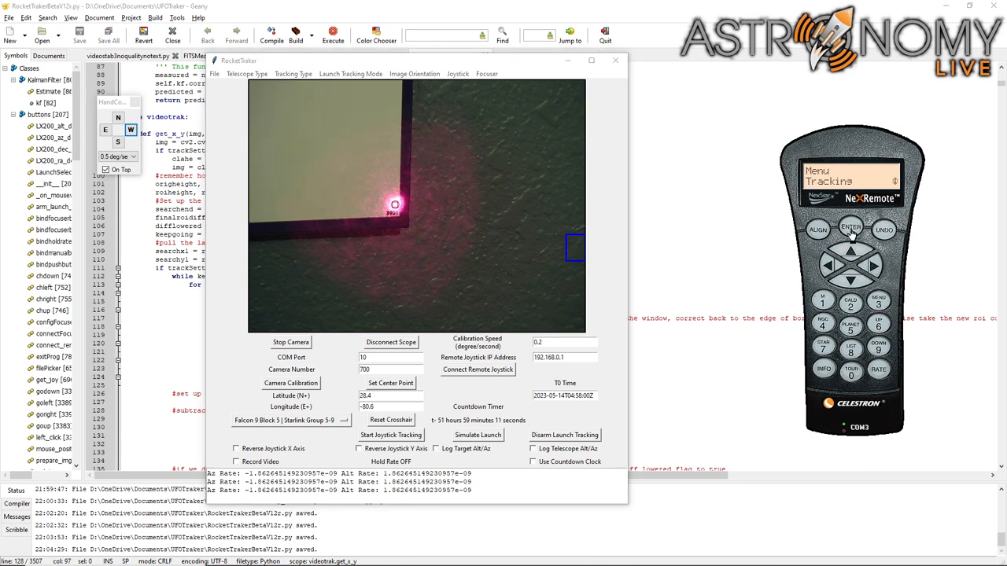
left_click(849, 229)
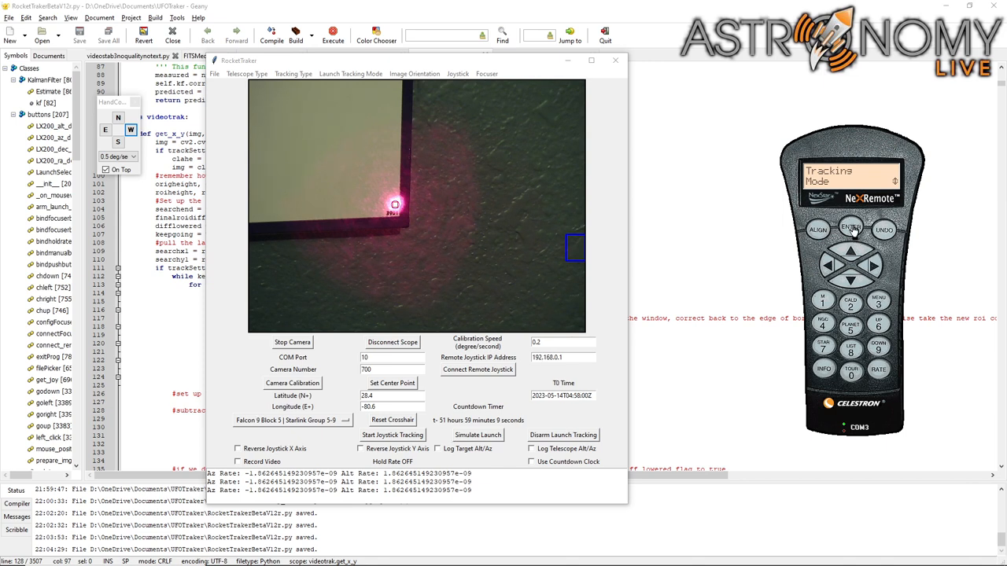
left_click(850, 228)
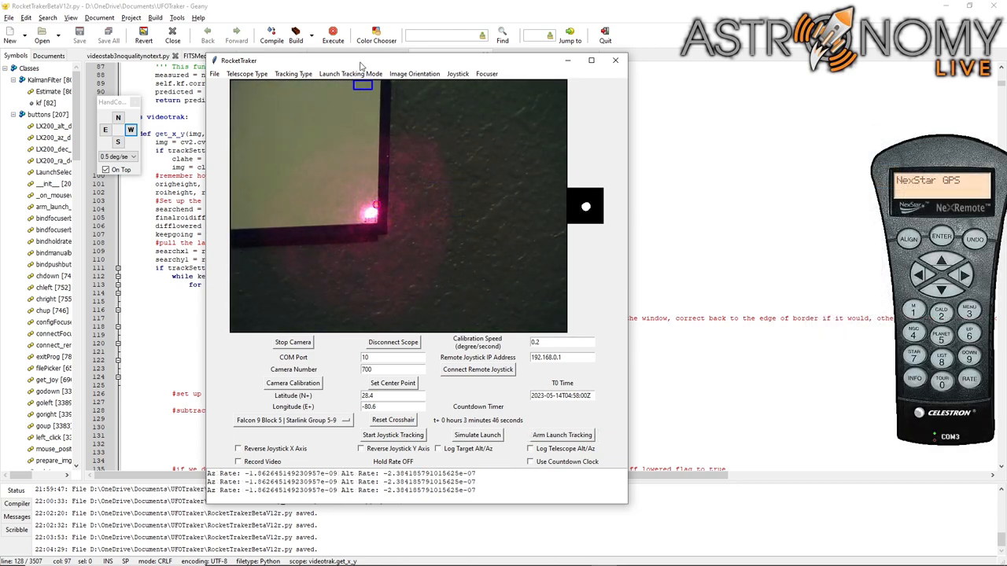
Reselect Adaptive Predictive launch tracking and open the NexRemote menu.
left_click(347, 73)
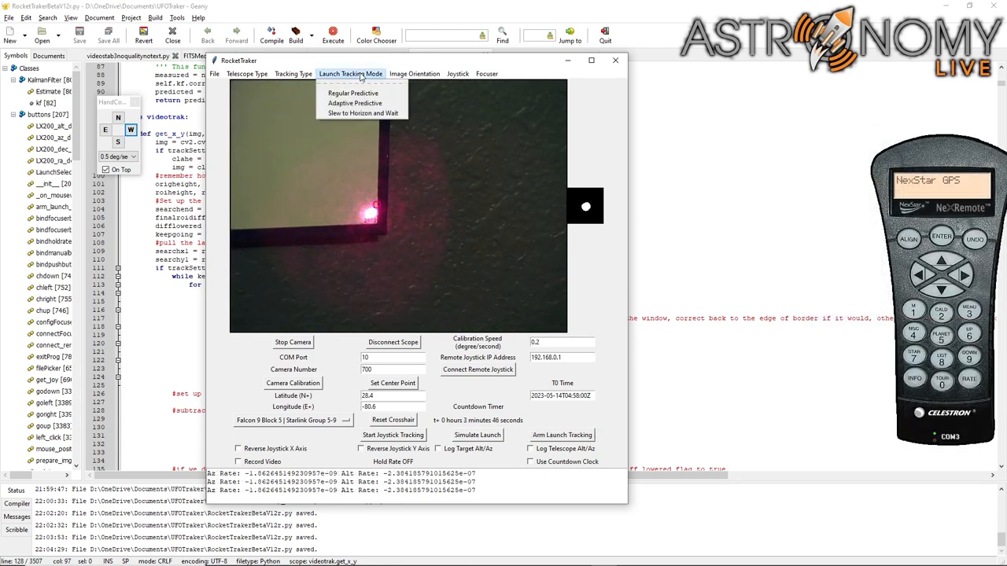
mouse_move(355, 103)
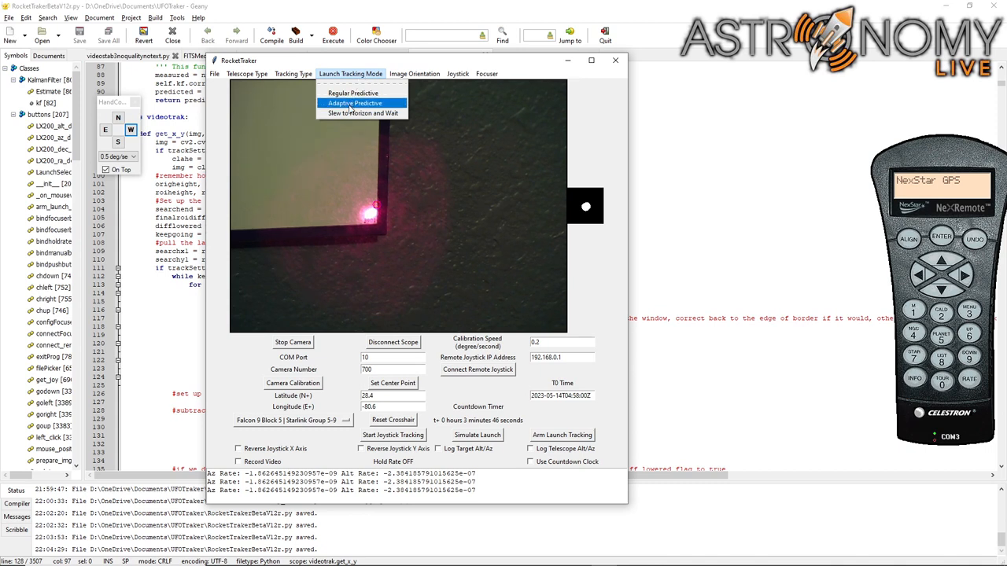
left_click(356, 103)
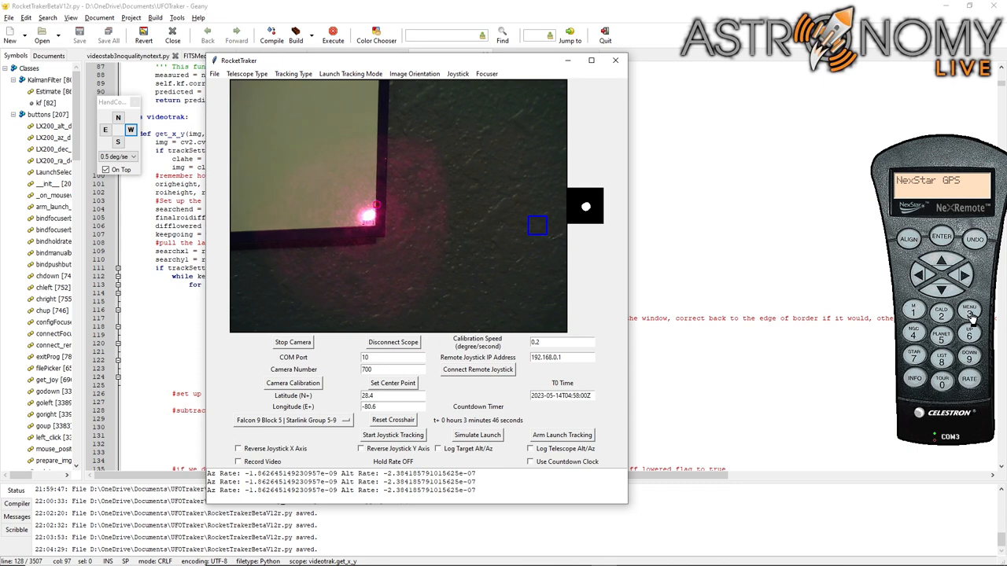
left_click(941, 237)
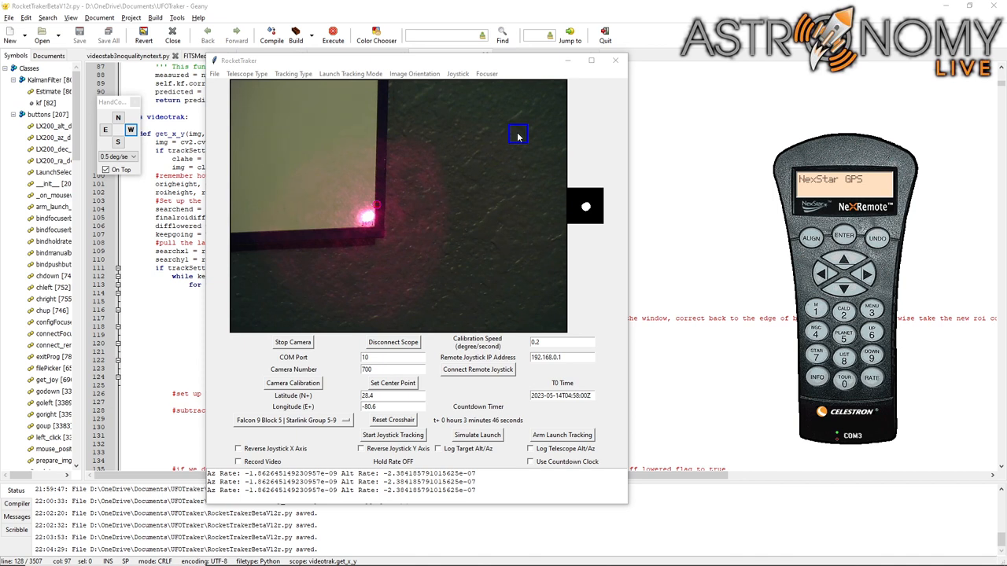
mouse_move(438, 162)
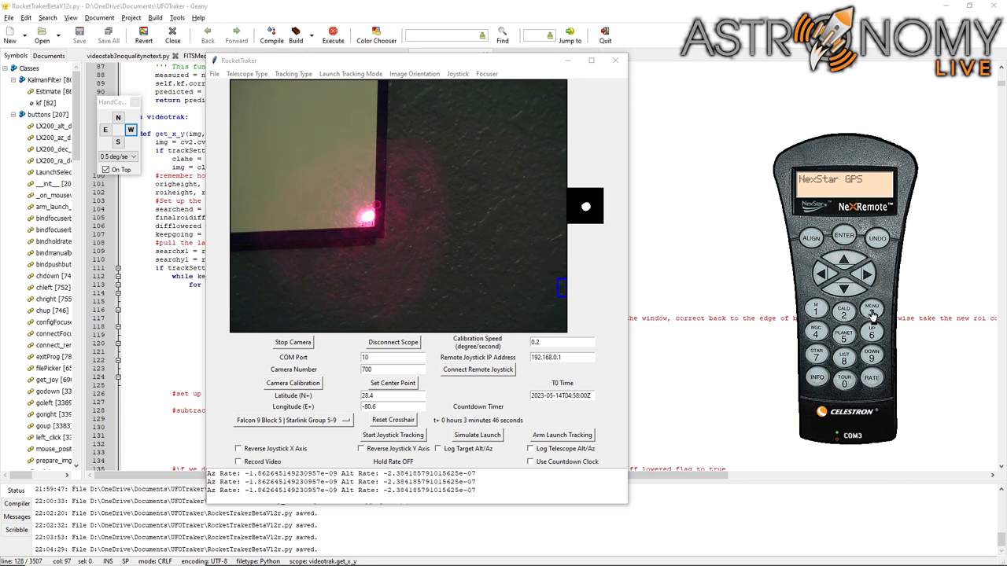
mouse_move(725, 241)
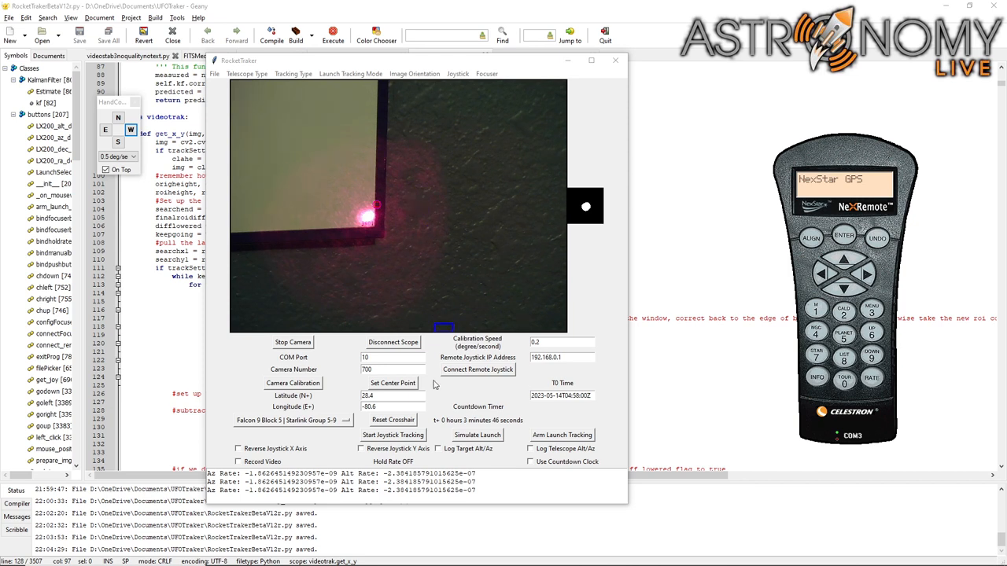
Run joystick tracking briefly to lock the crosshair on the laser dot, then arm launch tracking.
left_click(392, 434)
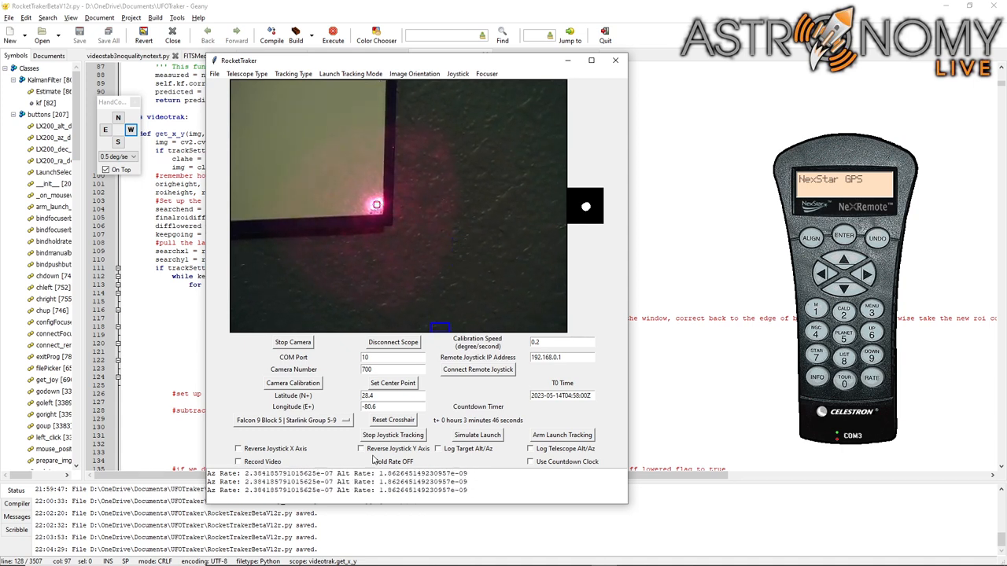
left_click(392, 435)
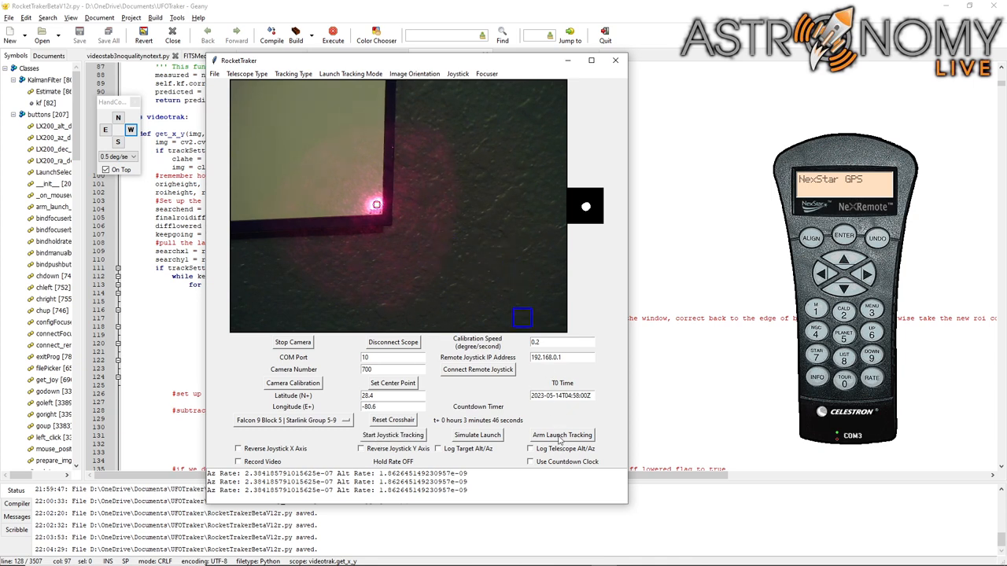
left_click(350, 73)
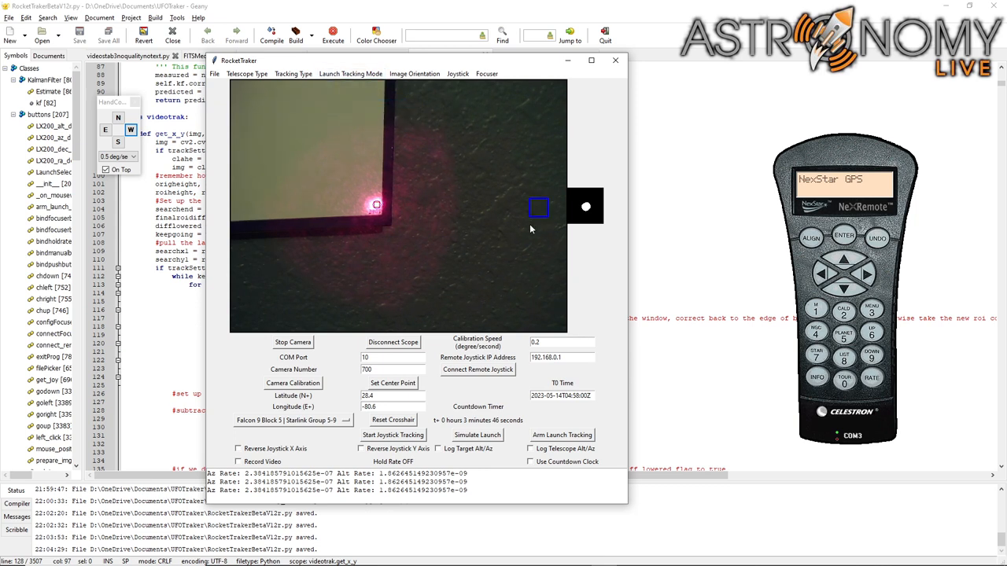
left_click_drag(538, 206, 487, 251)
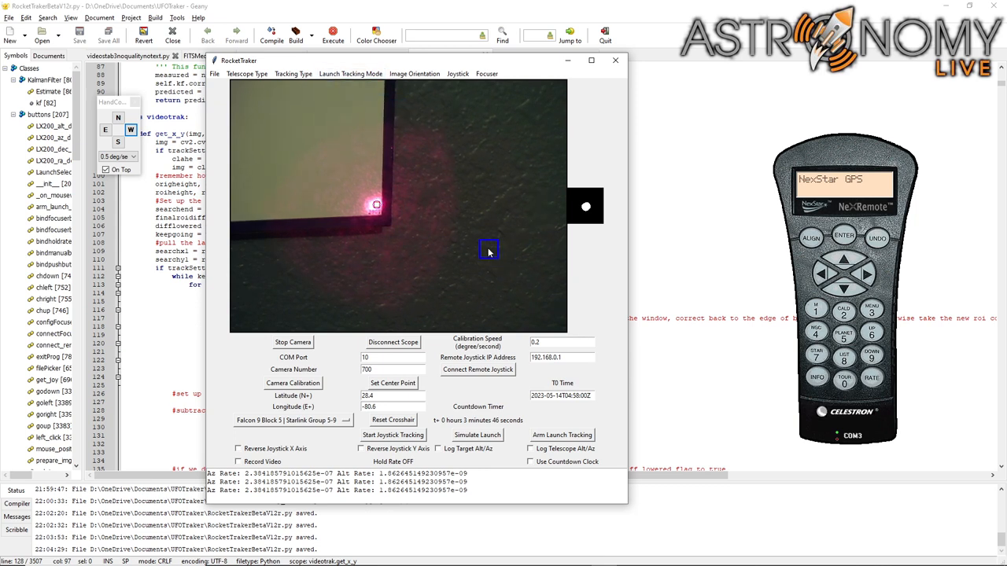